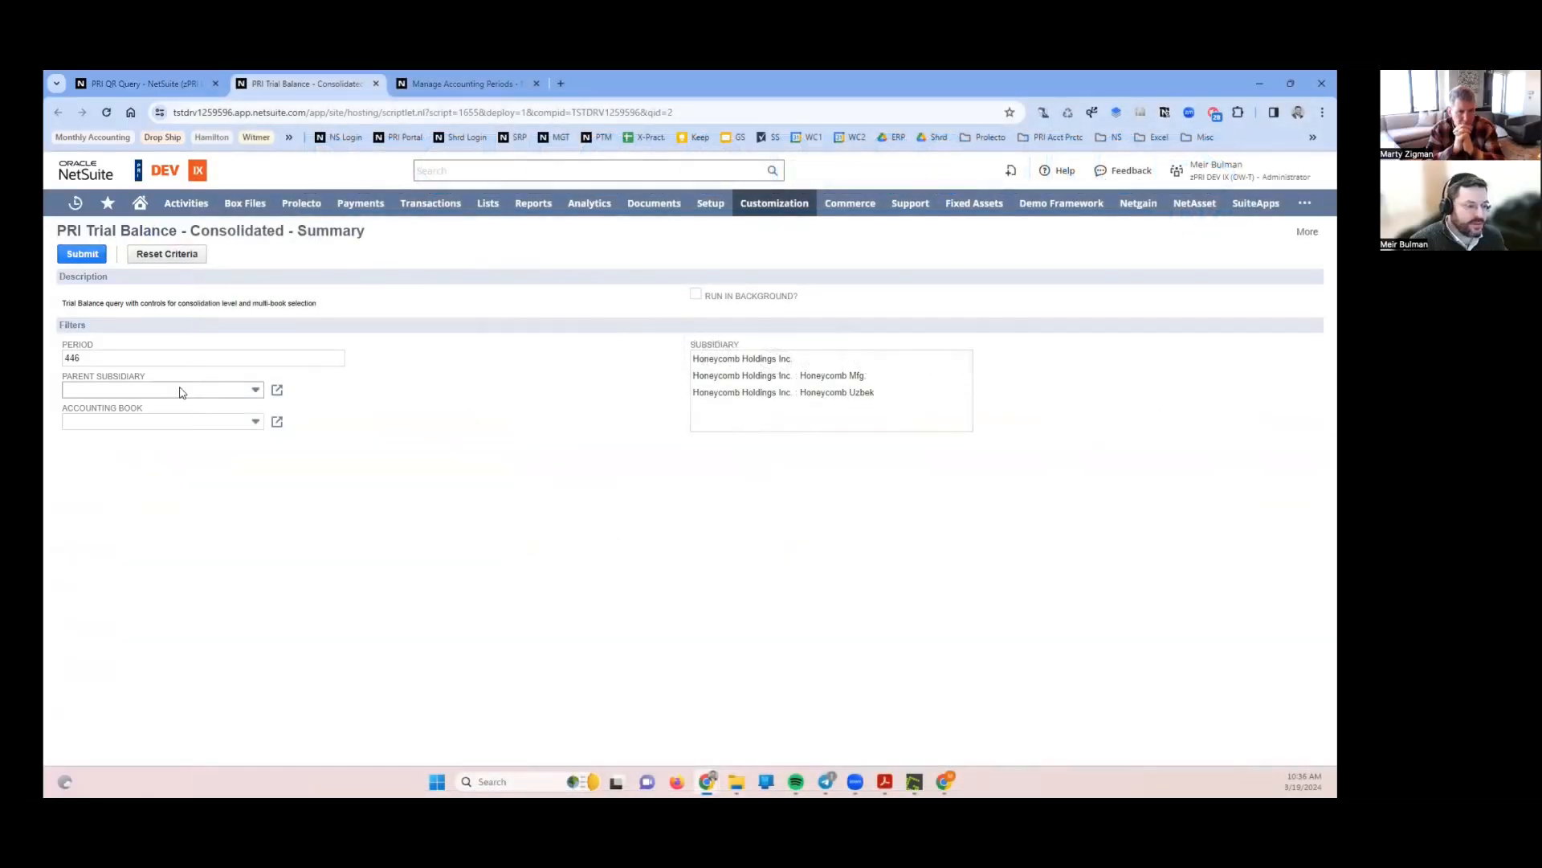
# - Browse the parent subsidiary choices and the Reports menu without changing anything
pyautogui.click(161, 389)
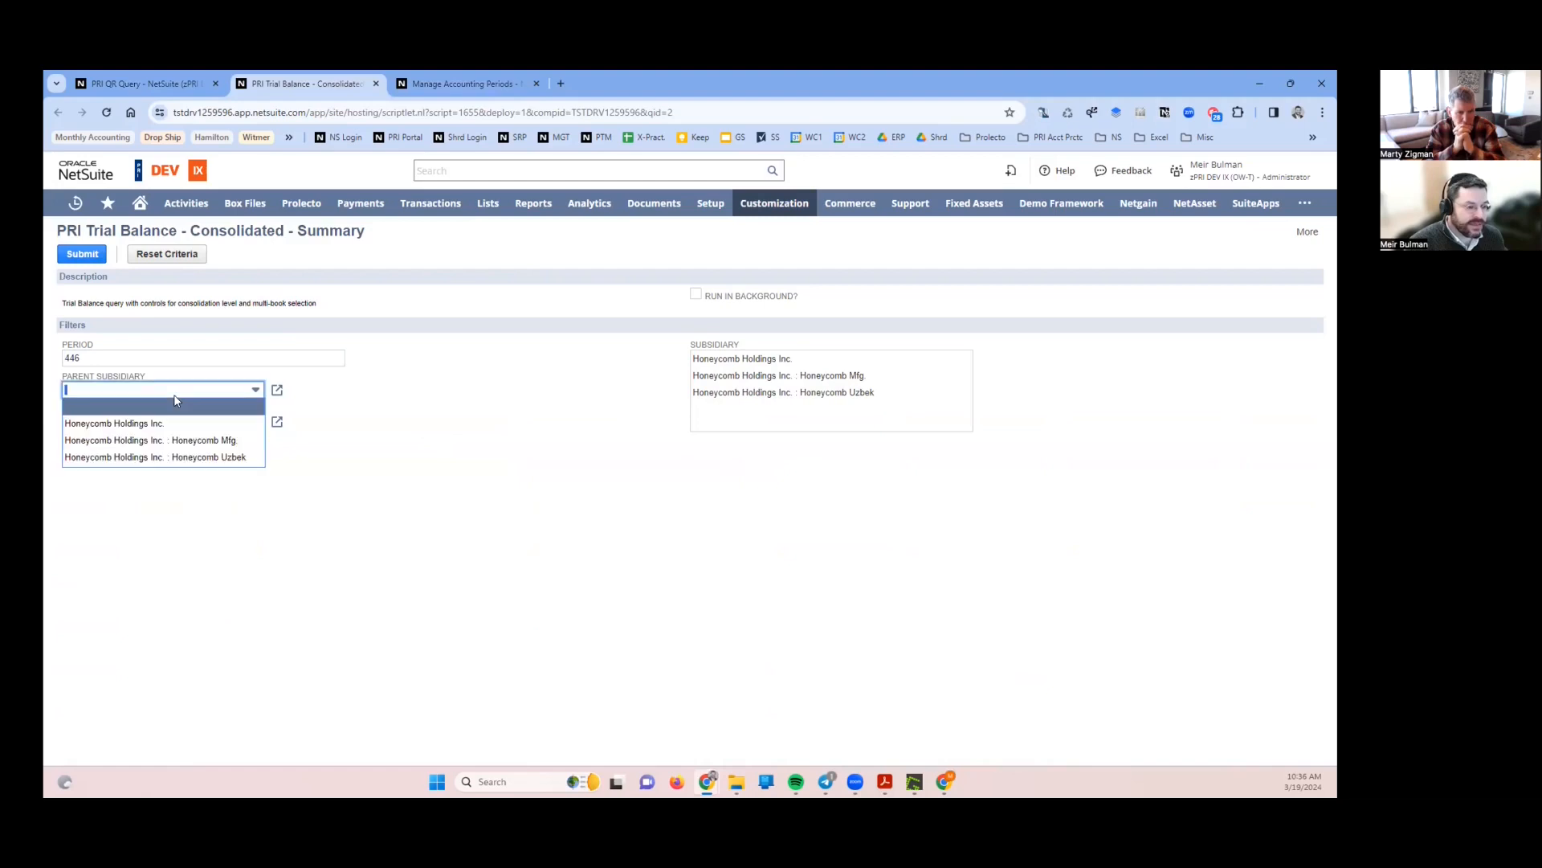
pyautogui.click(390, 466)
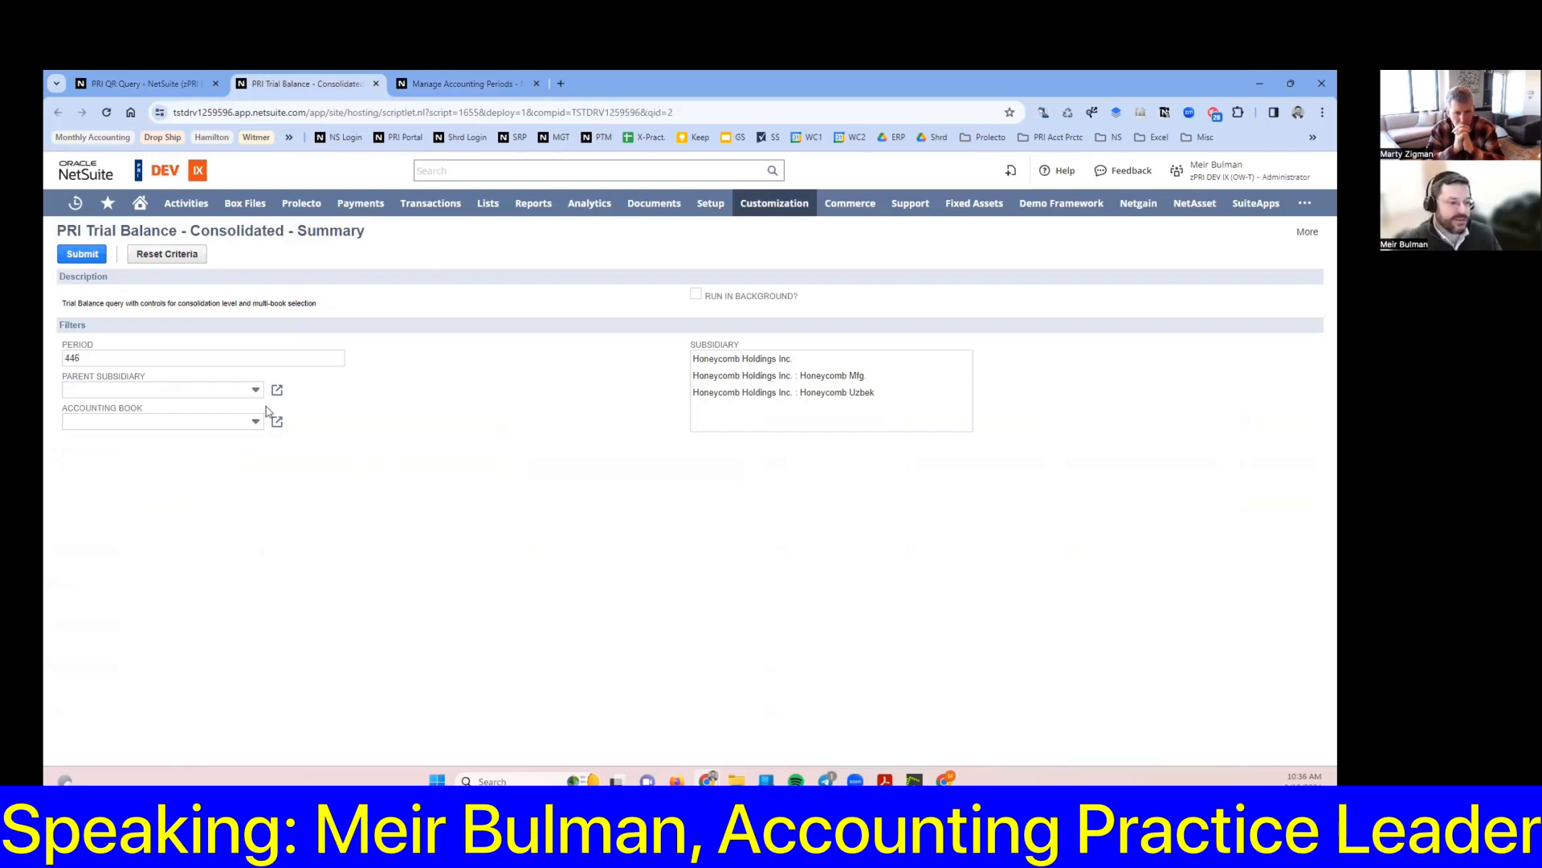
pyautogui.moveTo(128, 397)
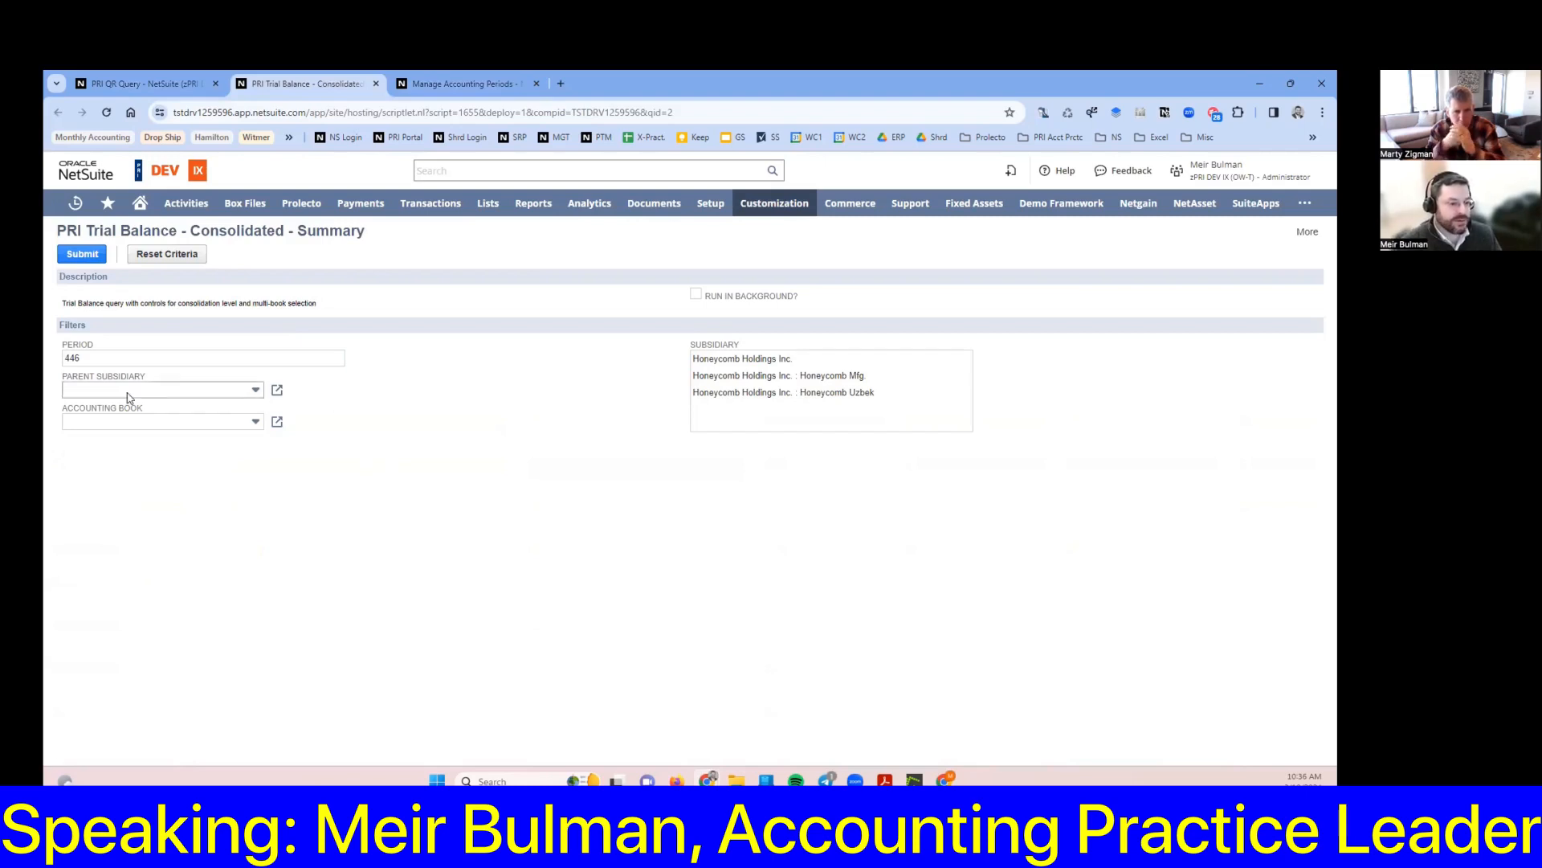
pyautogui.click(161, 389)
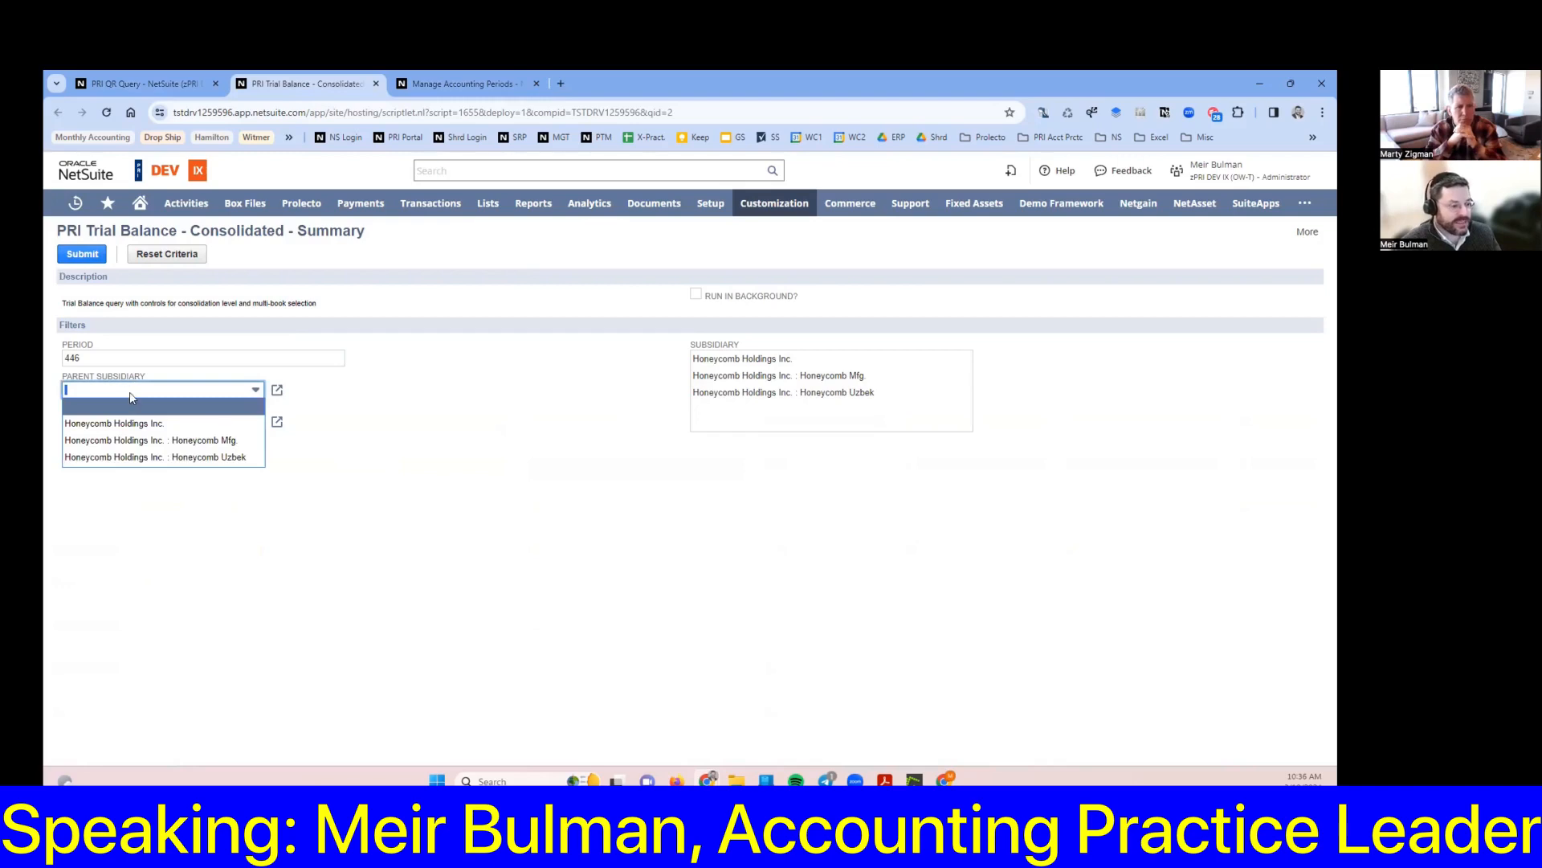
pyautogui.click(129, 389)
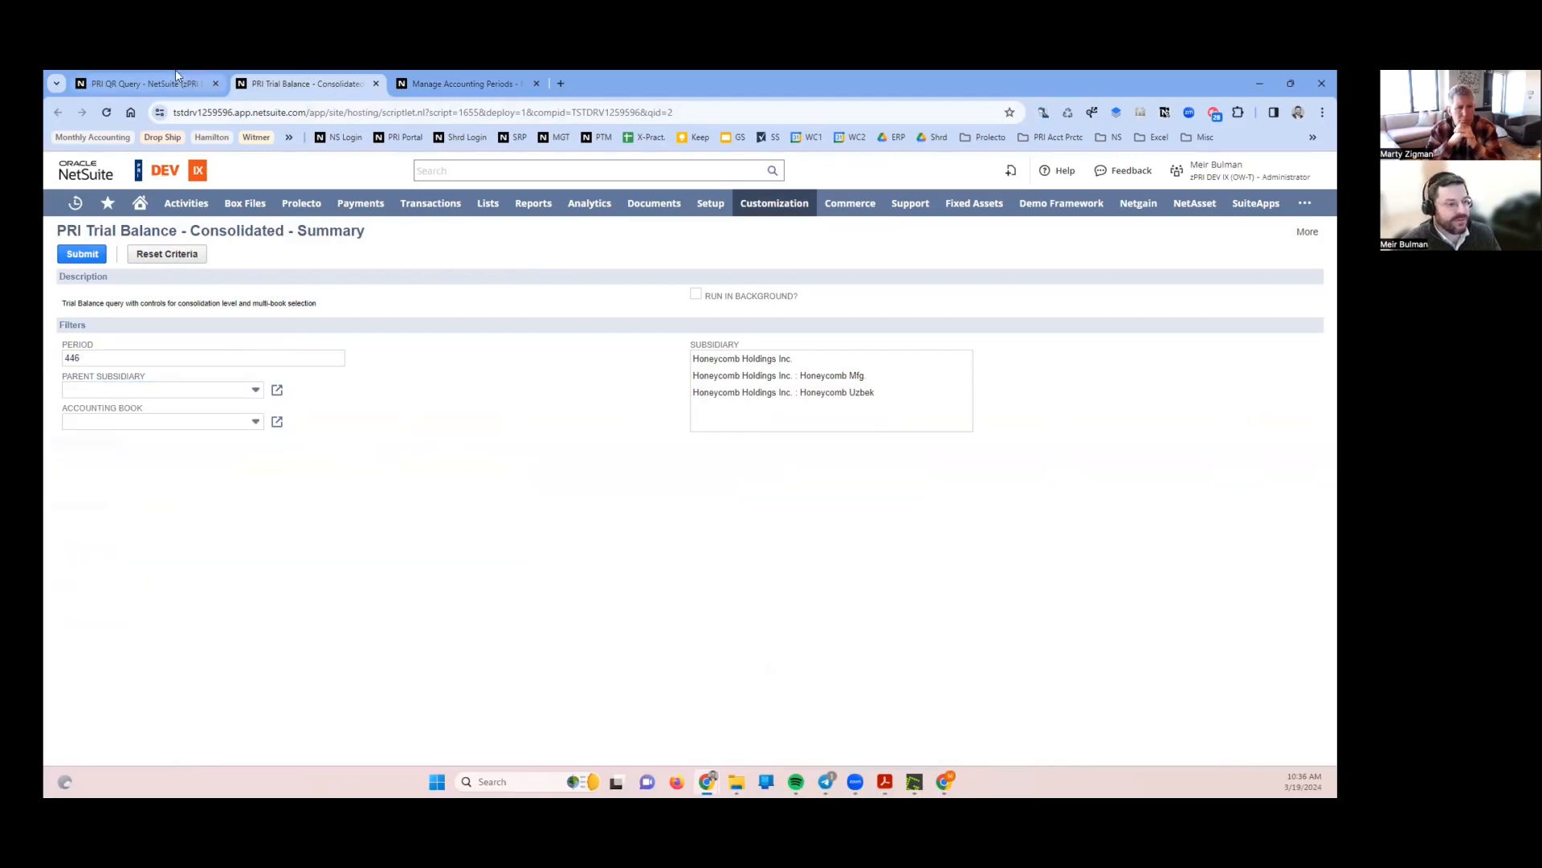
pyautogui.click(487, 203)
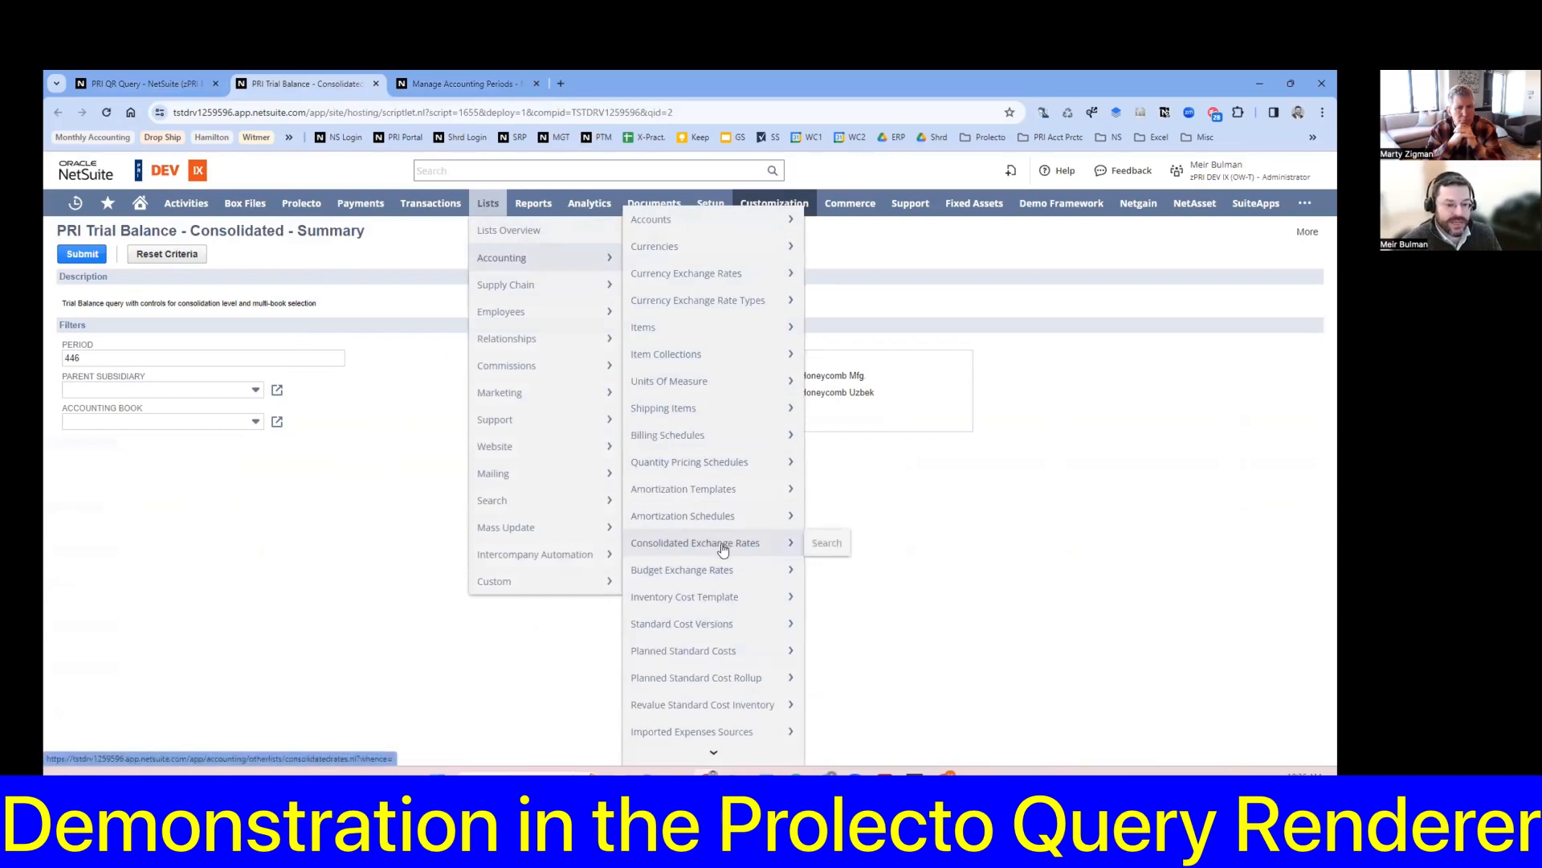
pyautogui.moveTo(750, 551)
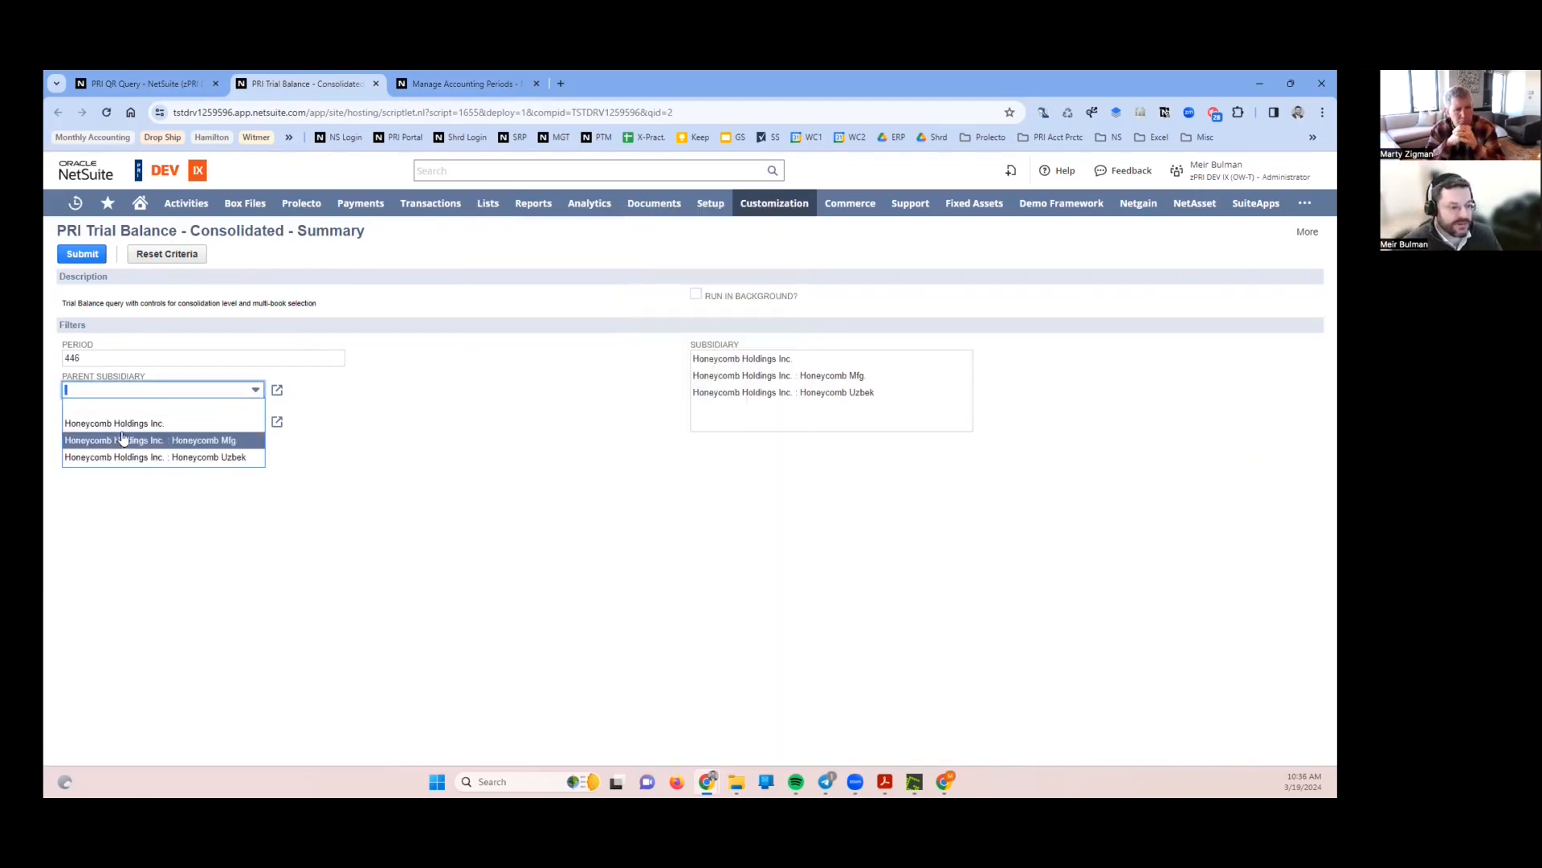
# - Set parent subsidiary Honeycomb Holdings Inc., book Primary Accounting Book, and subsidiary Honeycomb Uzbek
pyautogui.click(113, 422)
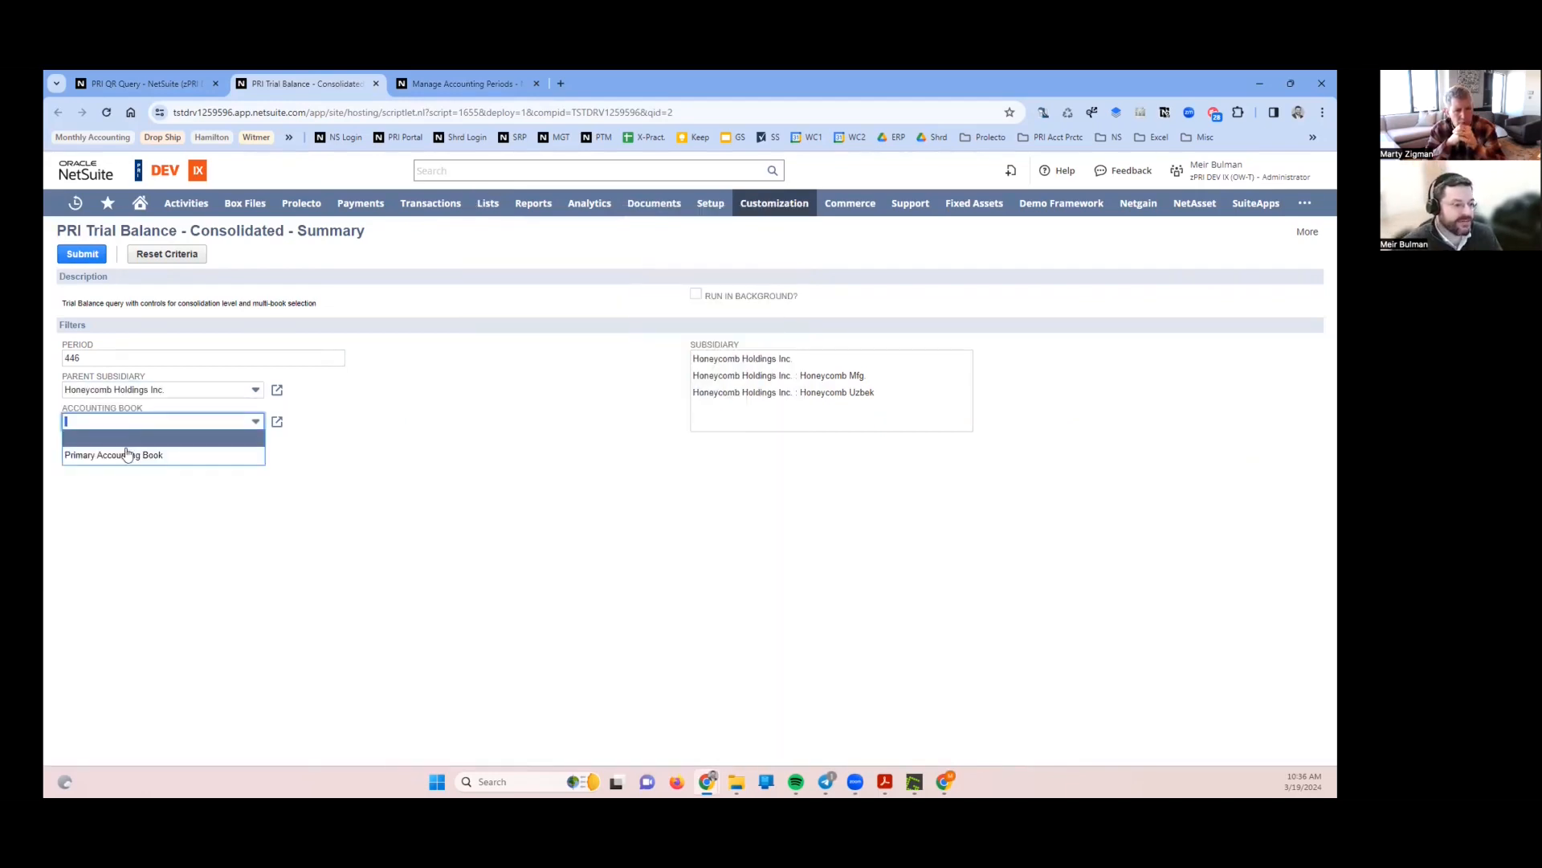
pyautogui.click(112, 455)
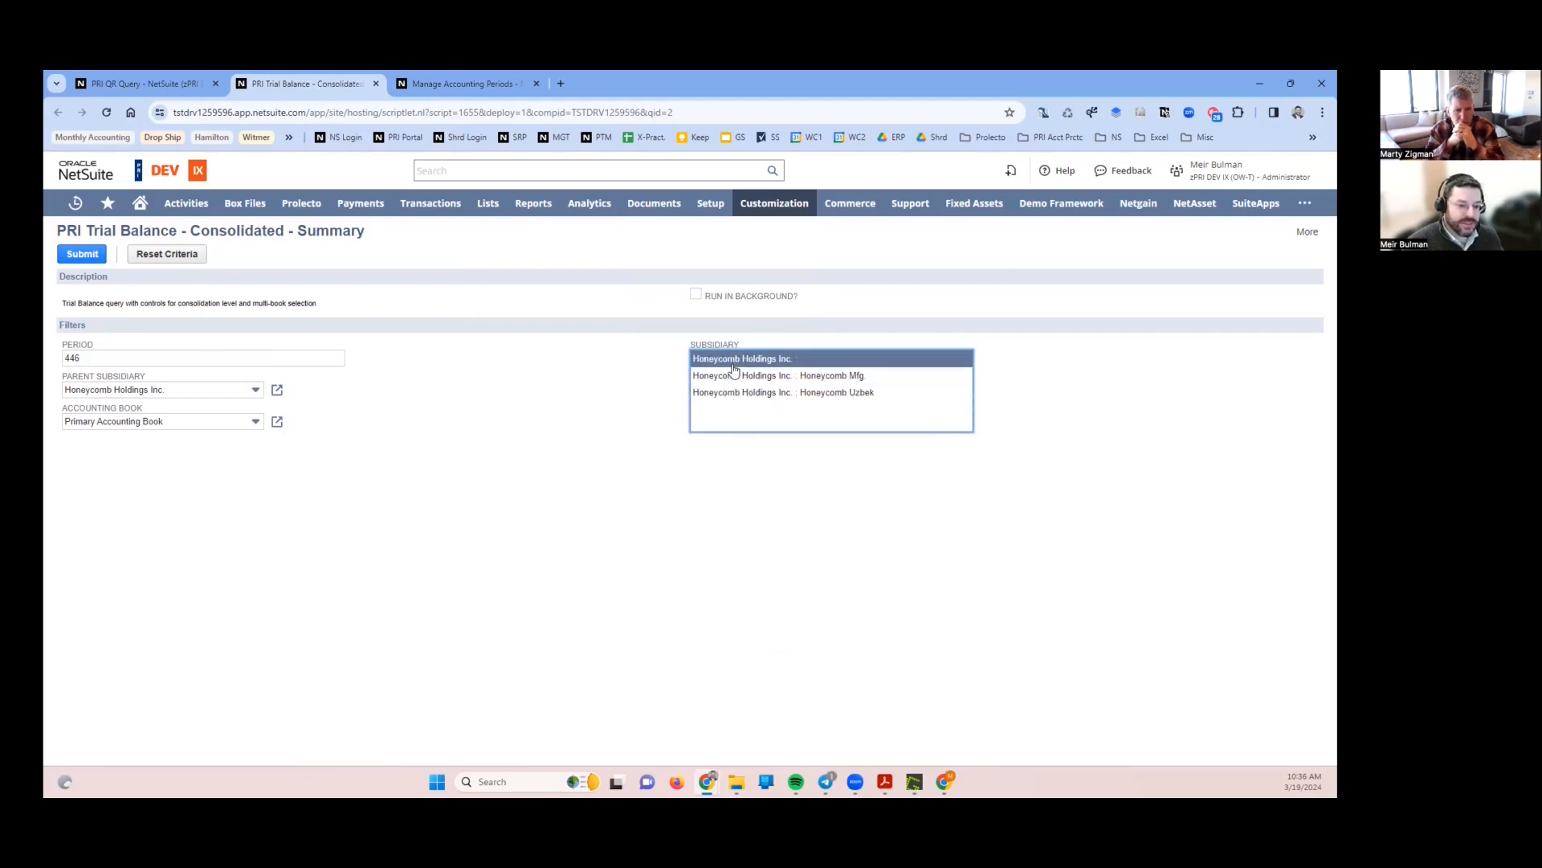
pyautogui.click(784, 392)
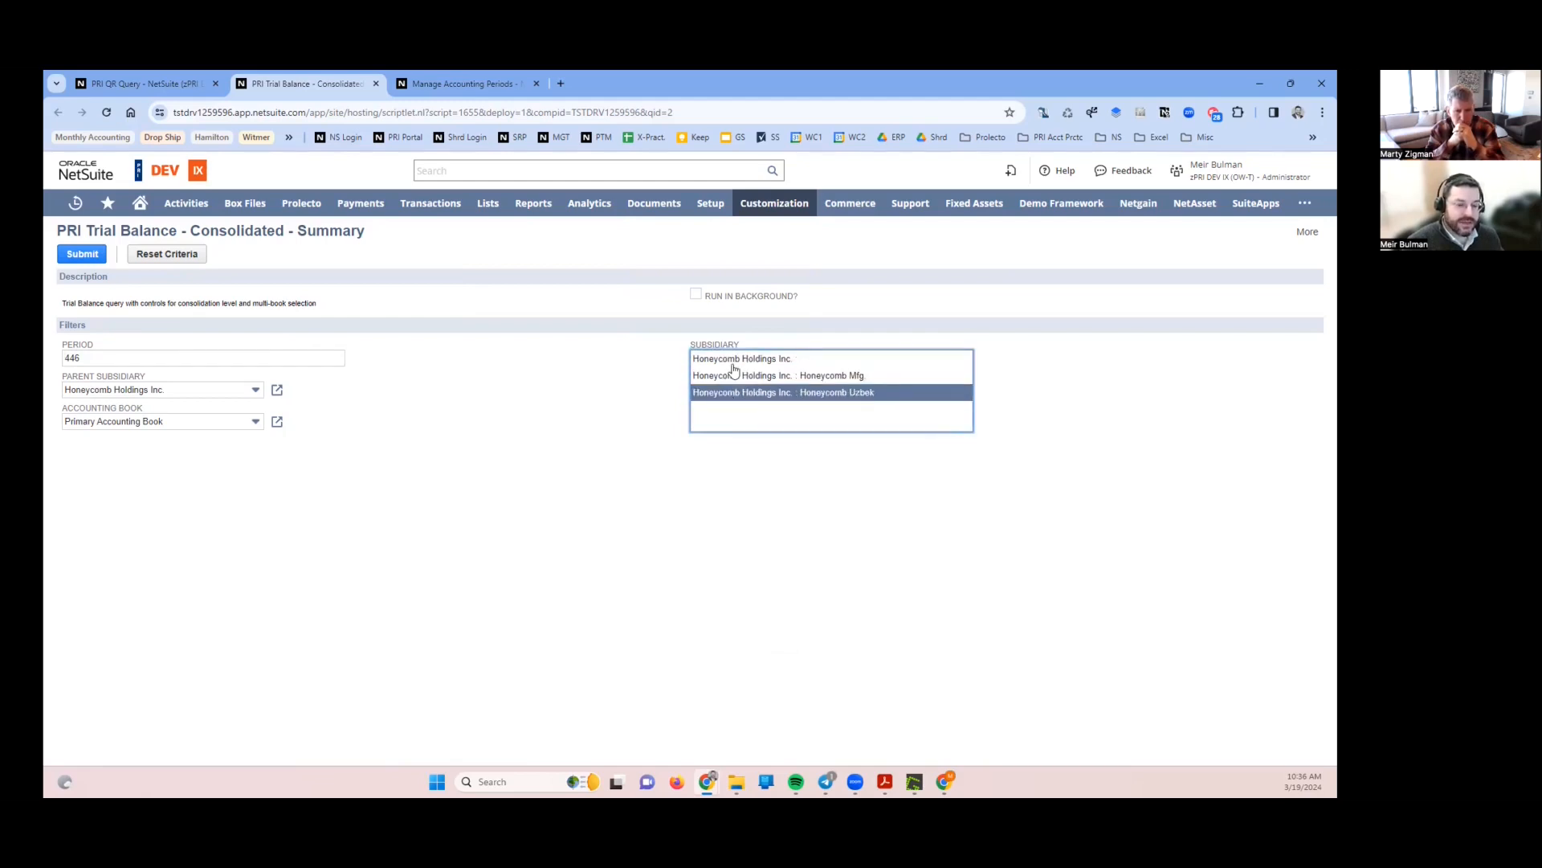
pyautogui.moveTo(839, 392)
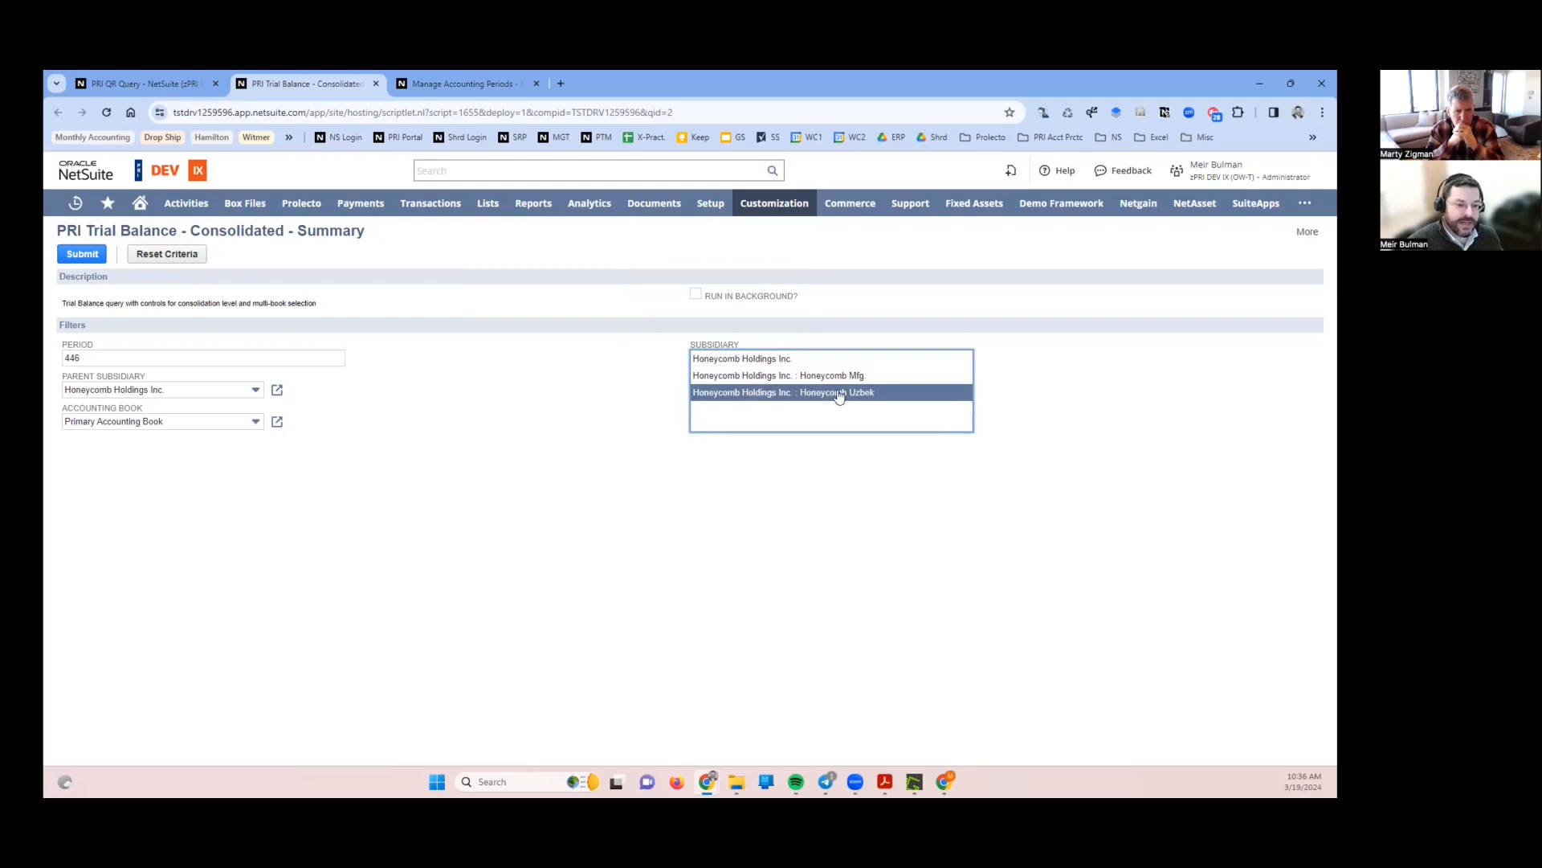
pyautogui.click(161, 389)
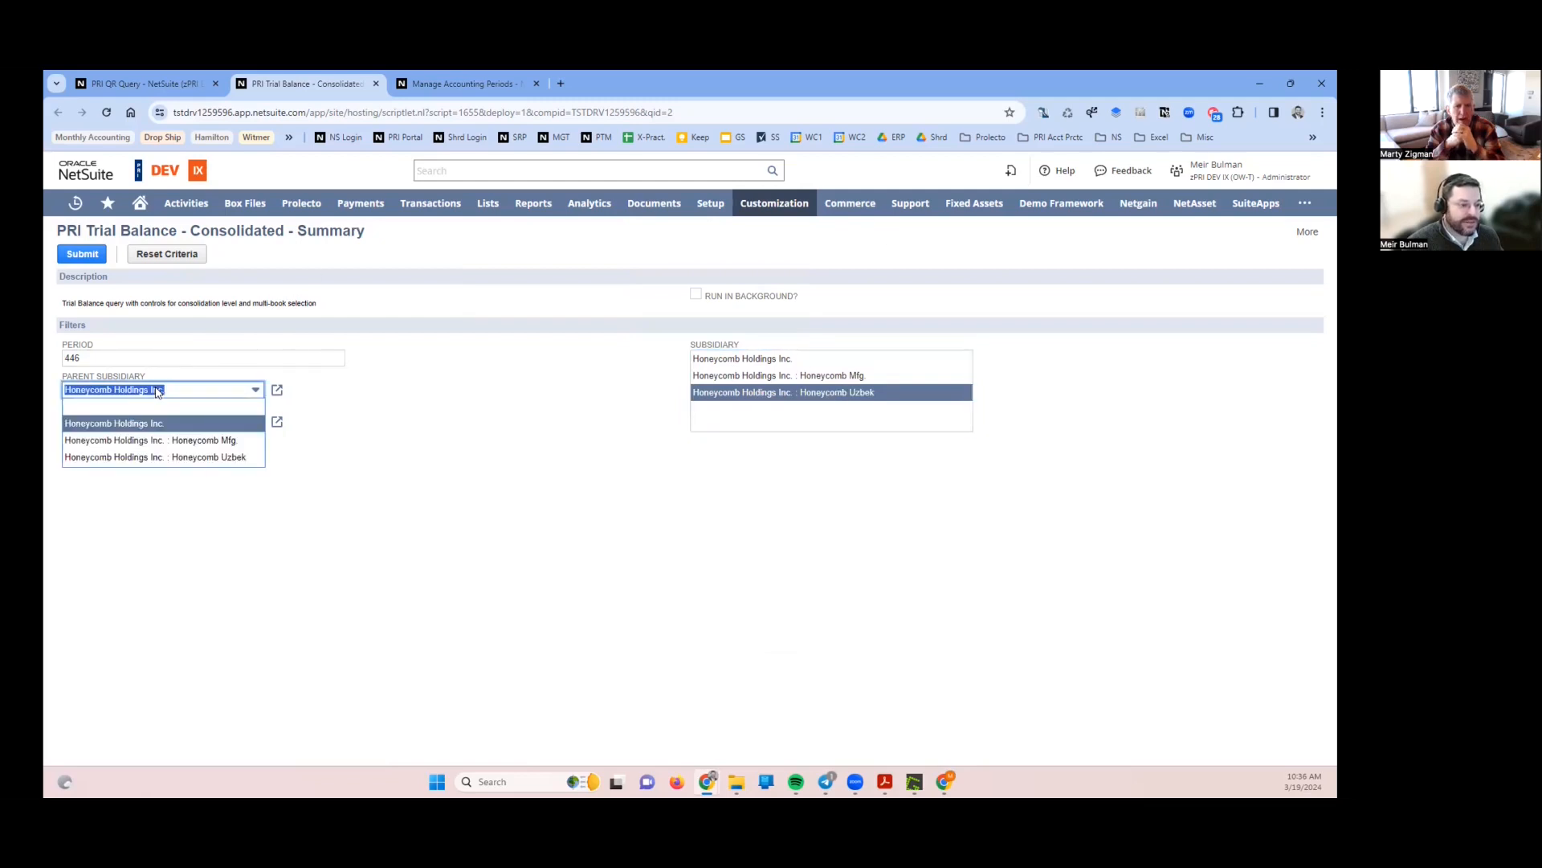
pyautogui.click(114, 422)
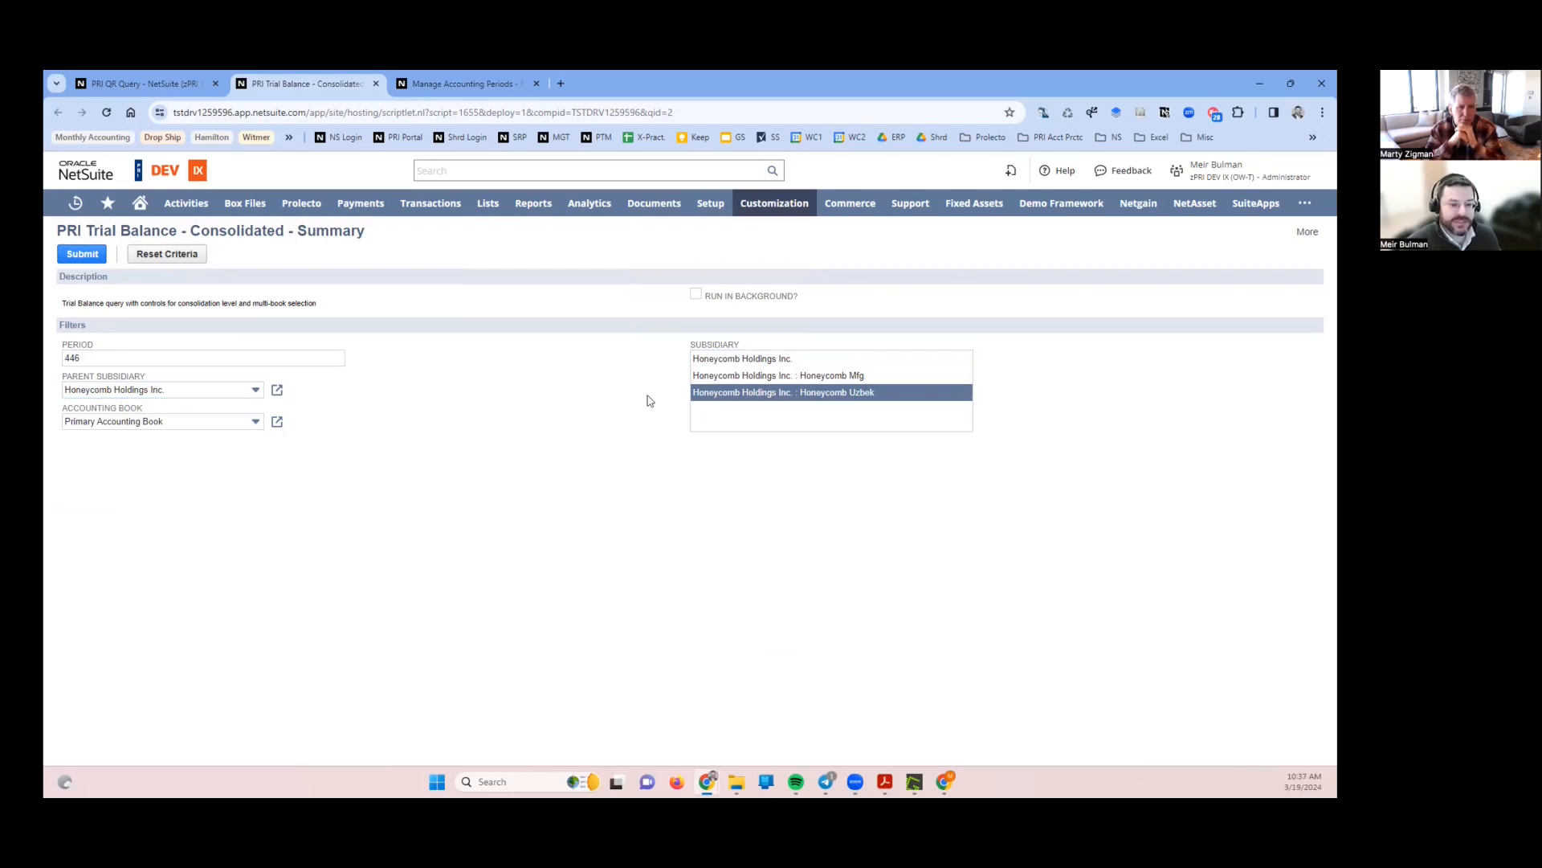
pyautogui.moveTo(760, 372)
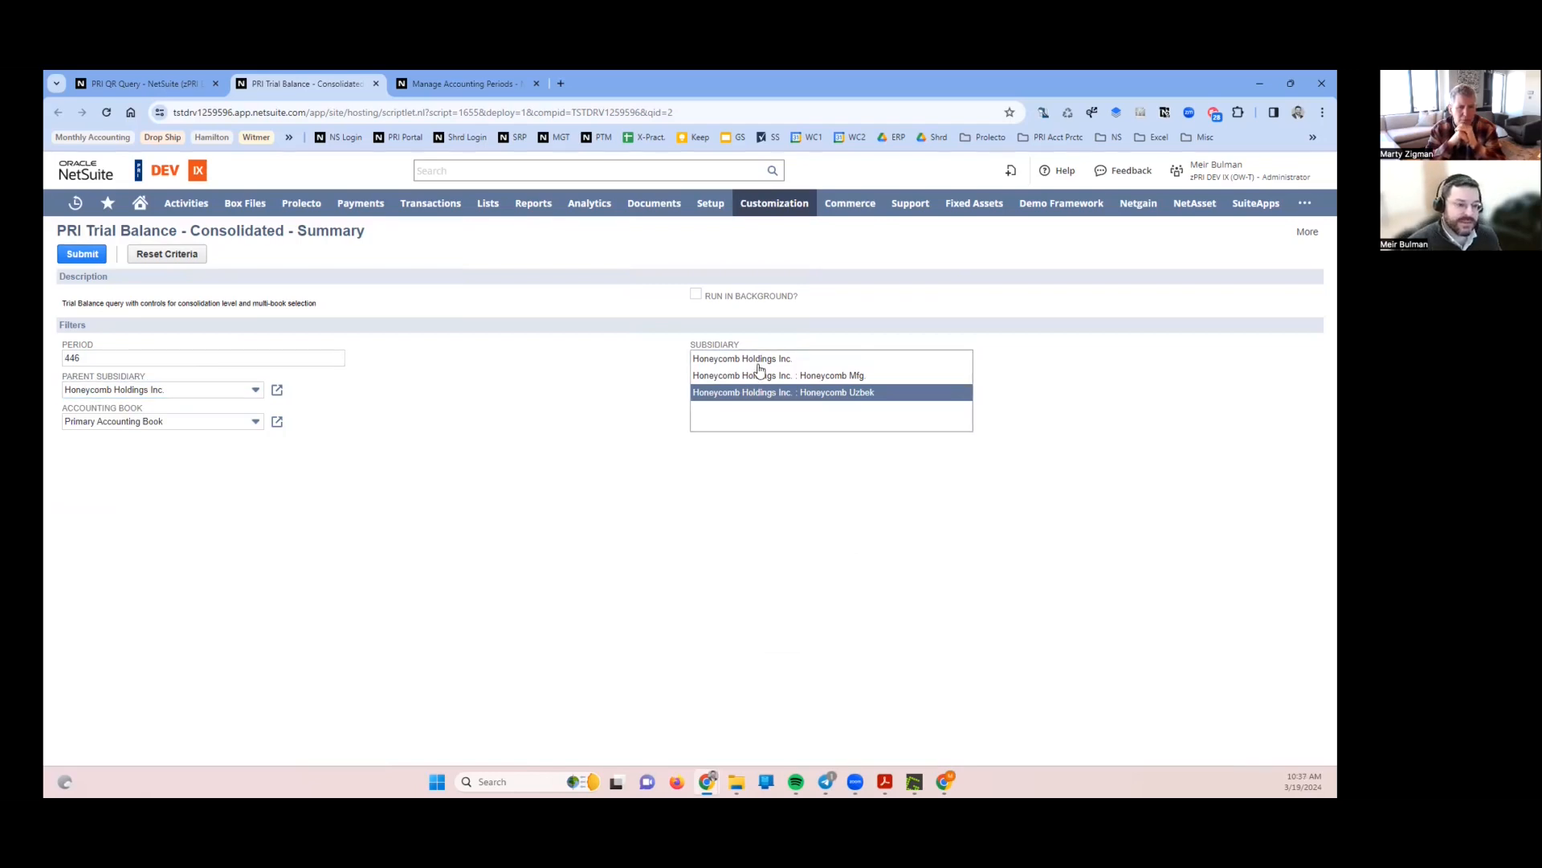
# - Select all three Honeycomb subsidiaries — Holdings Inc., Mfg and Uzbek — in the Subsidiary filter
pyautogui.click(531, 203)
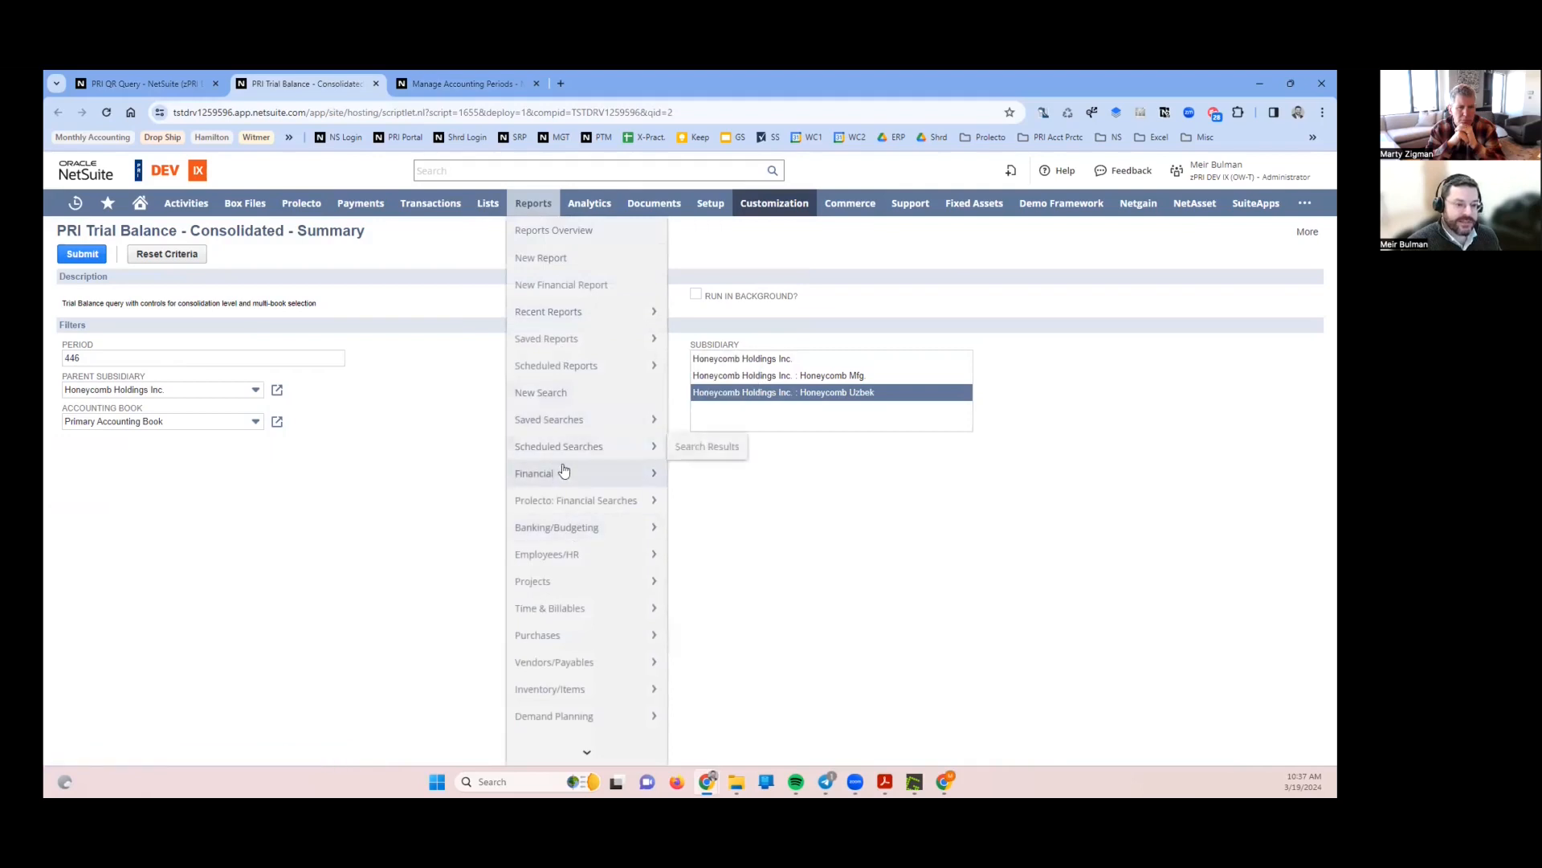
pyautogui.click(357, 431)
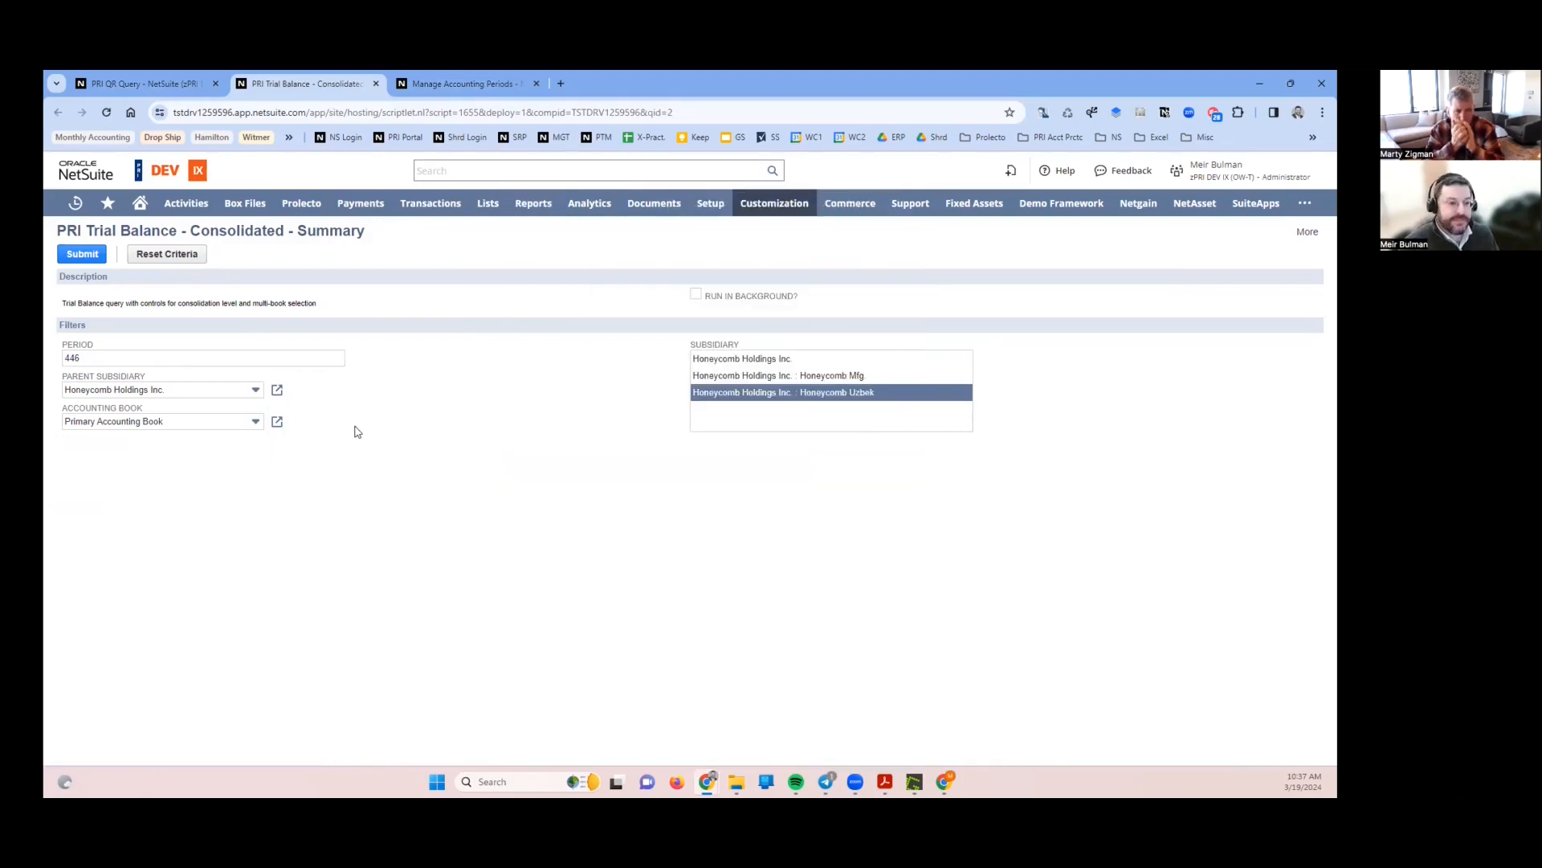
pyautogui.moveTo(569, 422)
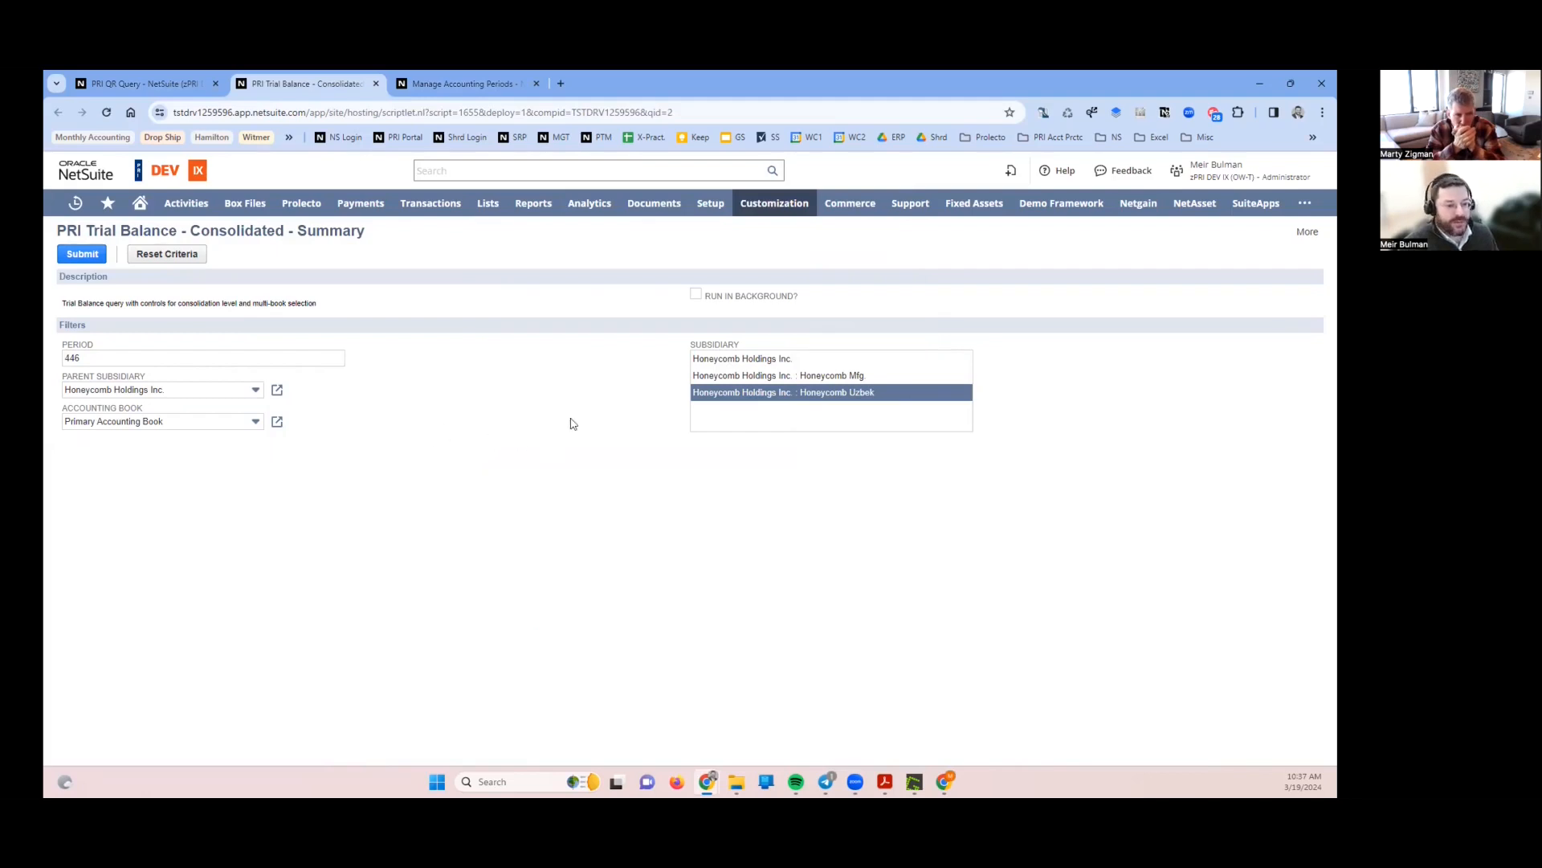
pyautogui.moveTo(524, 397)
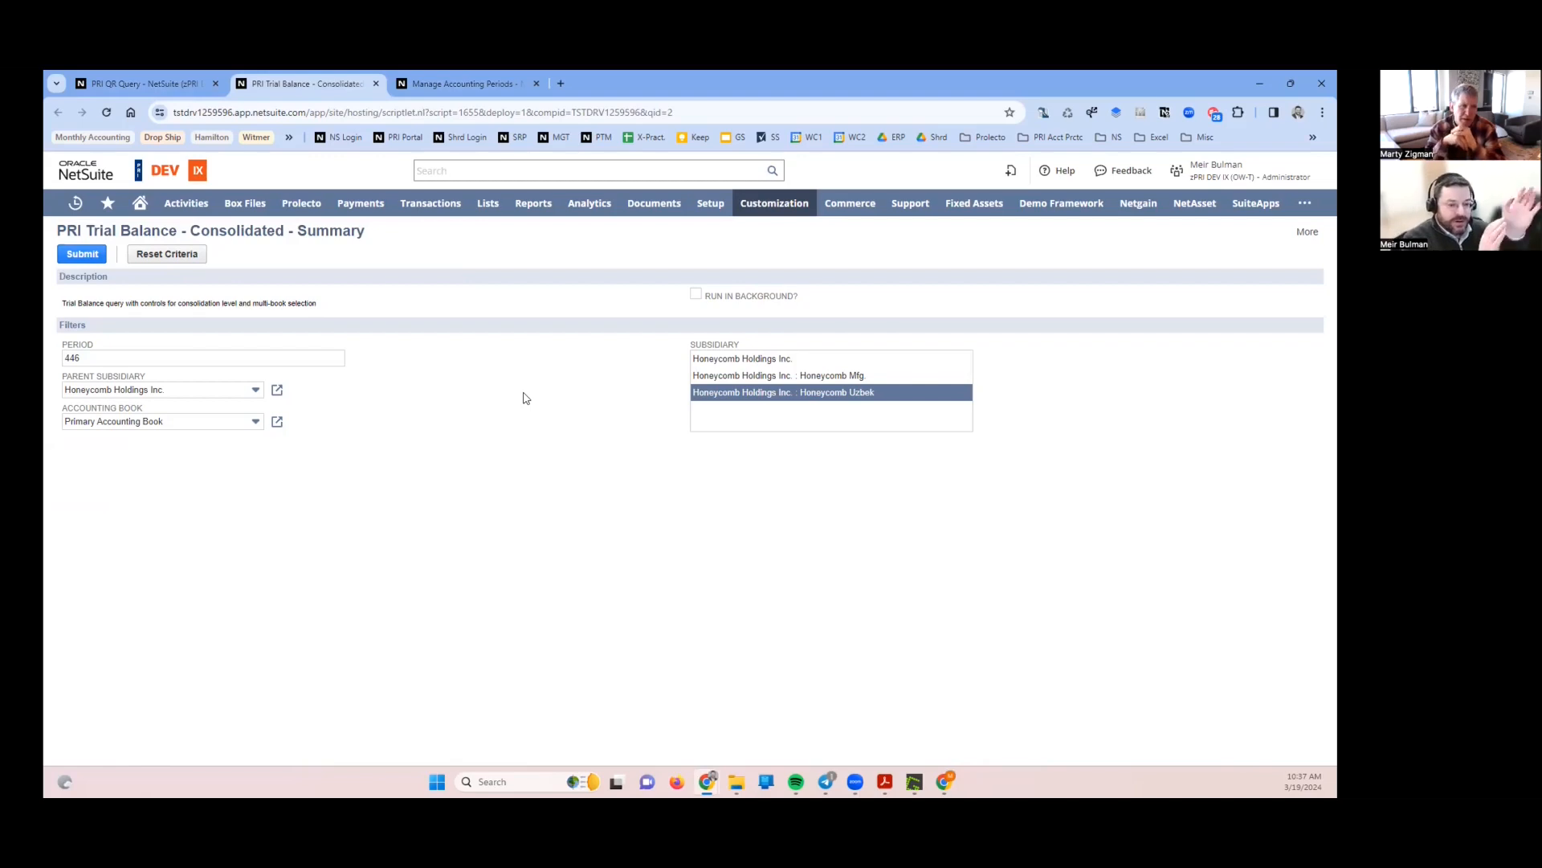
pyautogui.moveTo(509, 458)
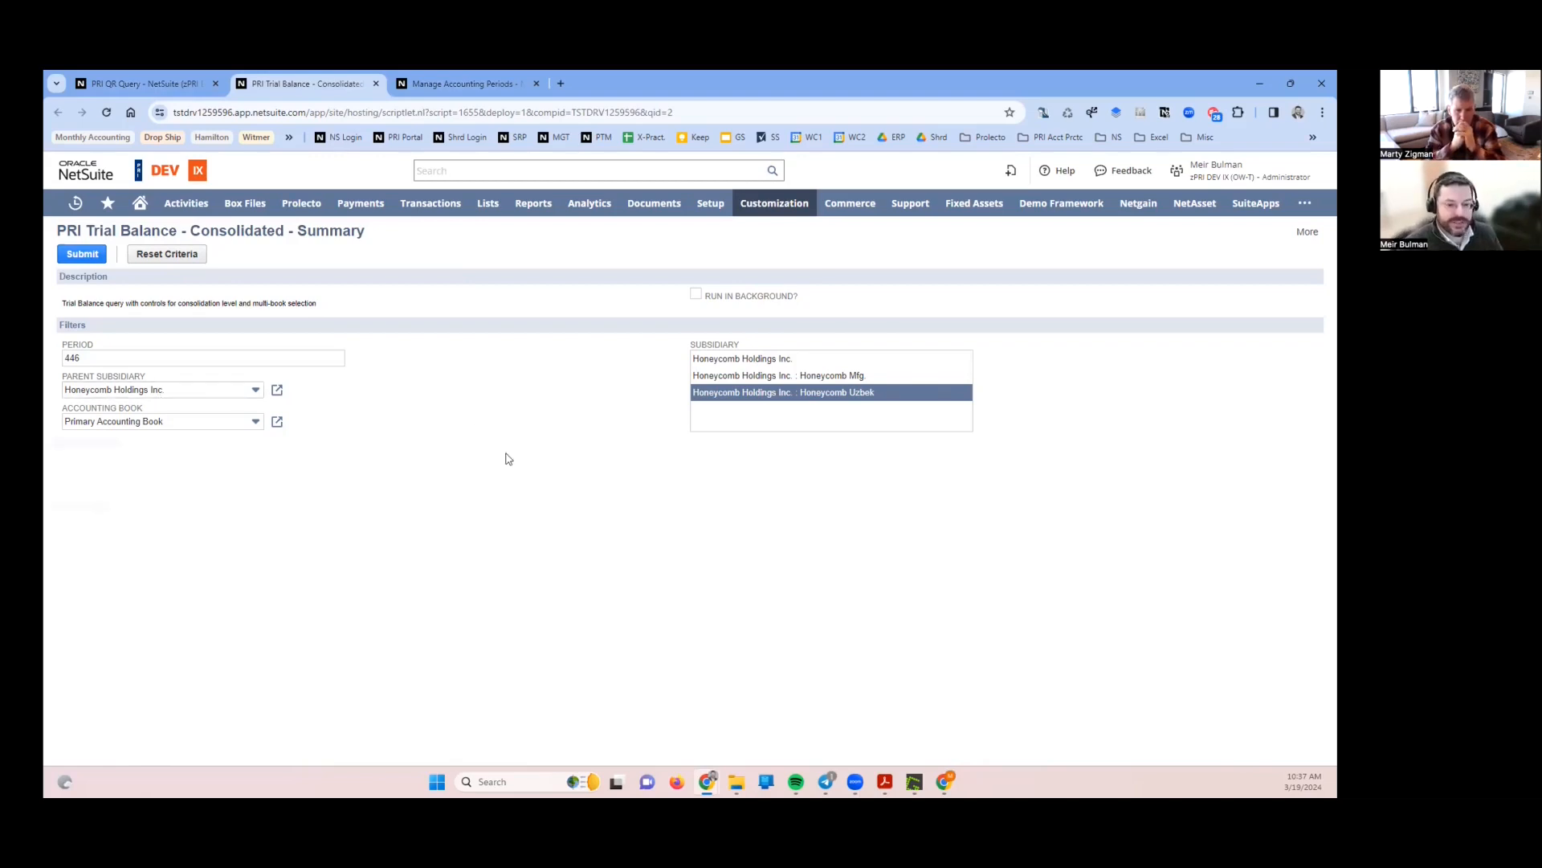
pyautogui.moveTo(620, 379)
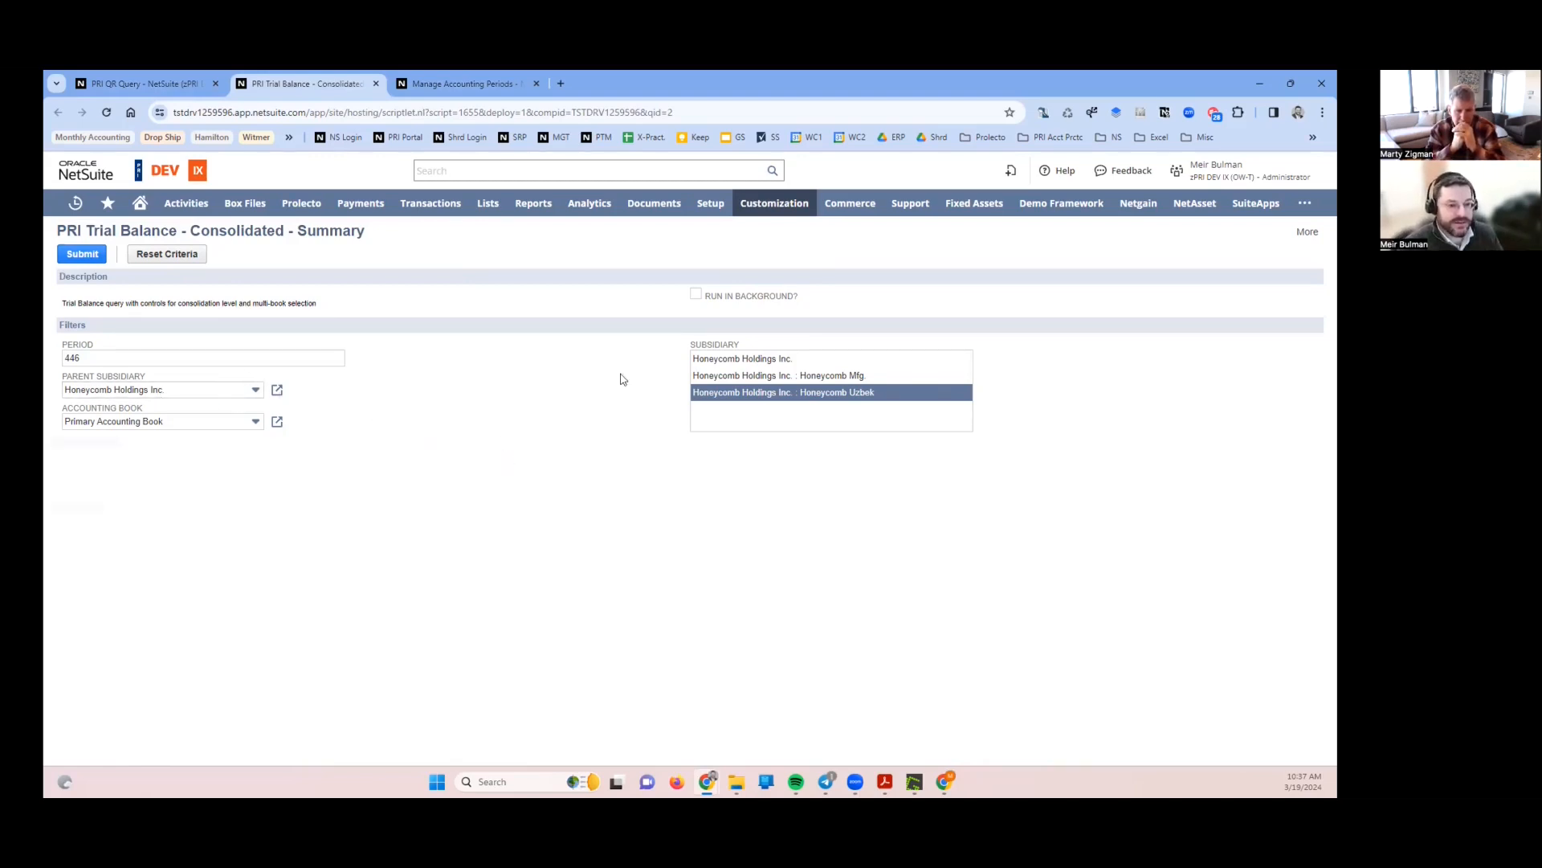
pyautogui.click(742, 358)
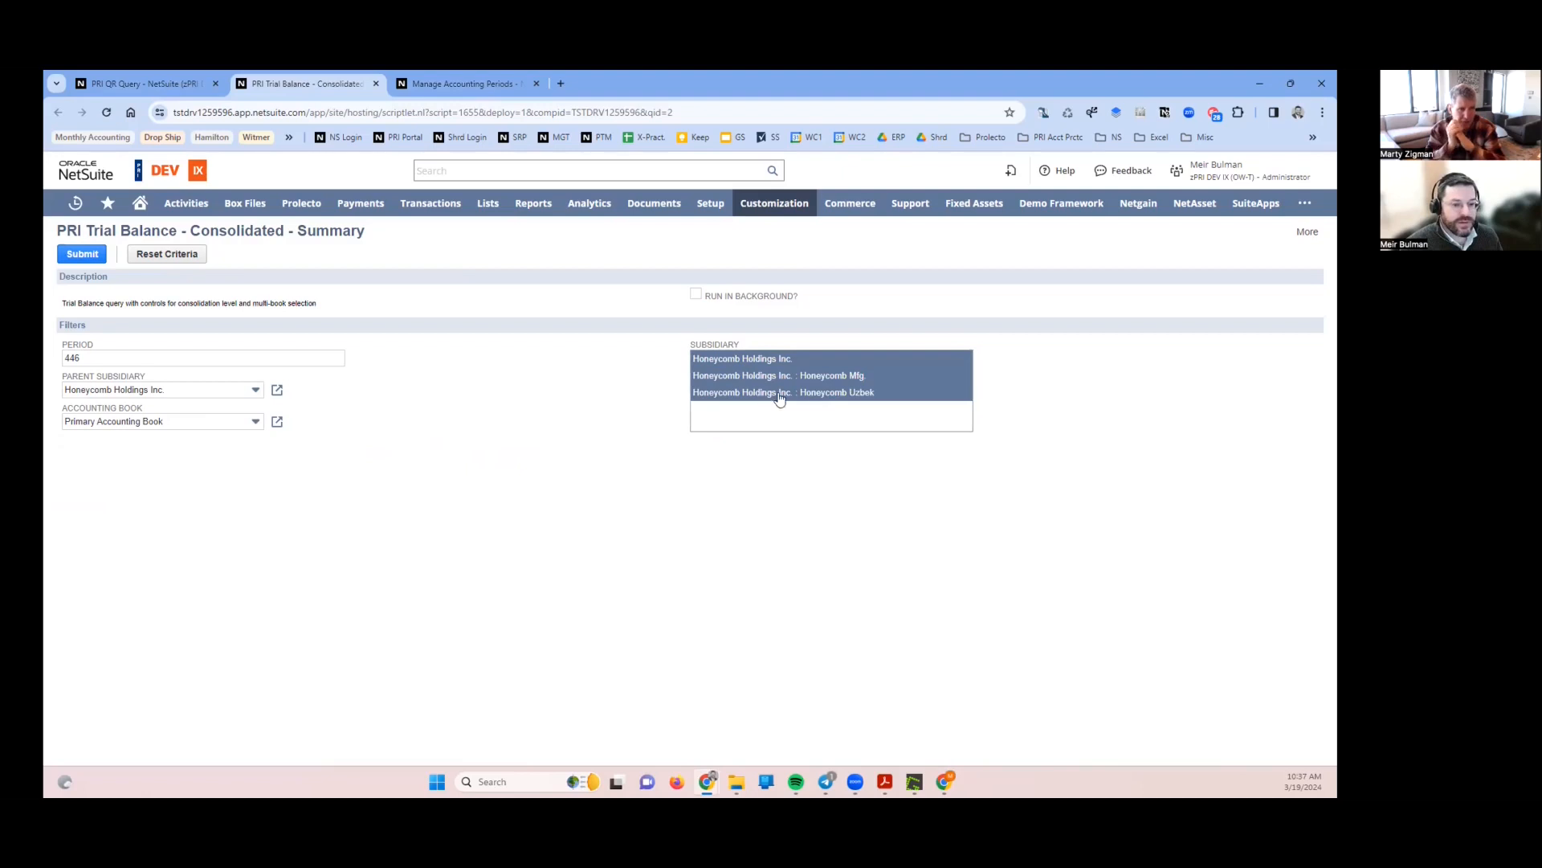
pyautogui.moveTo(601, 402)
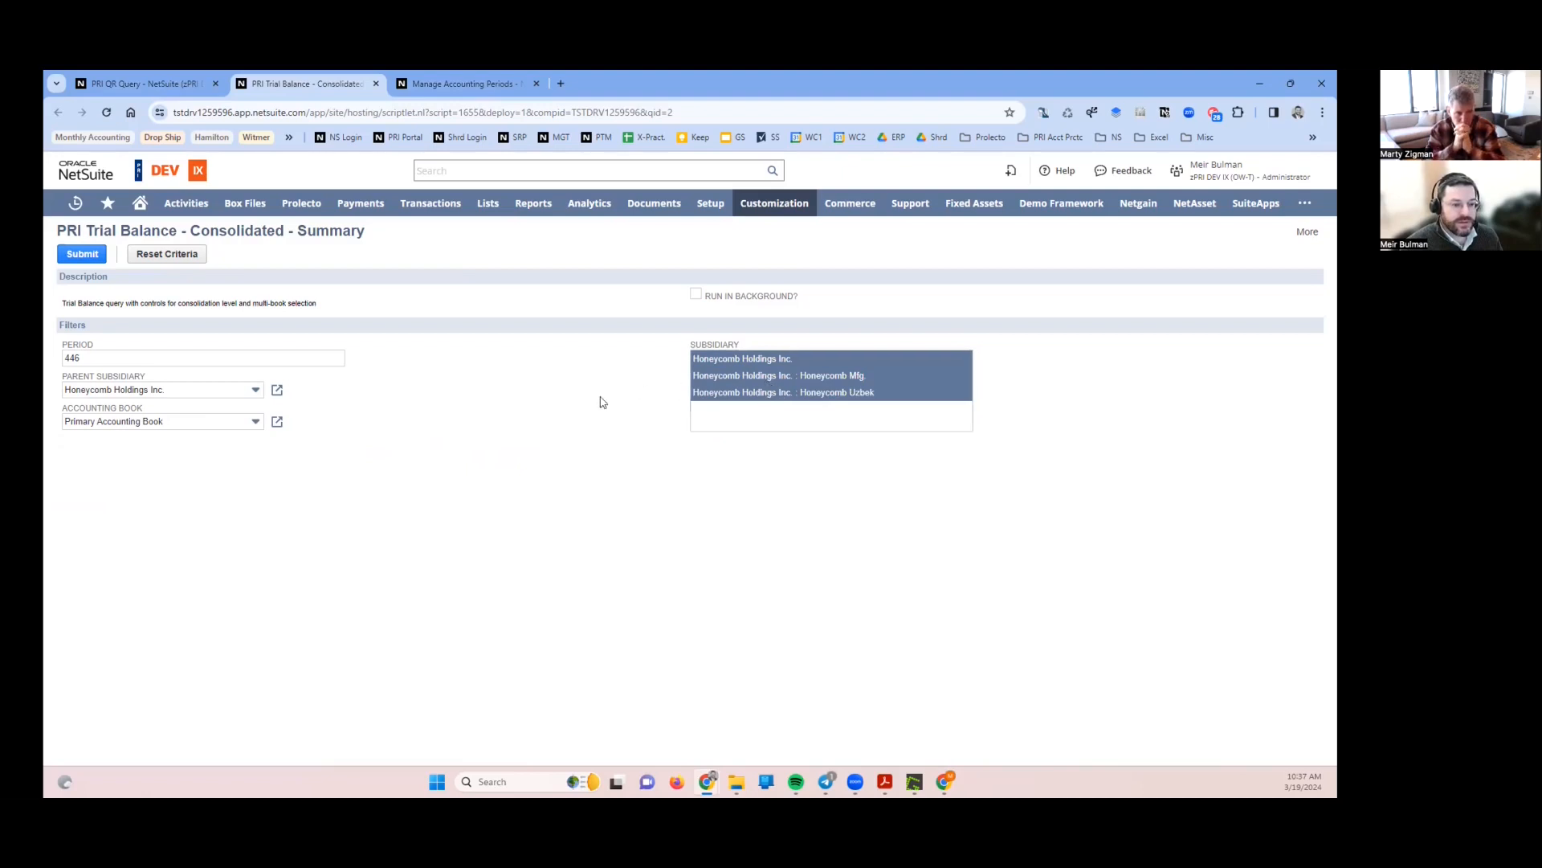
# - Submit the Consolidated Summary trial balance with the current filters, returning 132 rows
pyautogui.click(82, 254)
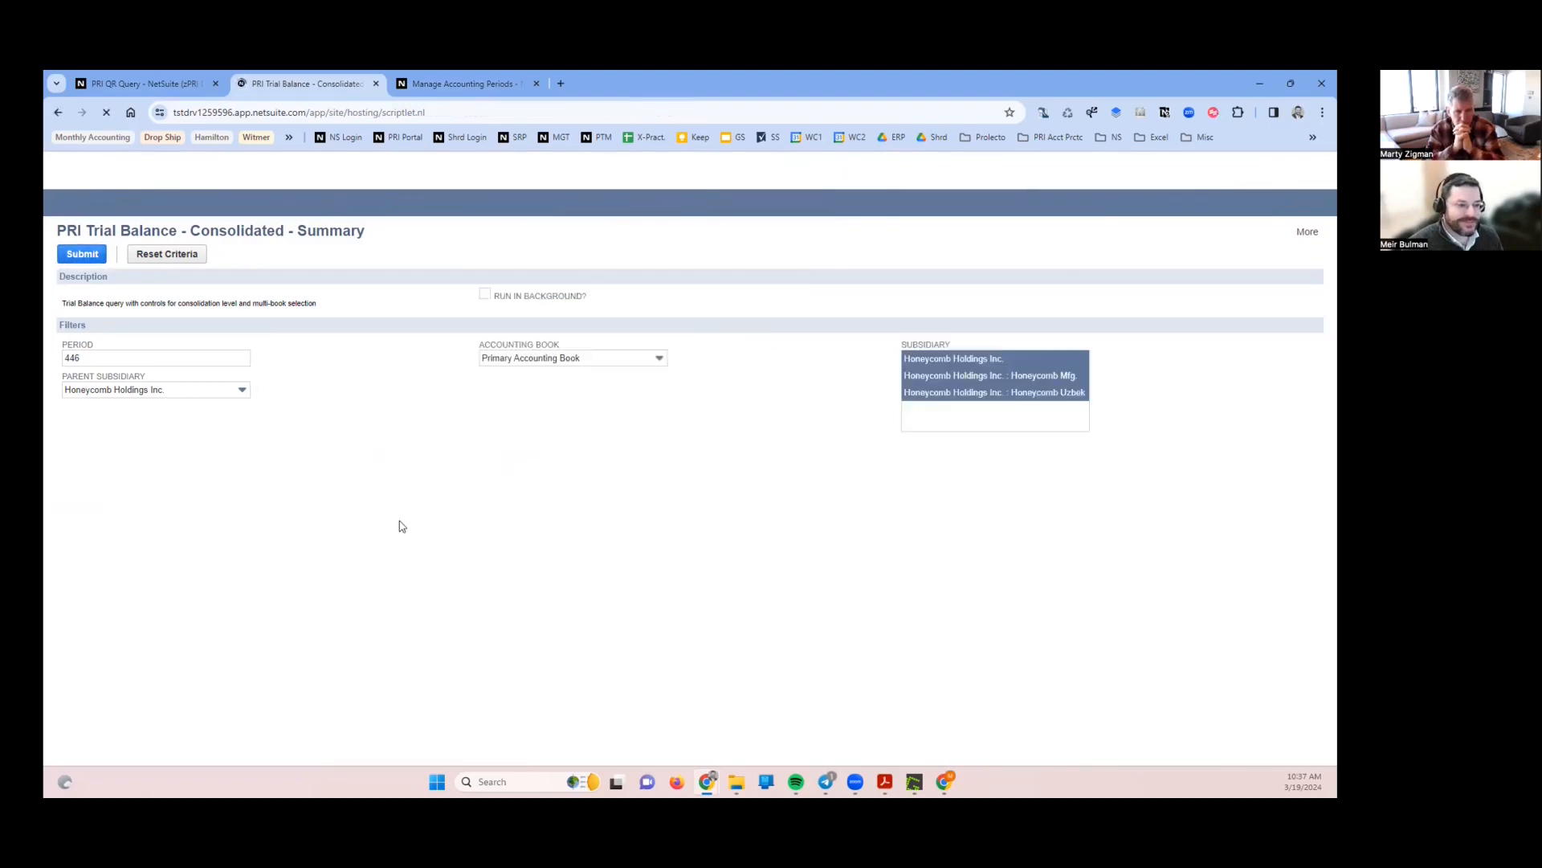
pyautogui.click(82, 254)
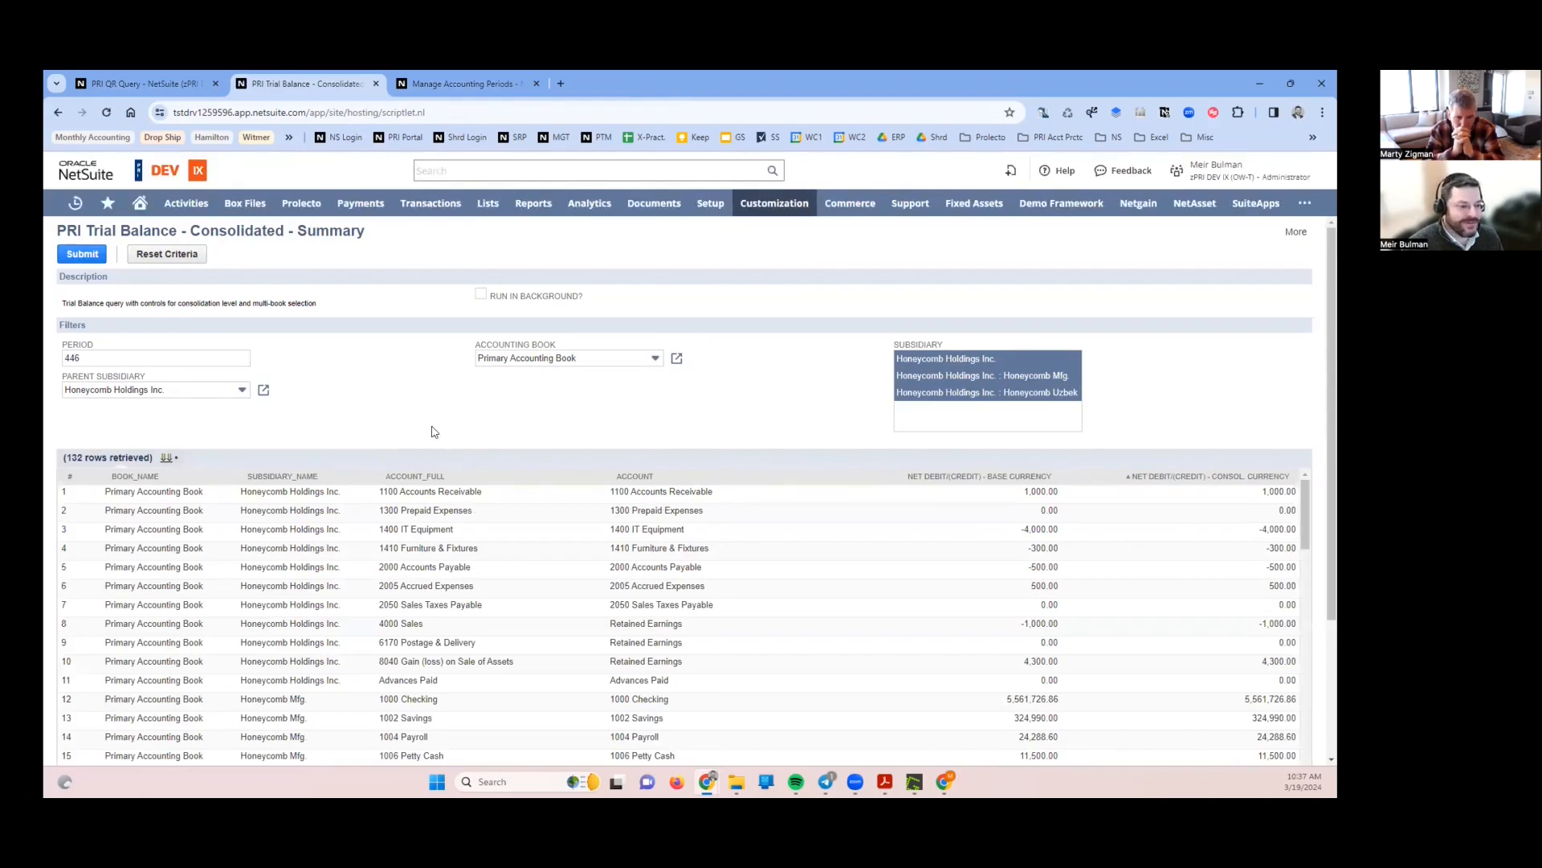
pyautogui.scroll(-3)
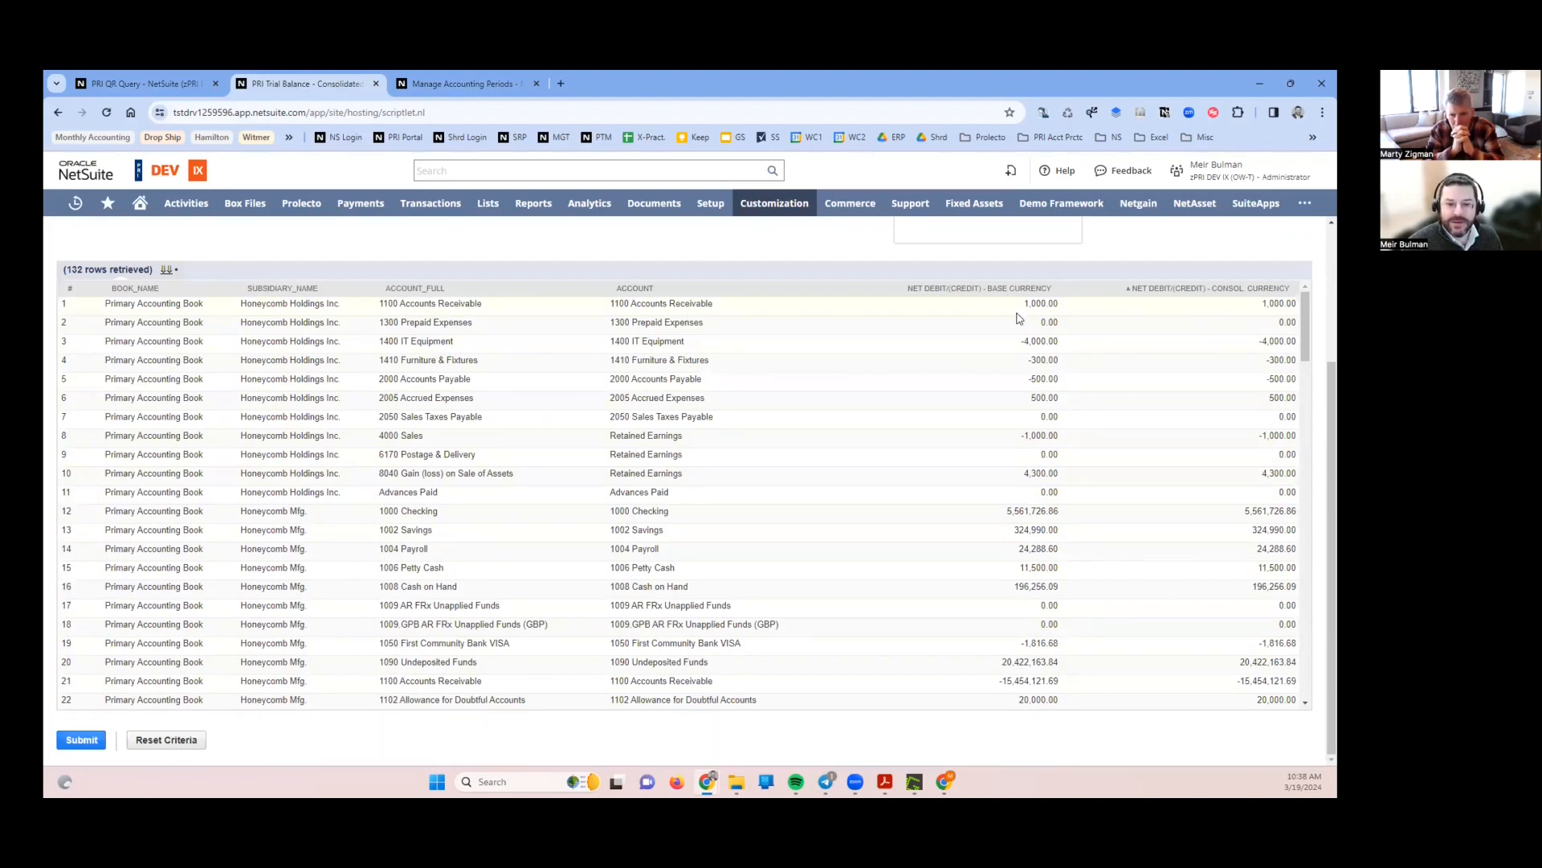
pyautogui.moveTo(1033, 318)
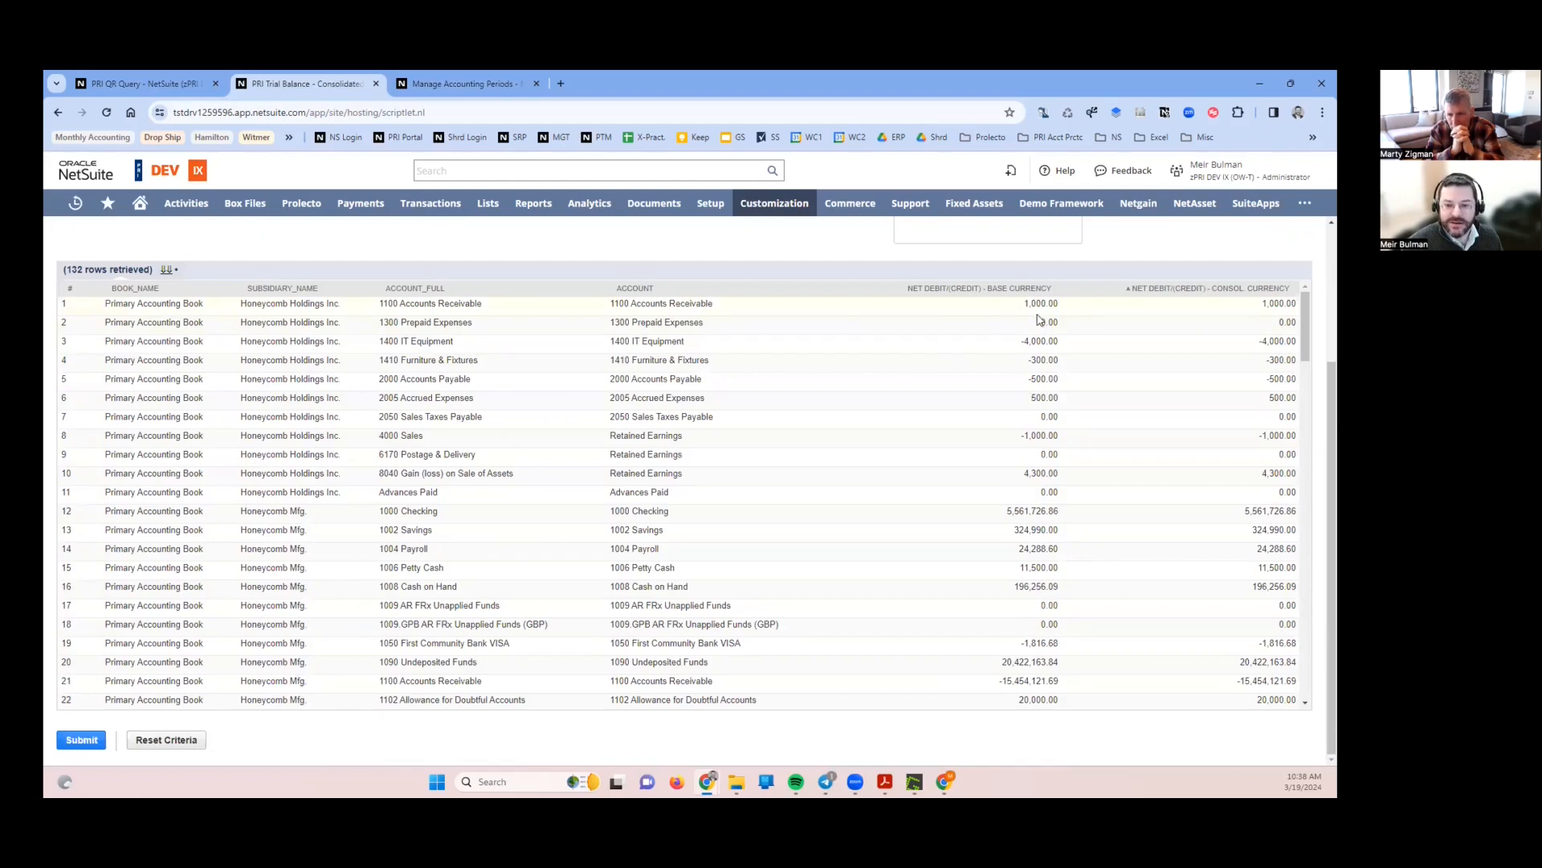
pyautogui.moveTo(875, 710)
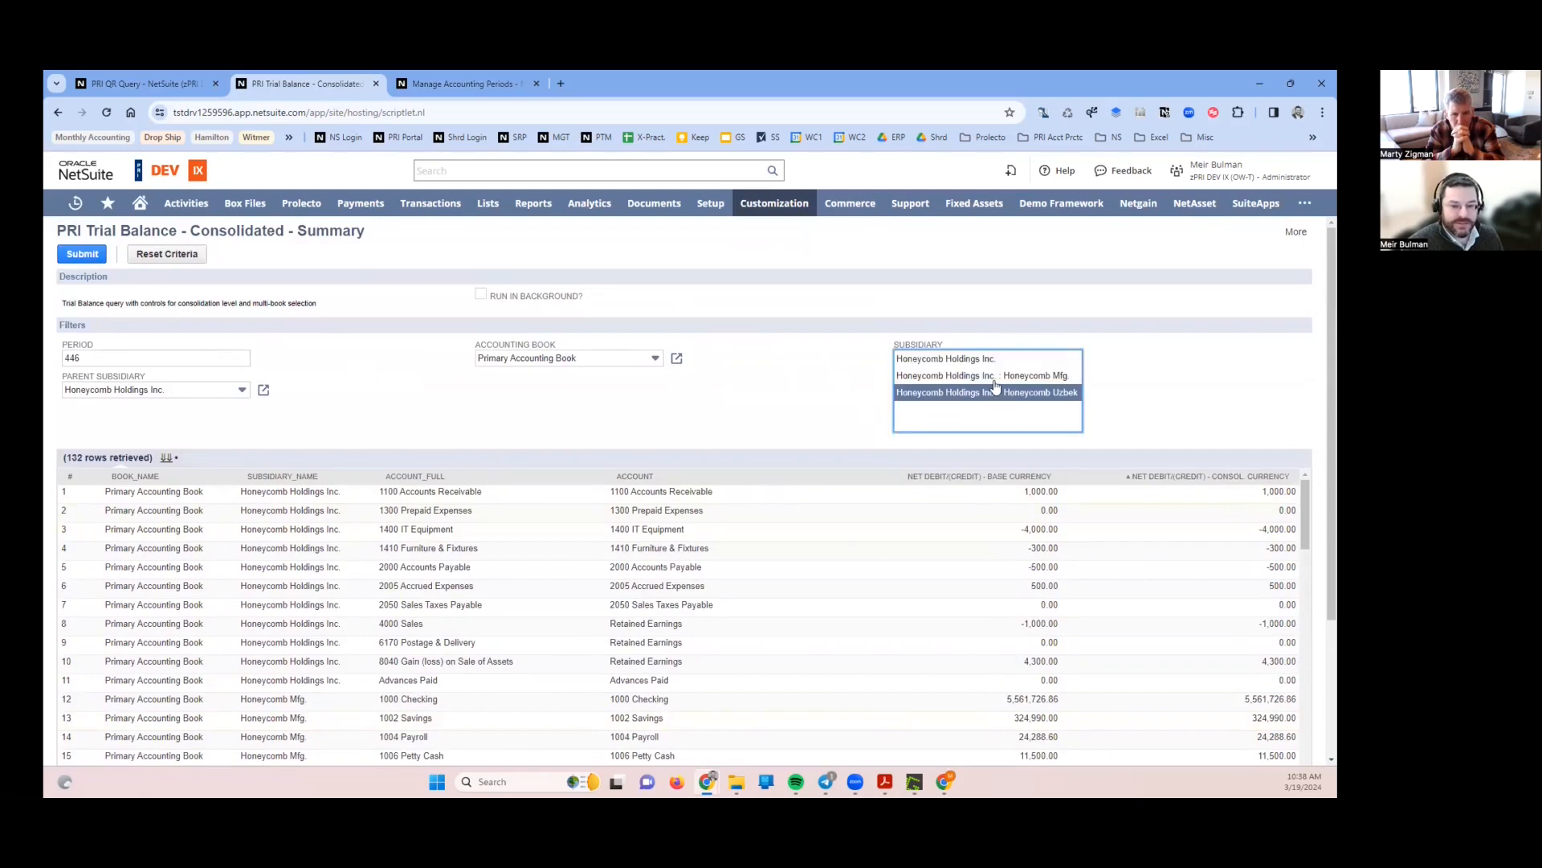
pyautogui.moveTo(980, 375)
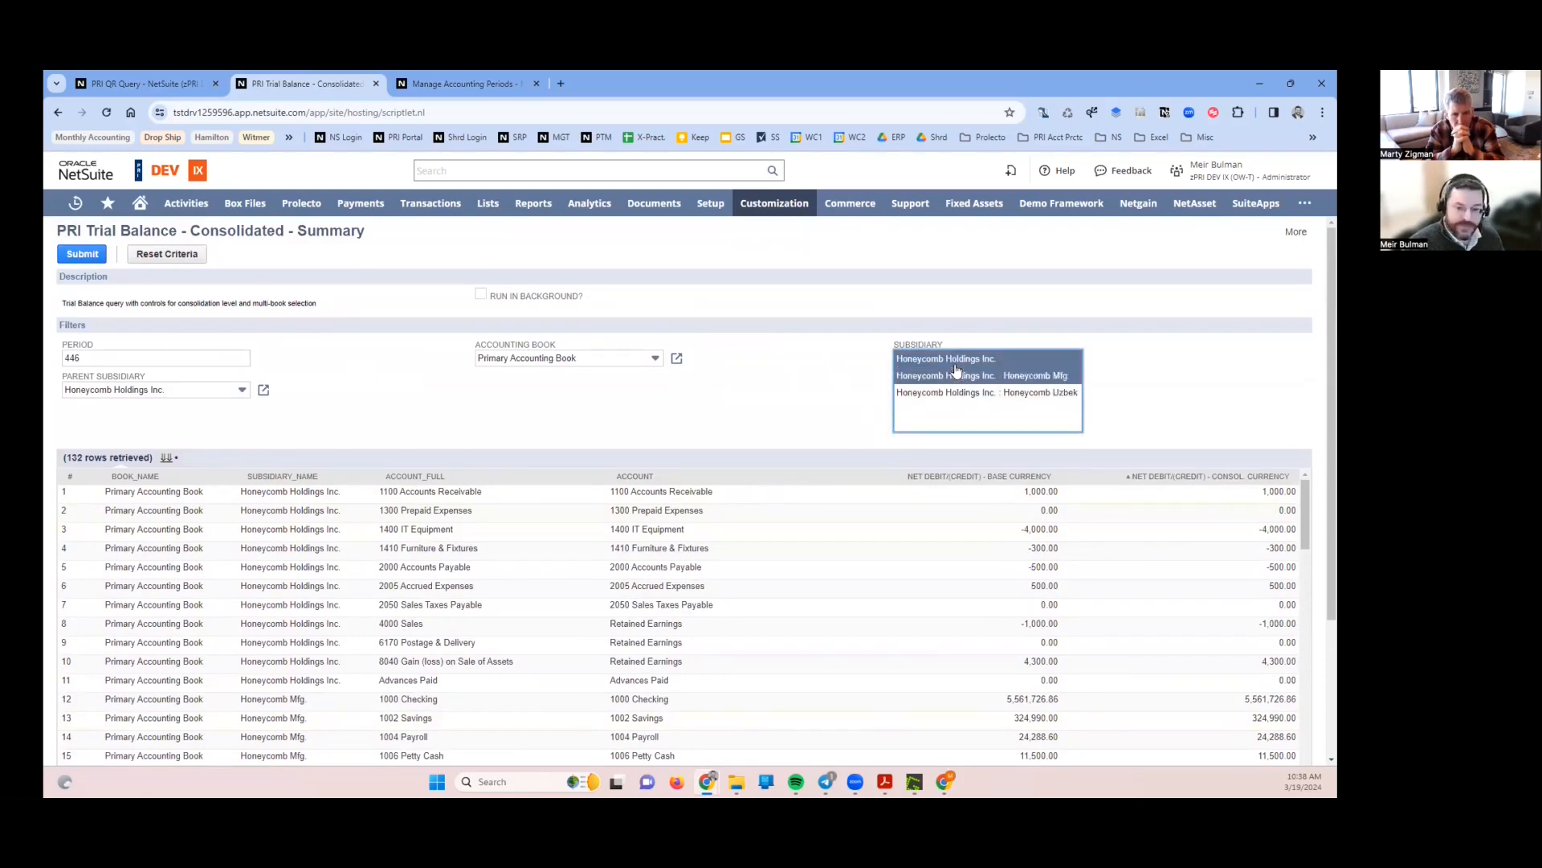
pyautogui.scroll(-3)
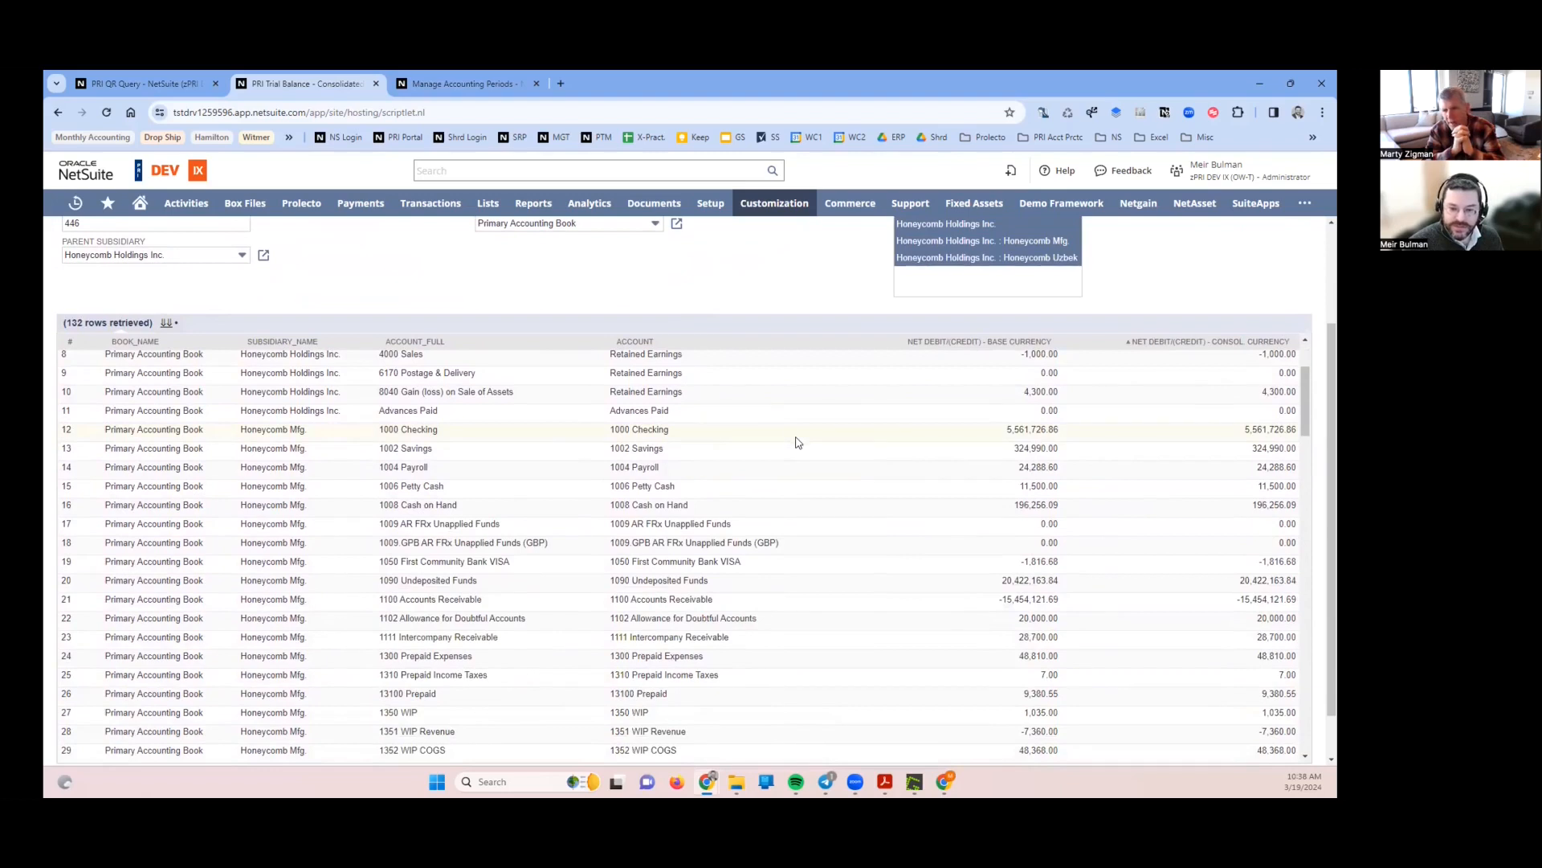
pyautogui.scroll(-3)
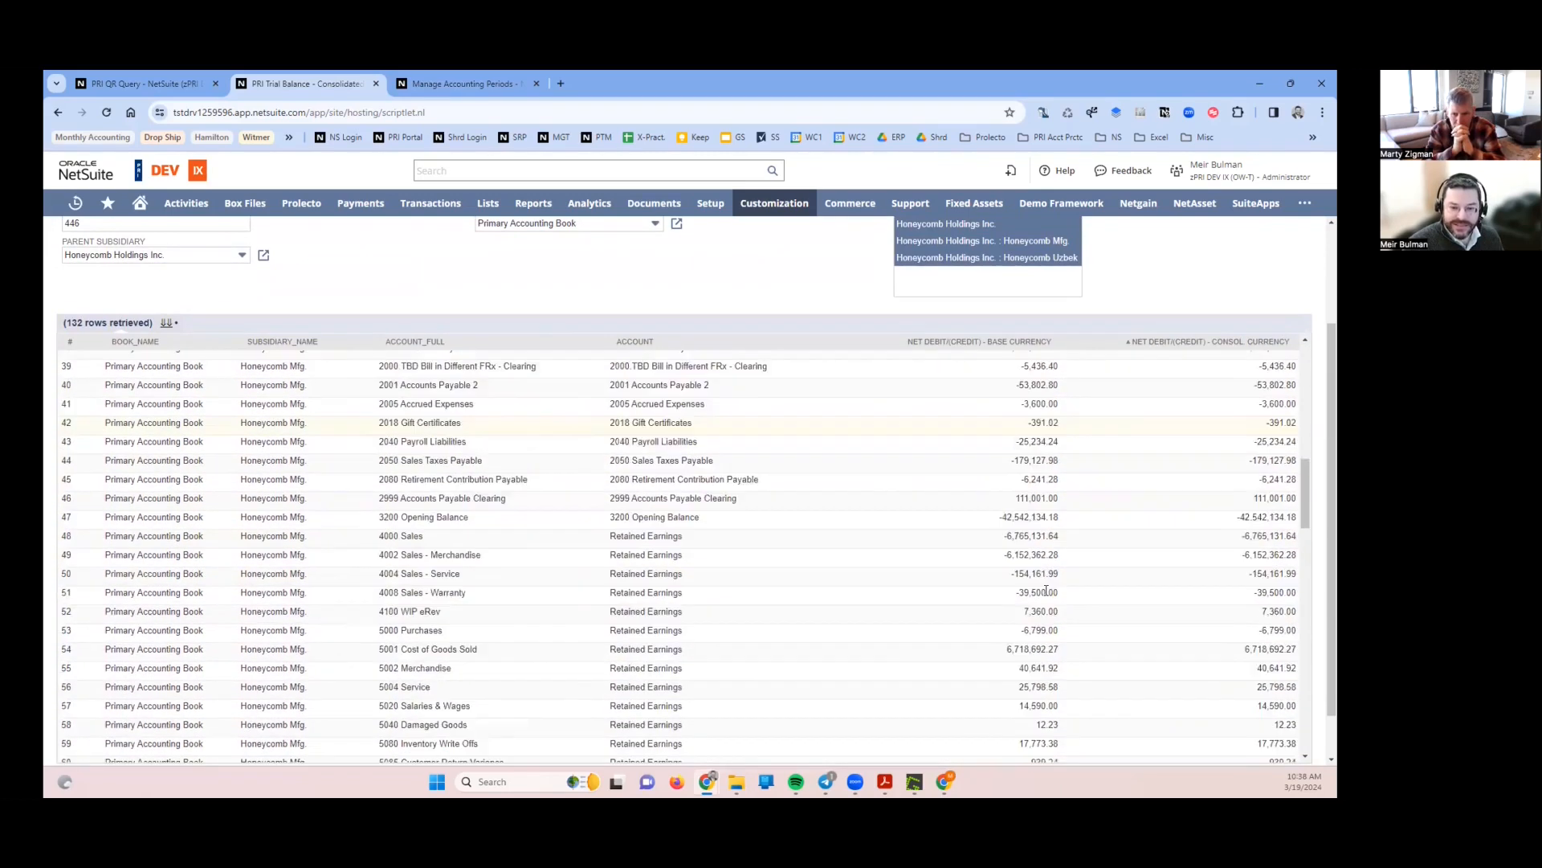
pyautogui.scroll(3)
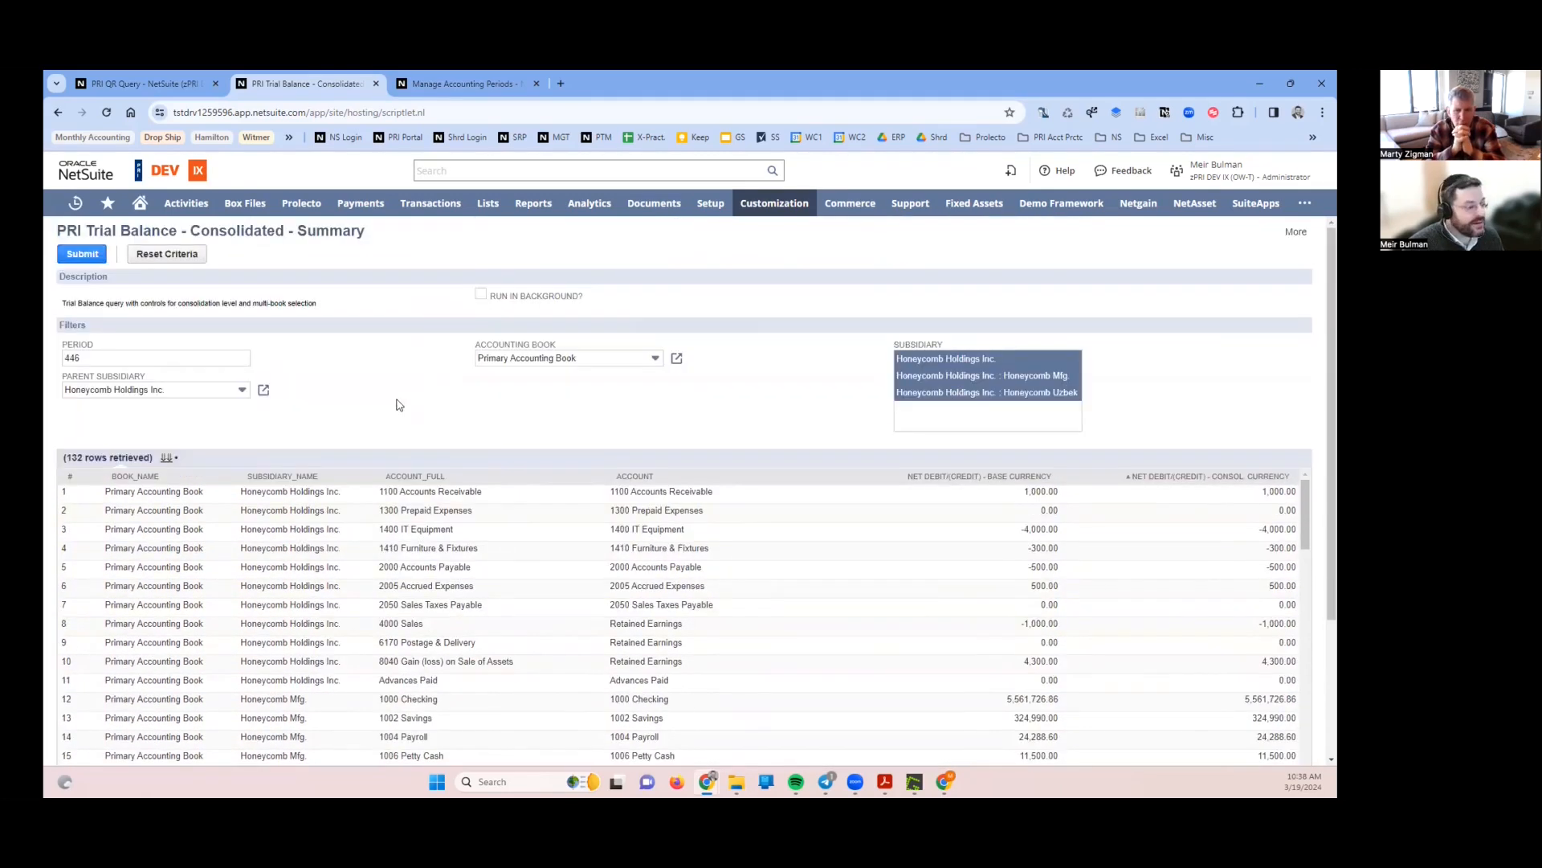
pyautogui.scroll(-3)
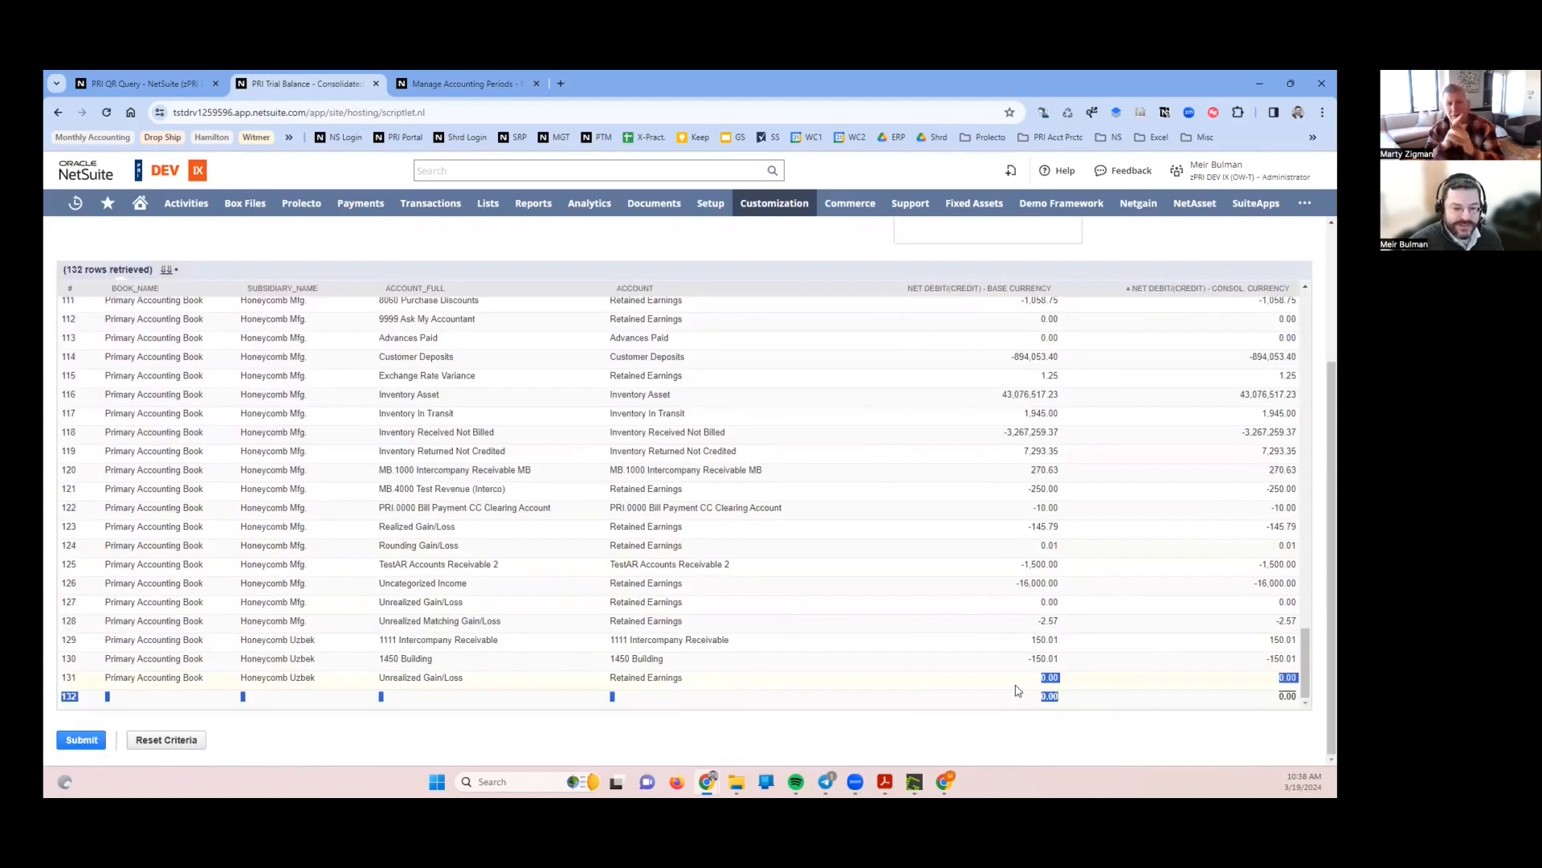
pyautogui.scroll(3)
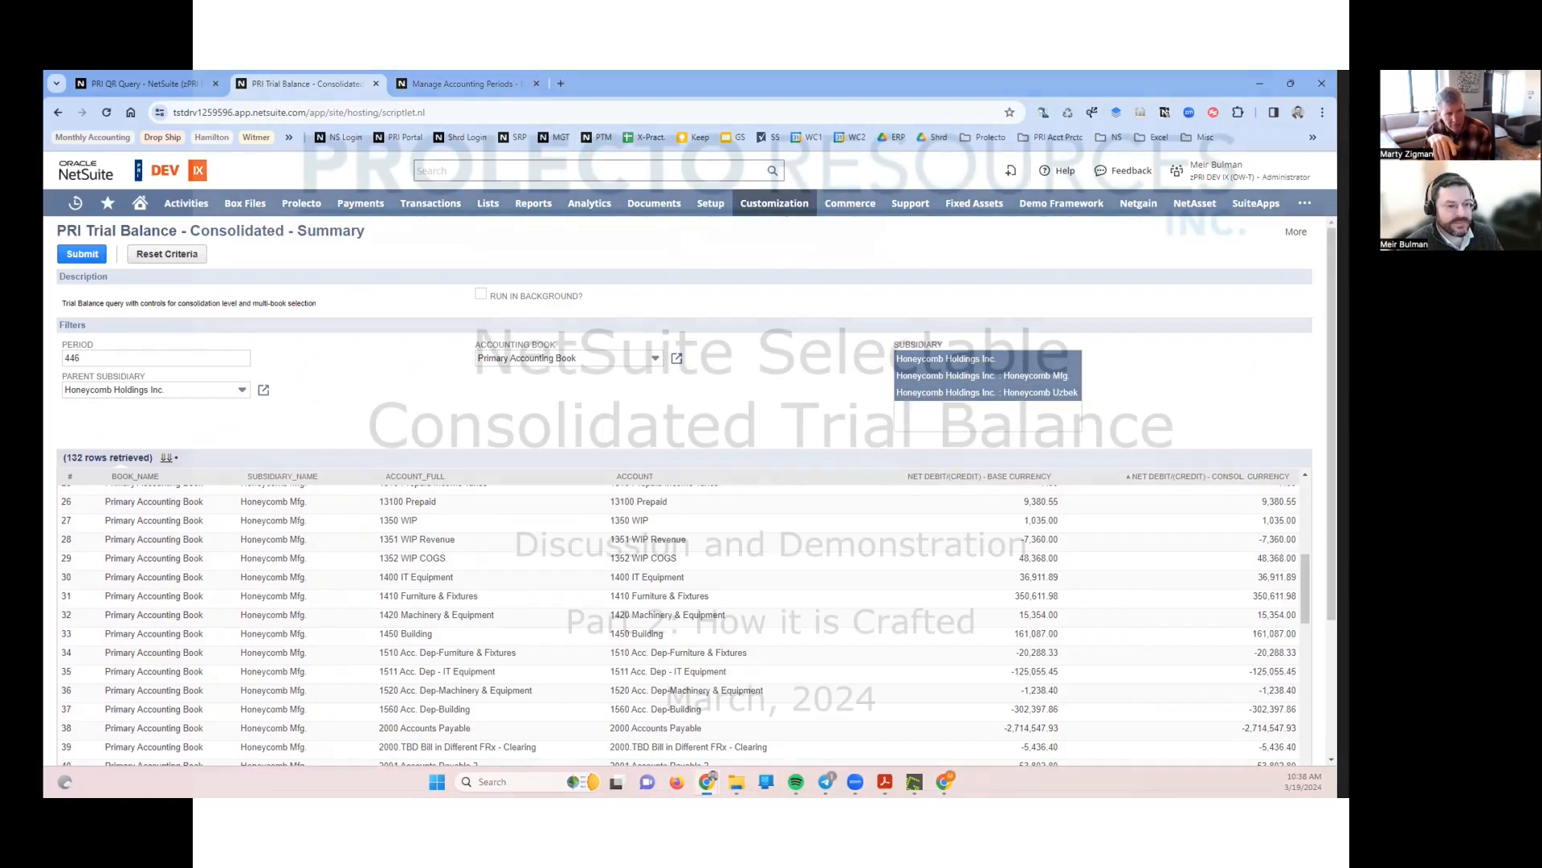
pyautogui.click(148, 81)
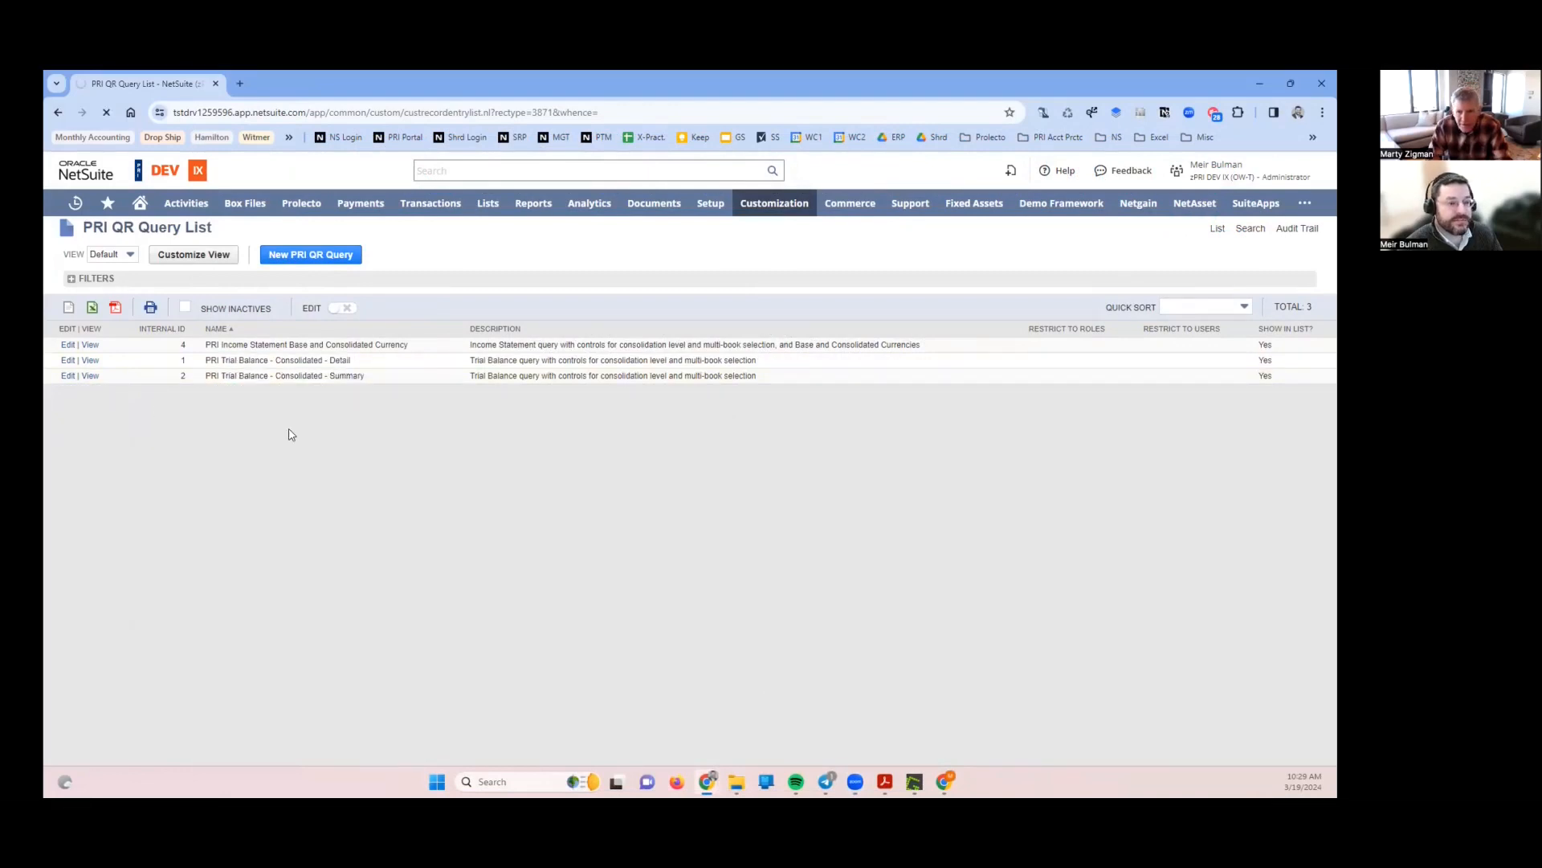
pyautogui.moveTo(848, 202)
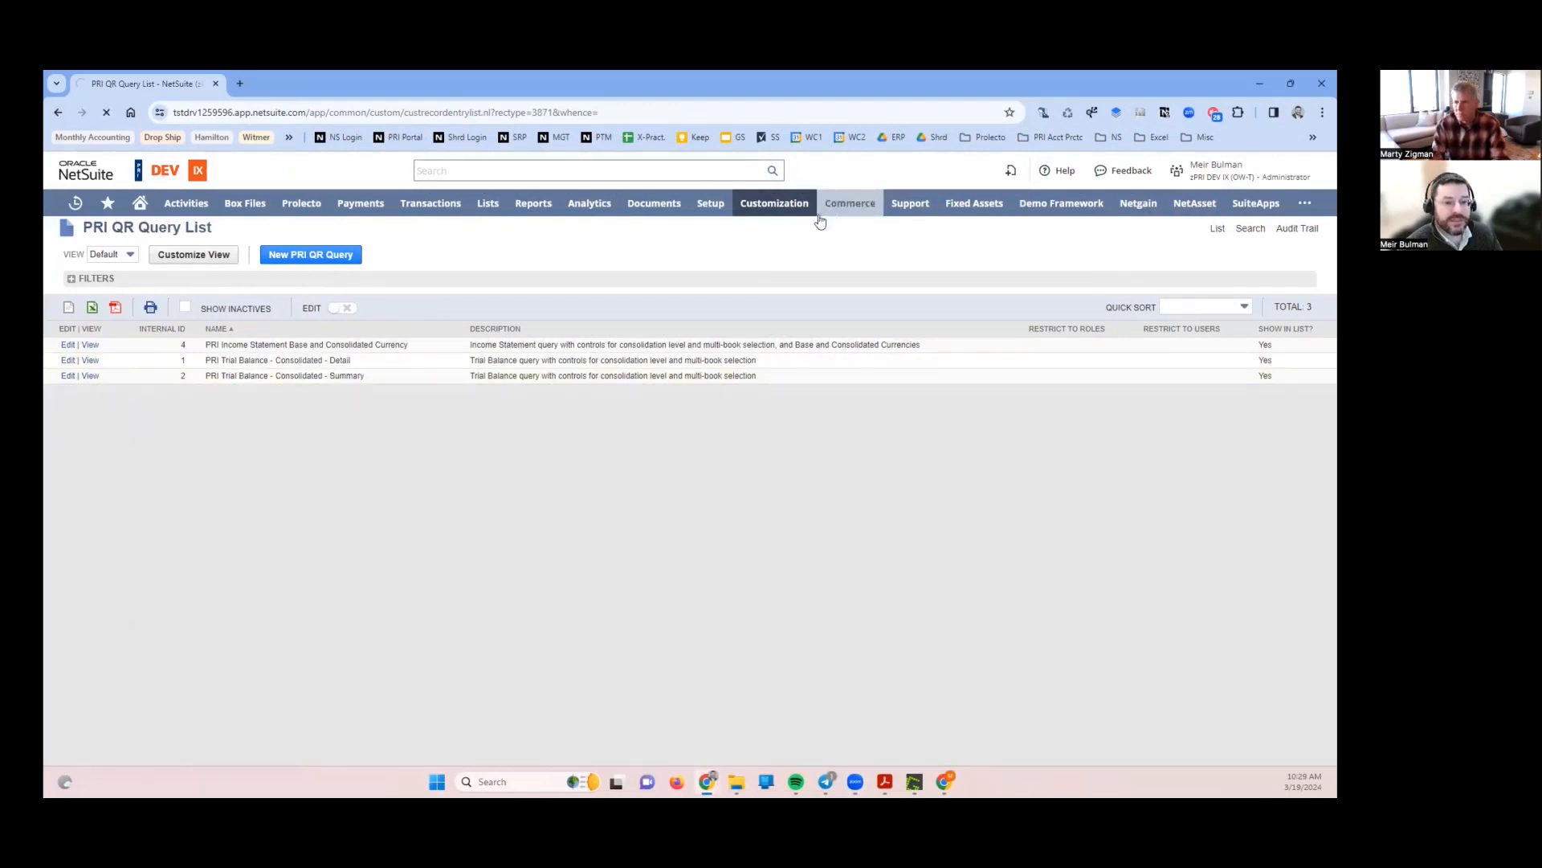
# - Edit the PRI Trial Balance - Consolidated - Summary query from the PRI QR Query List to show its SQL
pyautogui.click(67, 374)
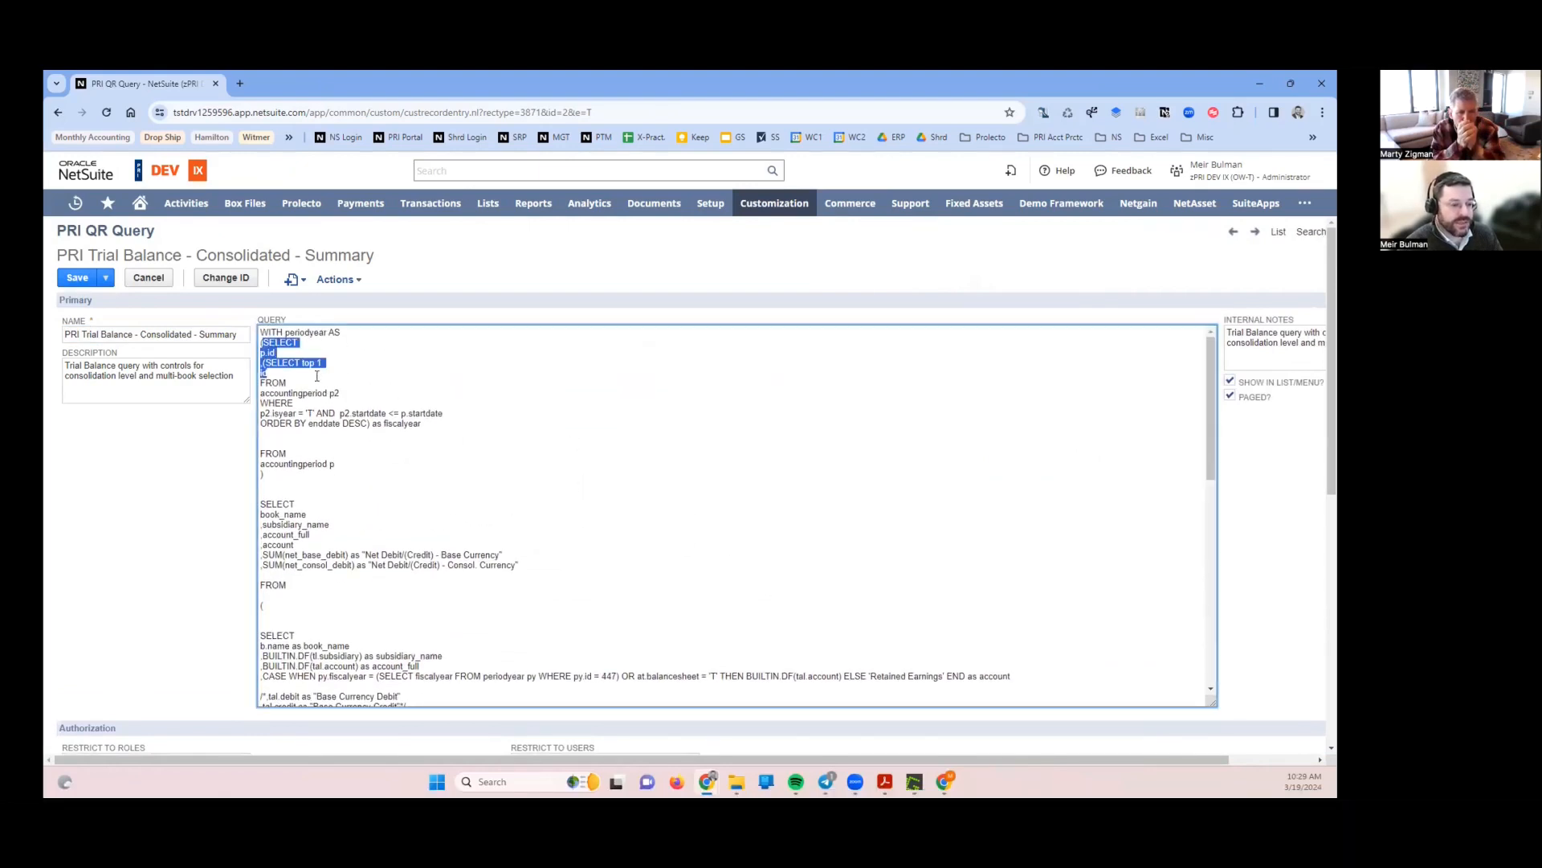
pyautogui.click(334, 462)
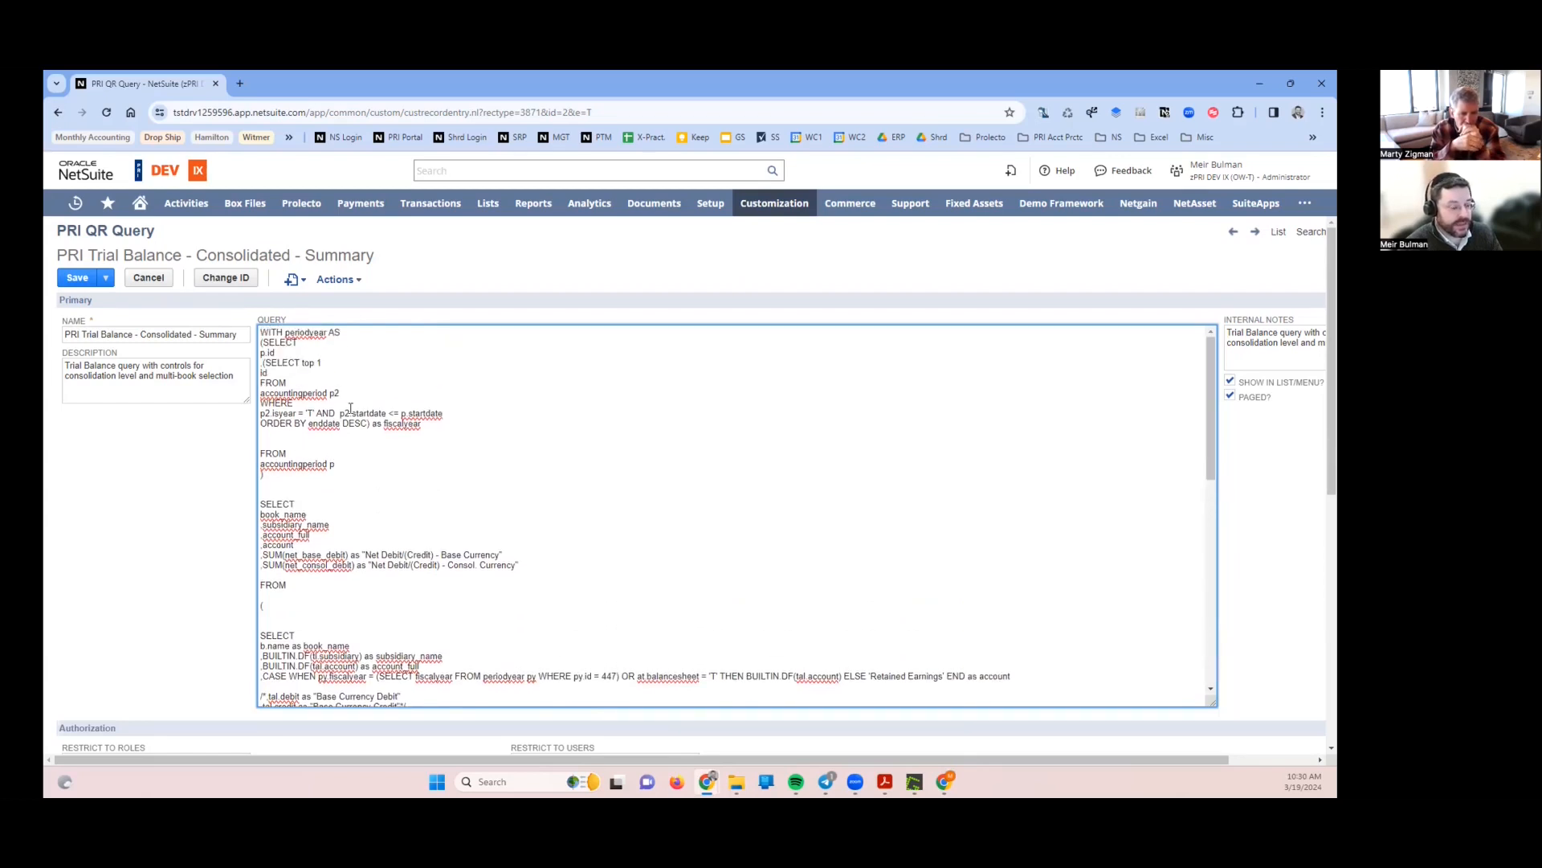
pyautogui.moveTo(422, 431)
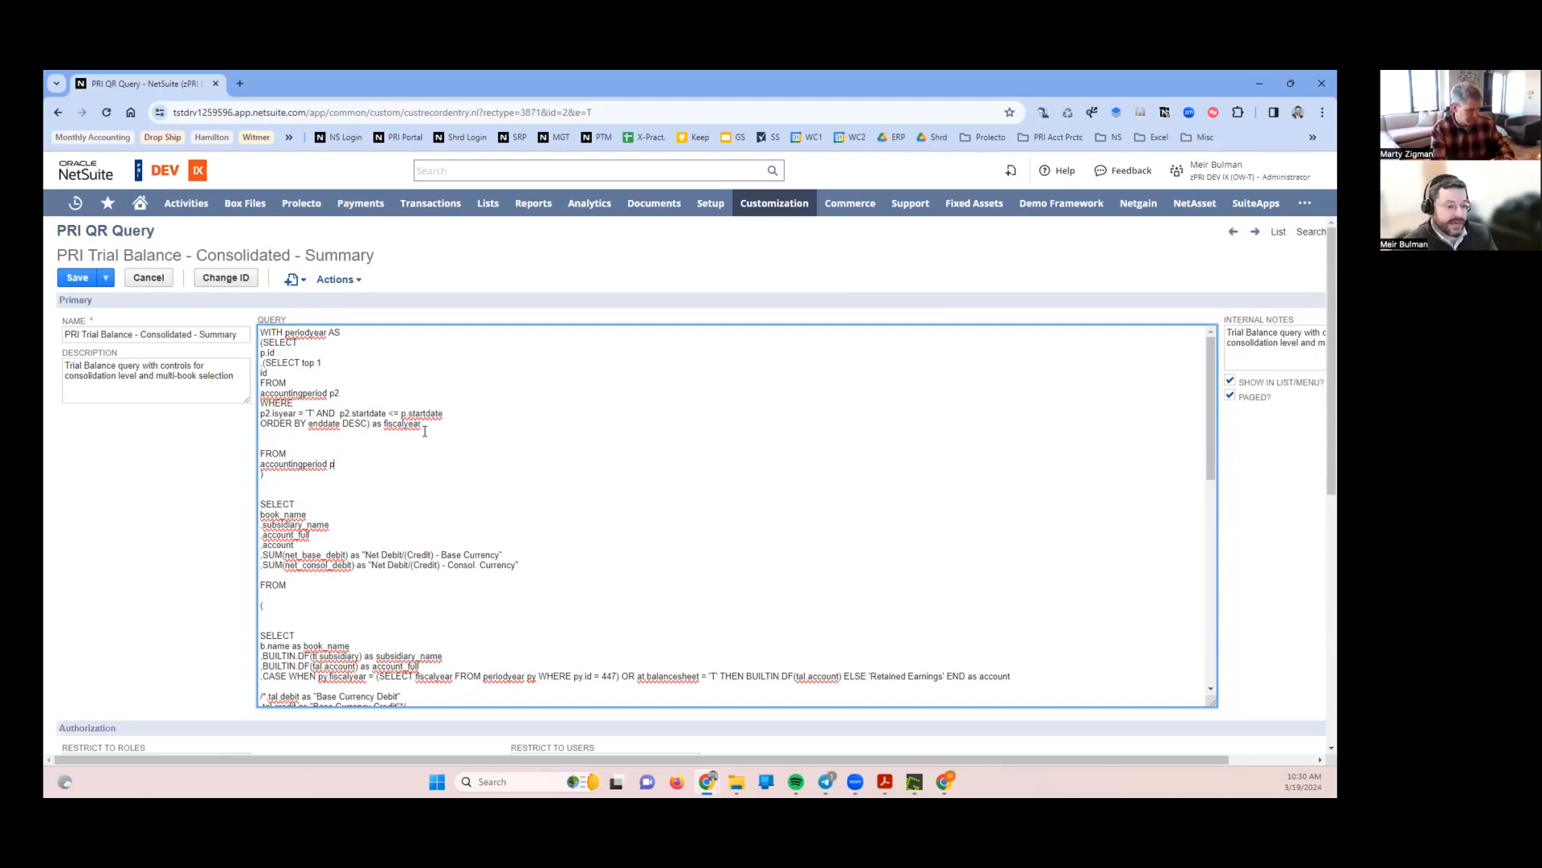
pyautogui.scroll(-3)
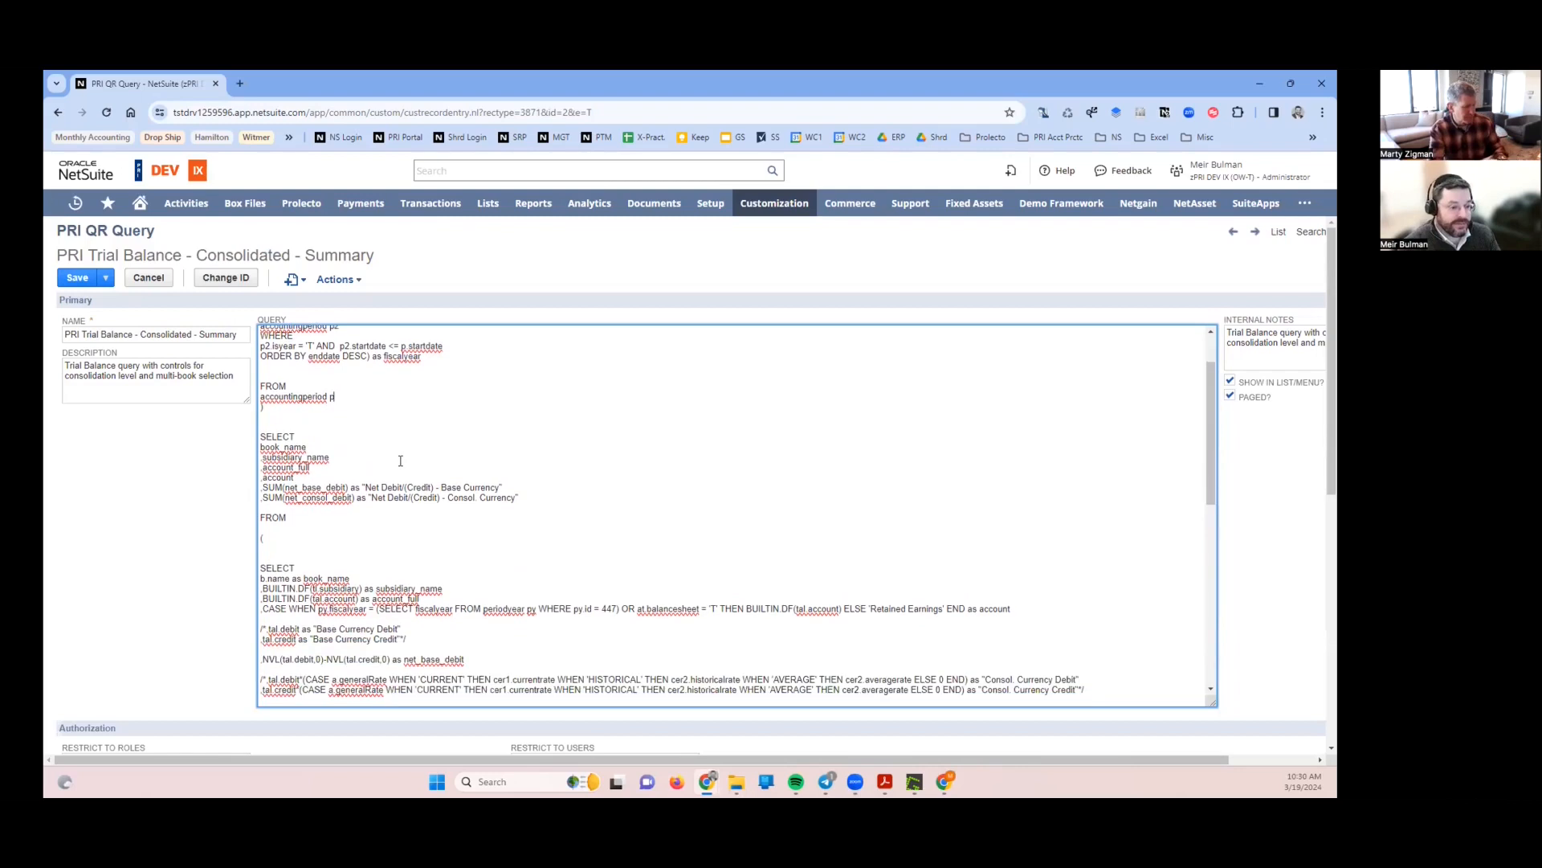
pyautogui.scroll(-3)
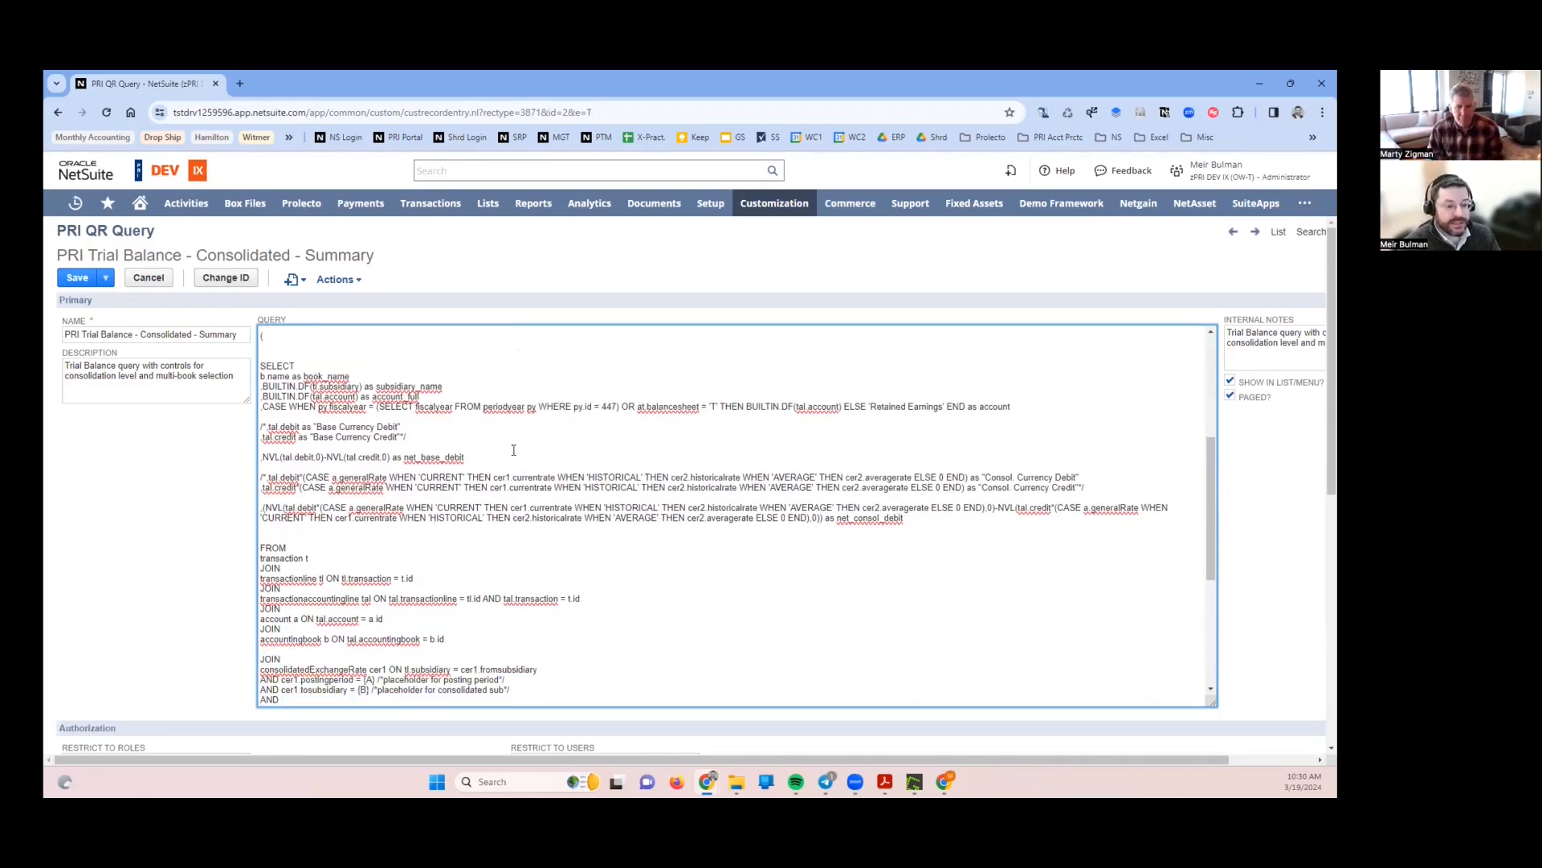
pyautogui.scroll(-3)
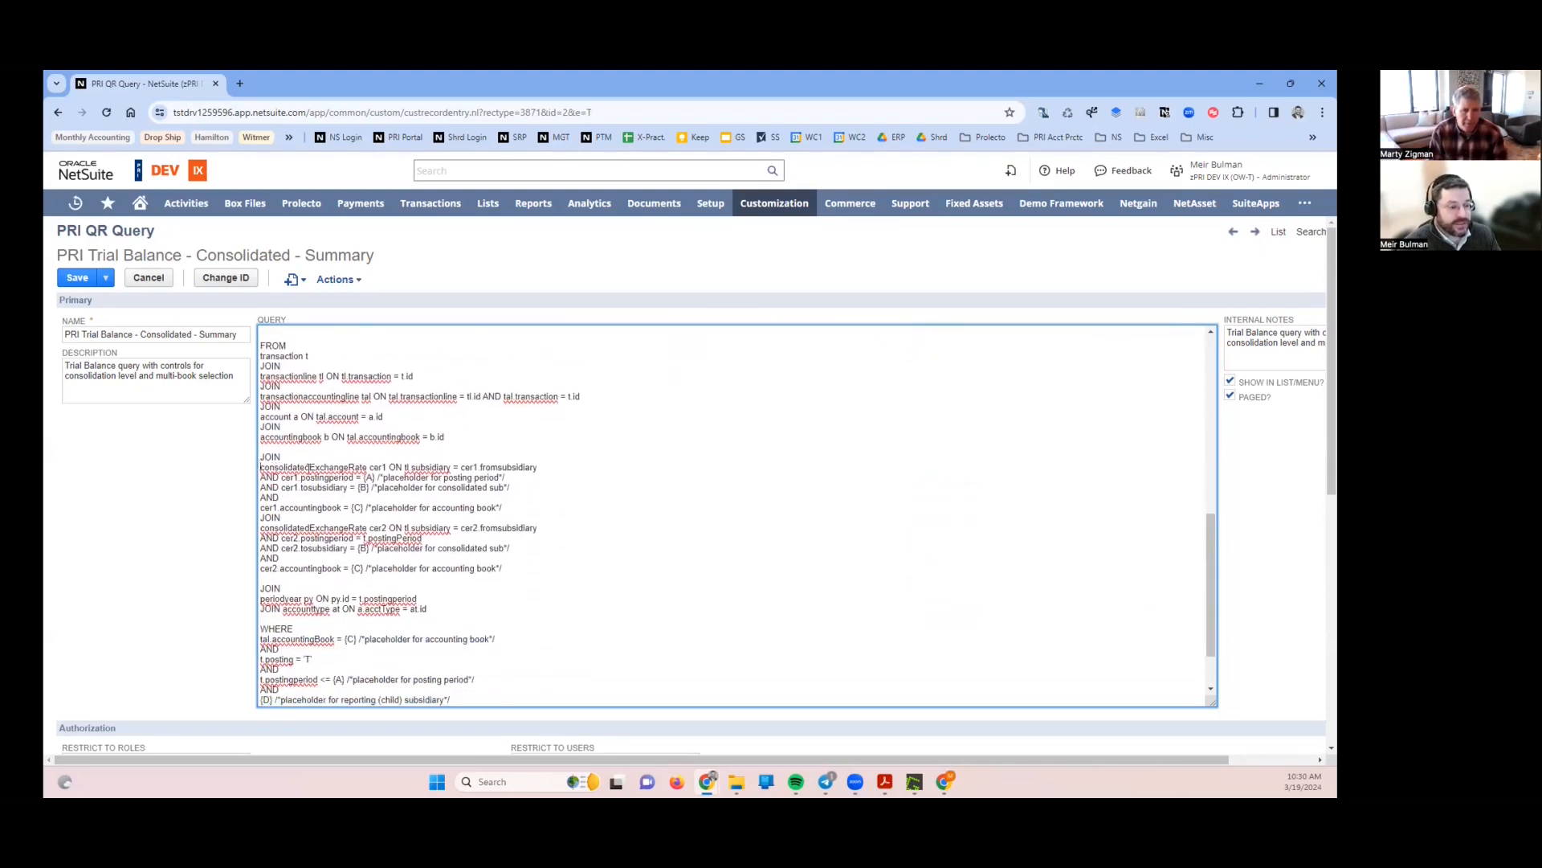
pyautogui.doubleClick(314, 466)
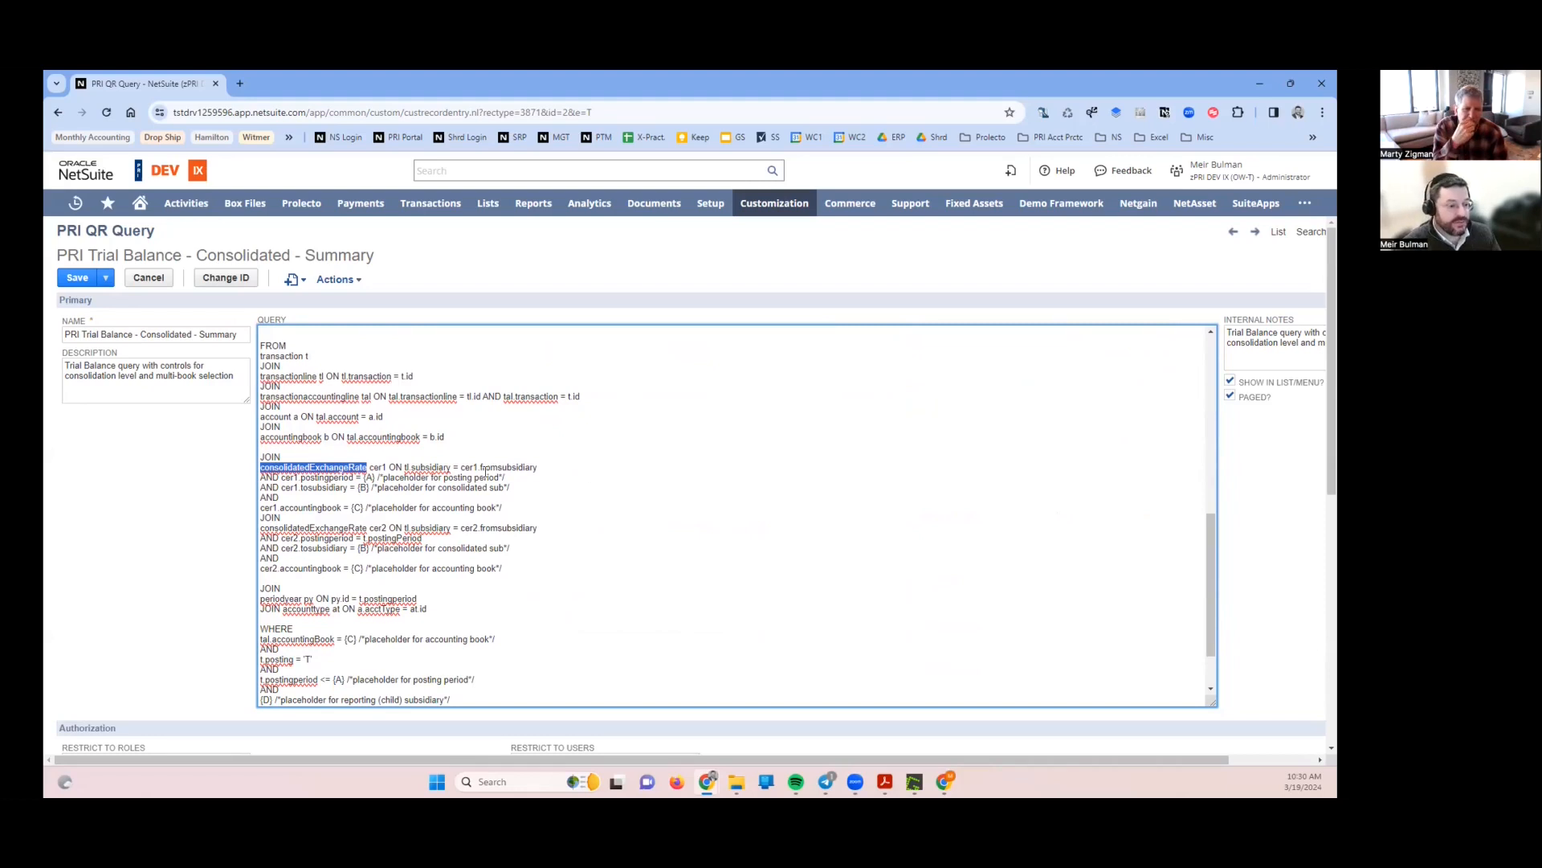
pyautogui.click(487, 202)
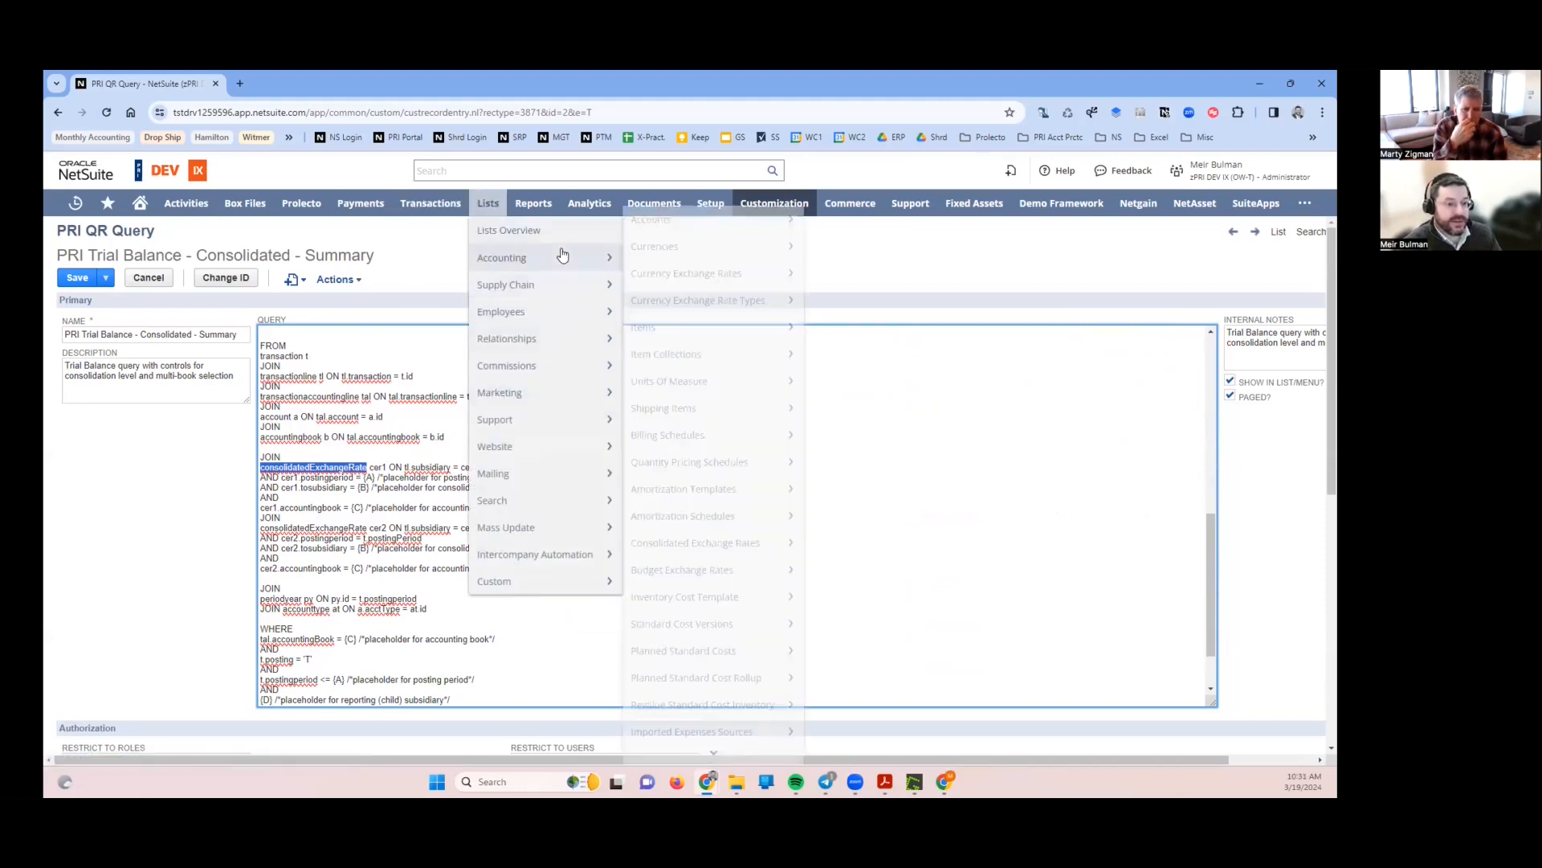
pyautogui.moveTo(694, 541)
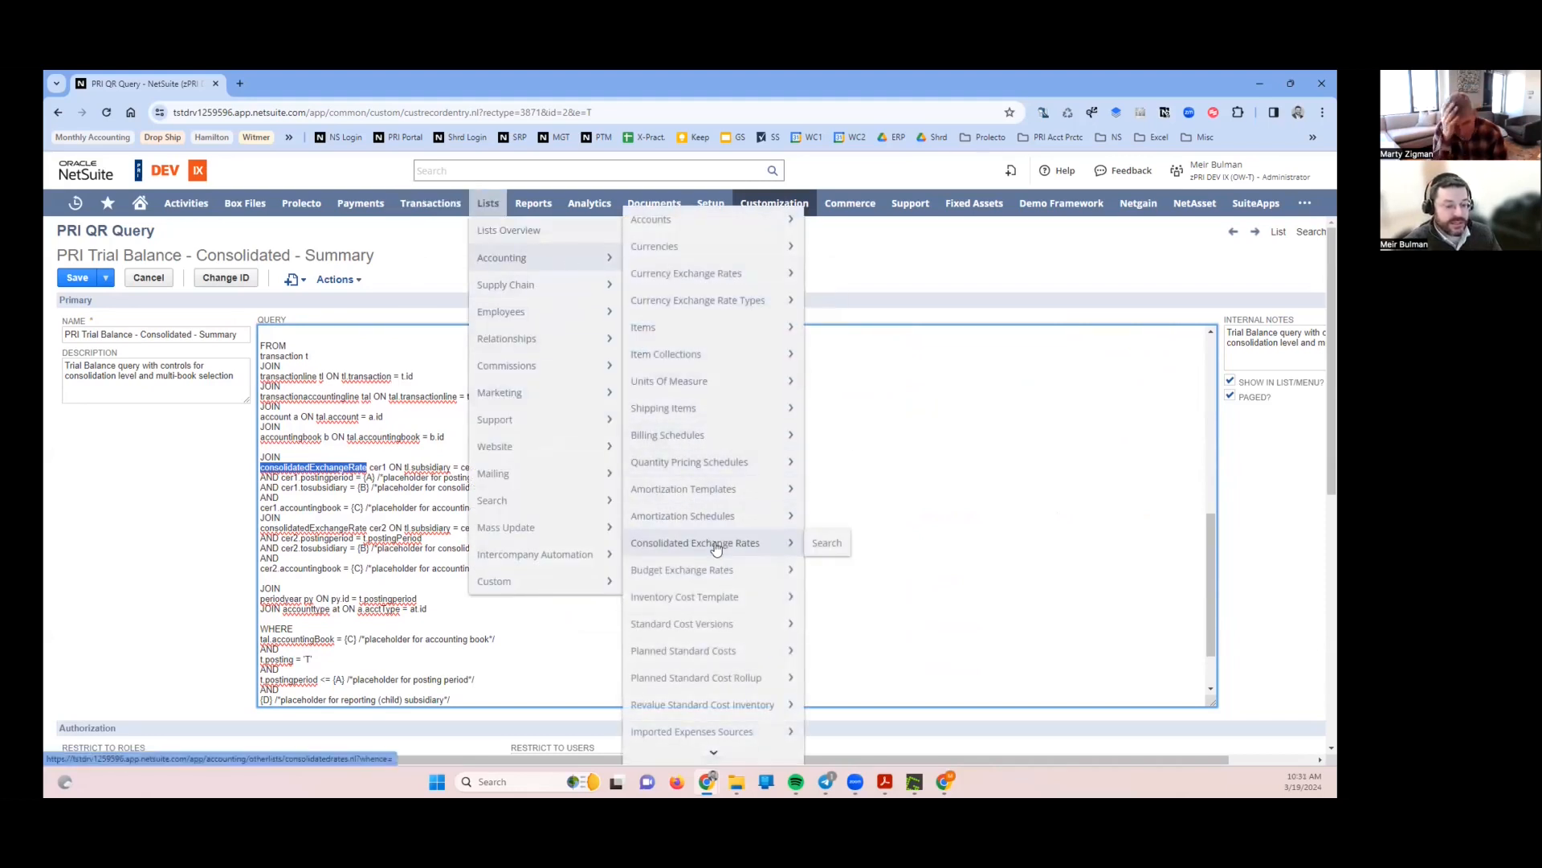
pyautogui.moveTo(696, 548)
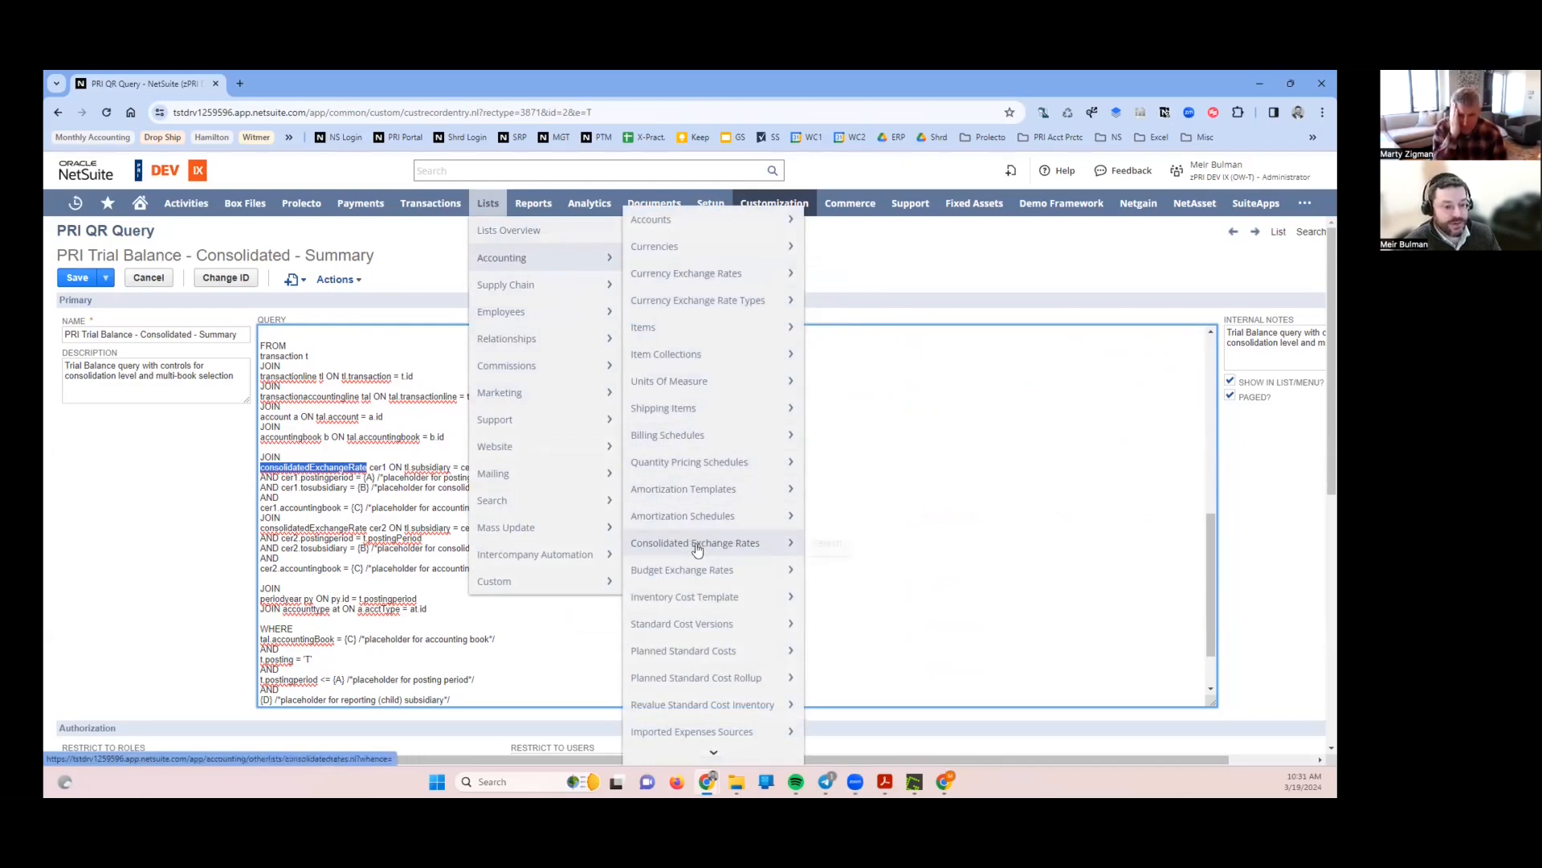
pyautogui.moveTo(696, 541)
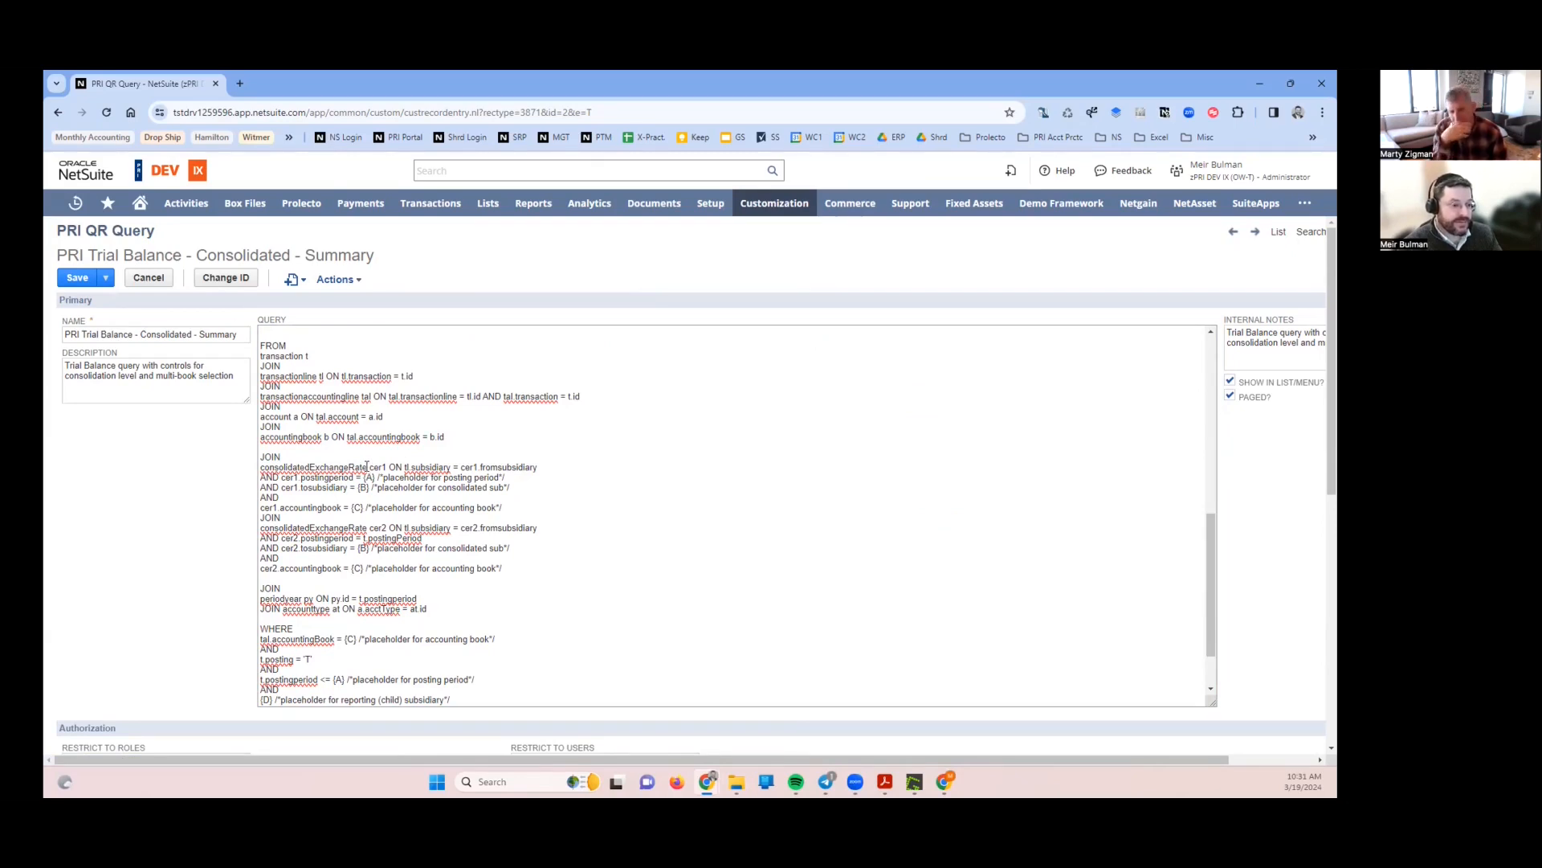
pyautogui.click(689, 492)
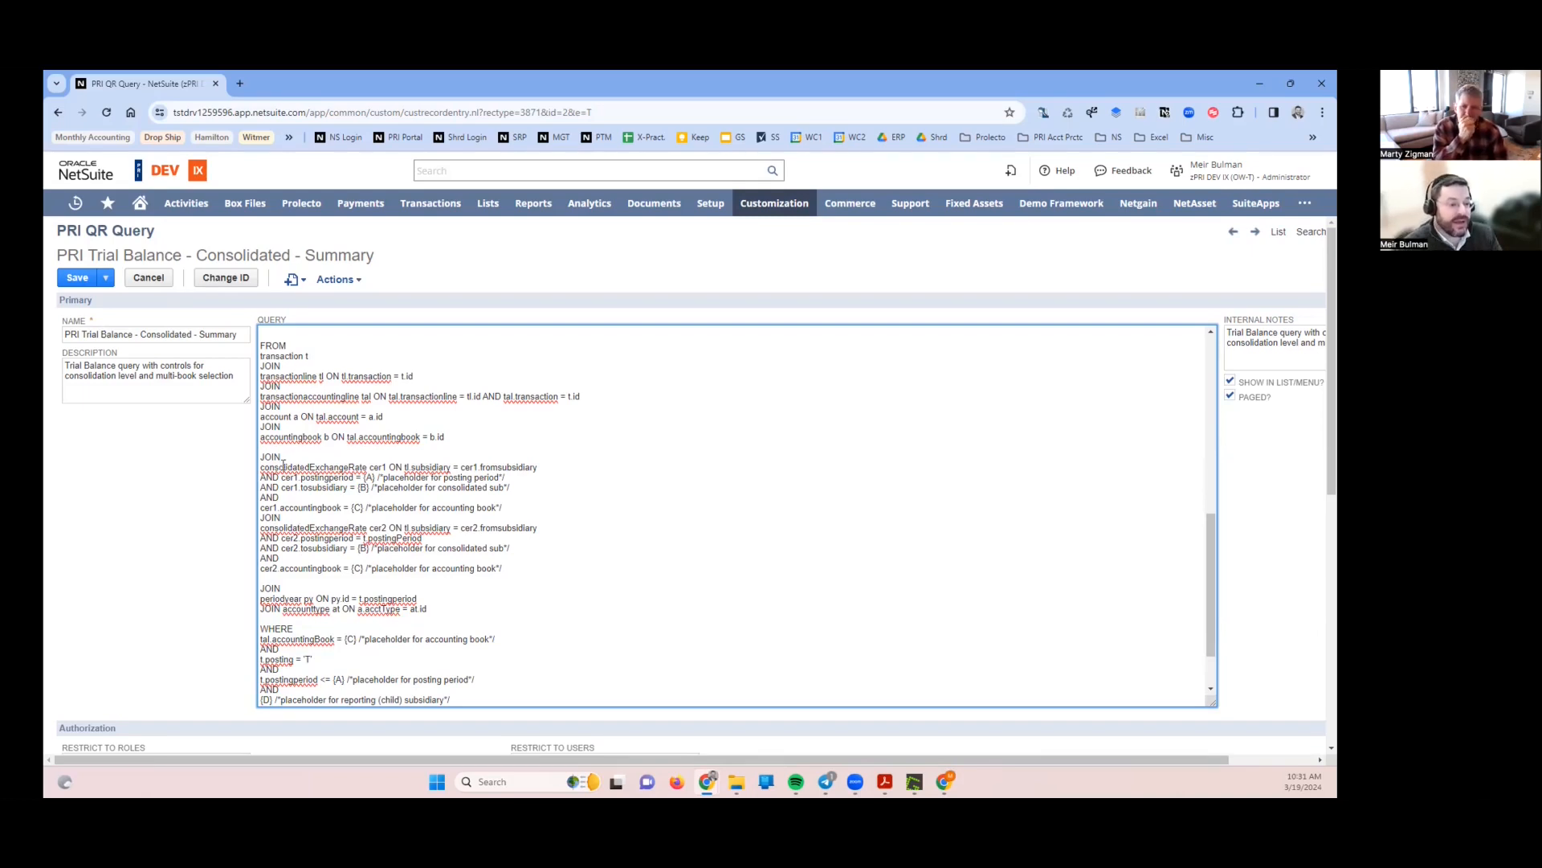
pyautogui.doubleClick(323, 468)
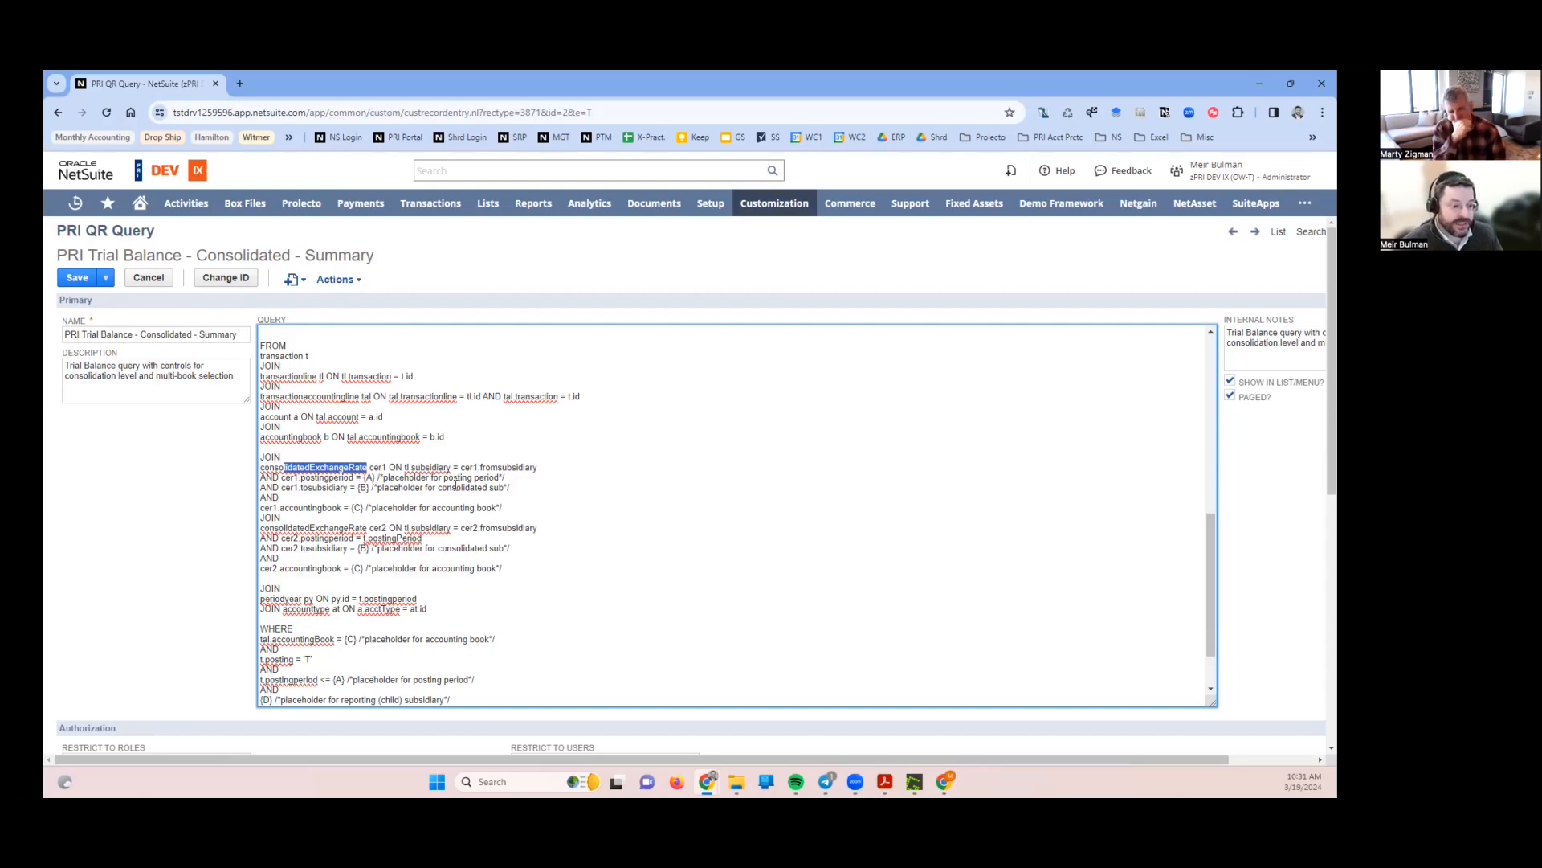
pyautogui.scroll(-3)
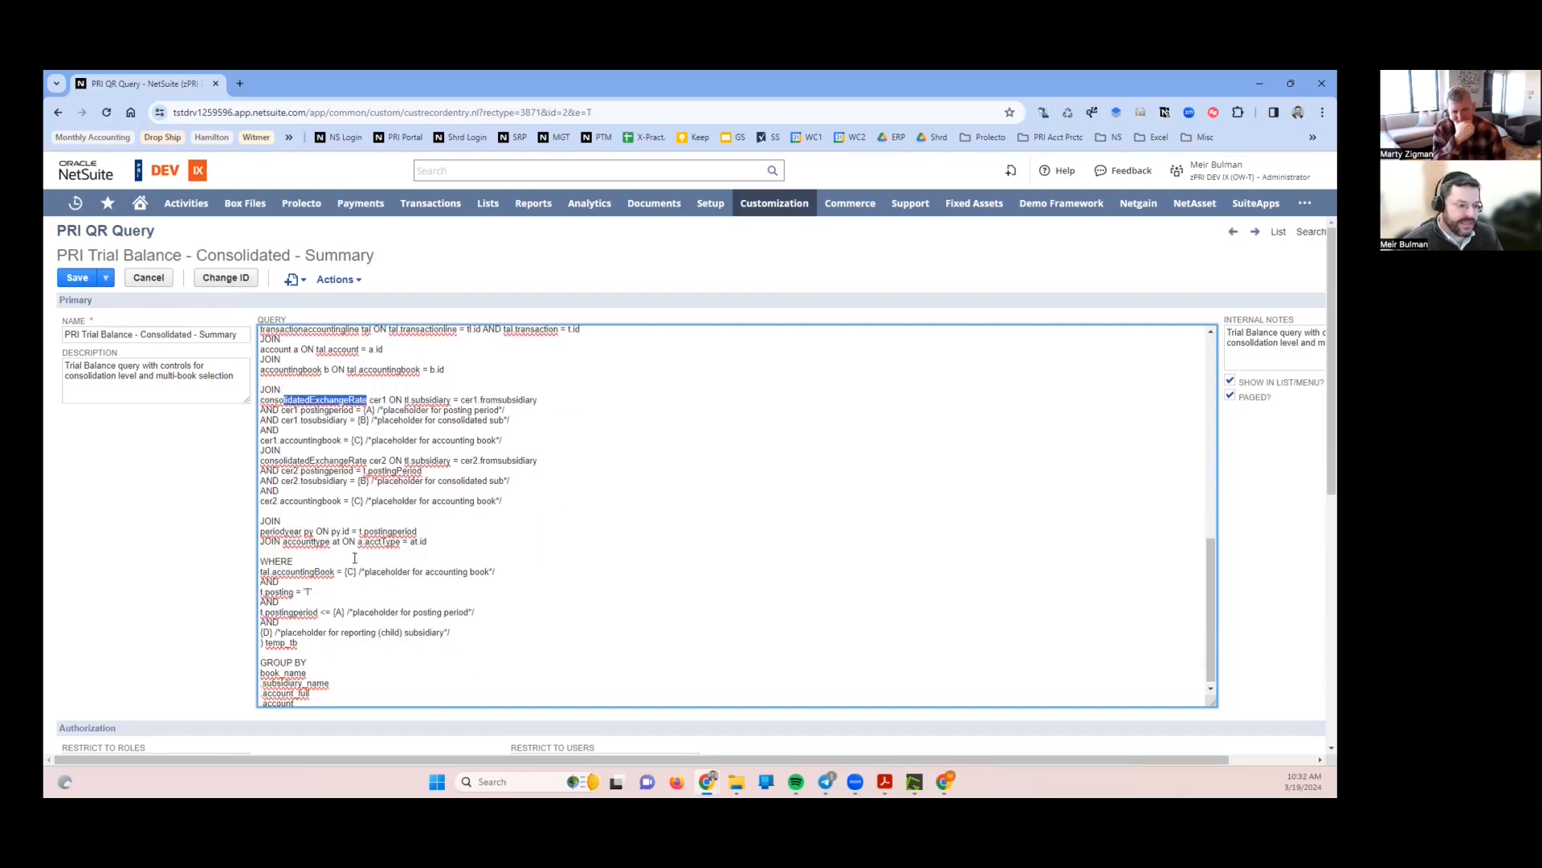
pyautogui.scroll(3)
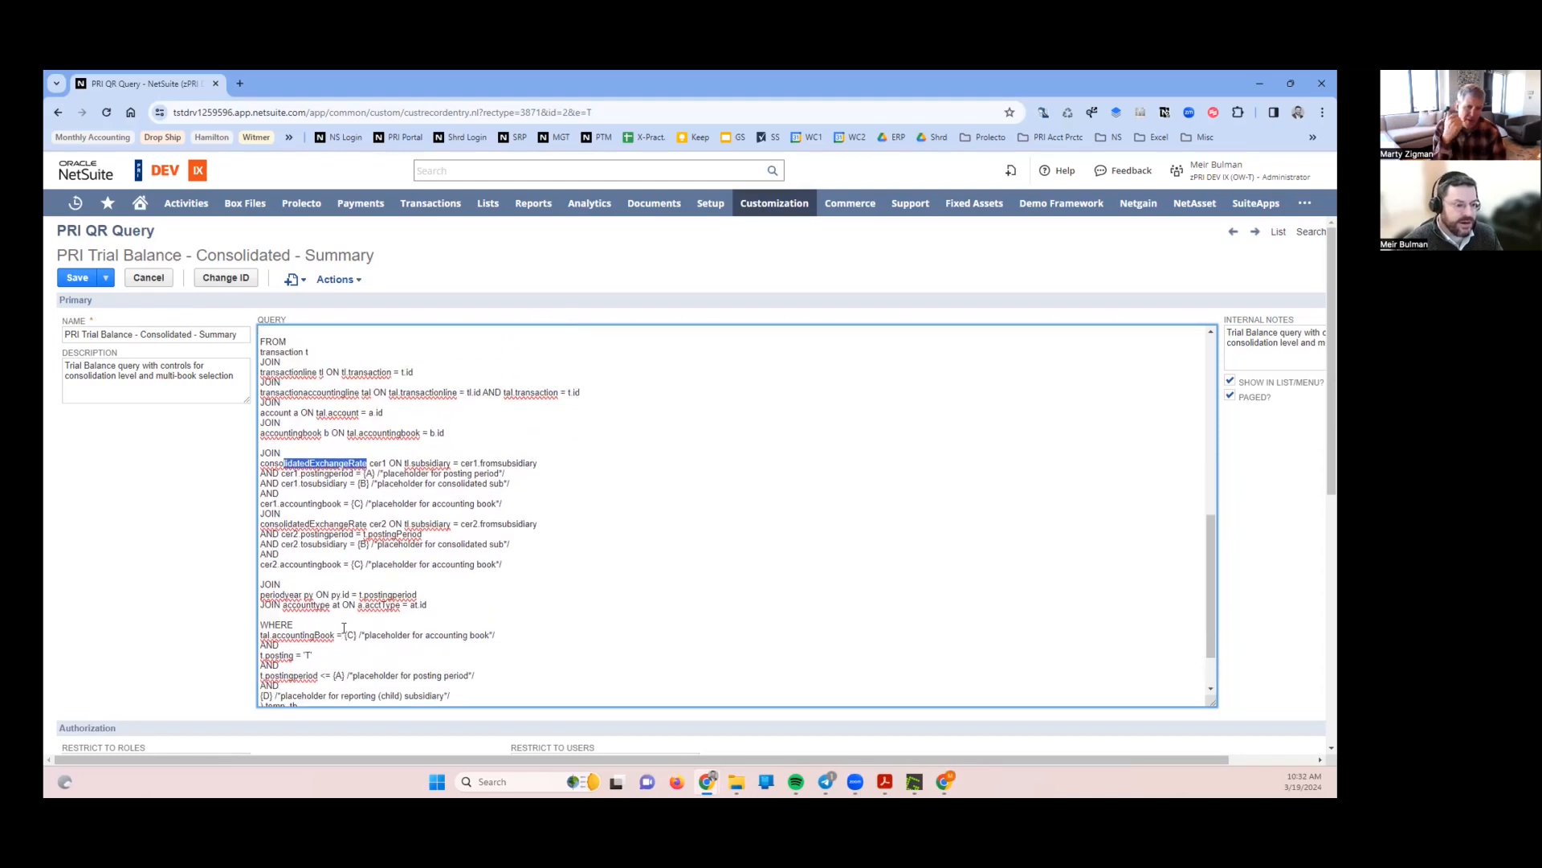
pyautogui.scroll(3)
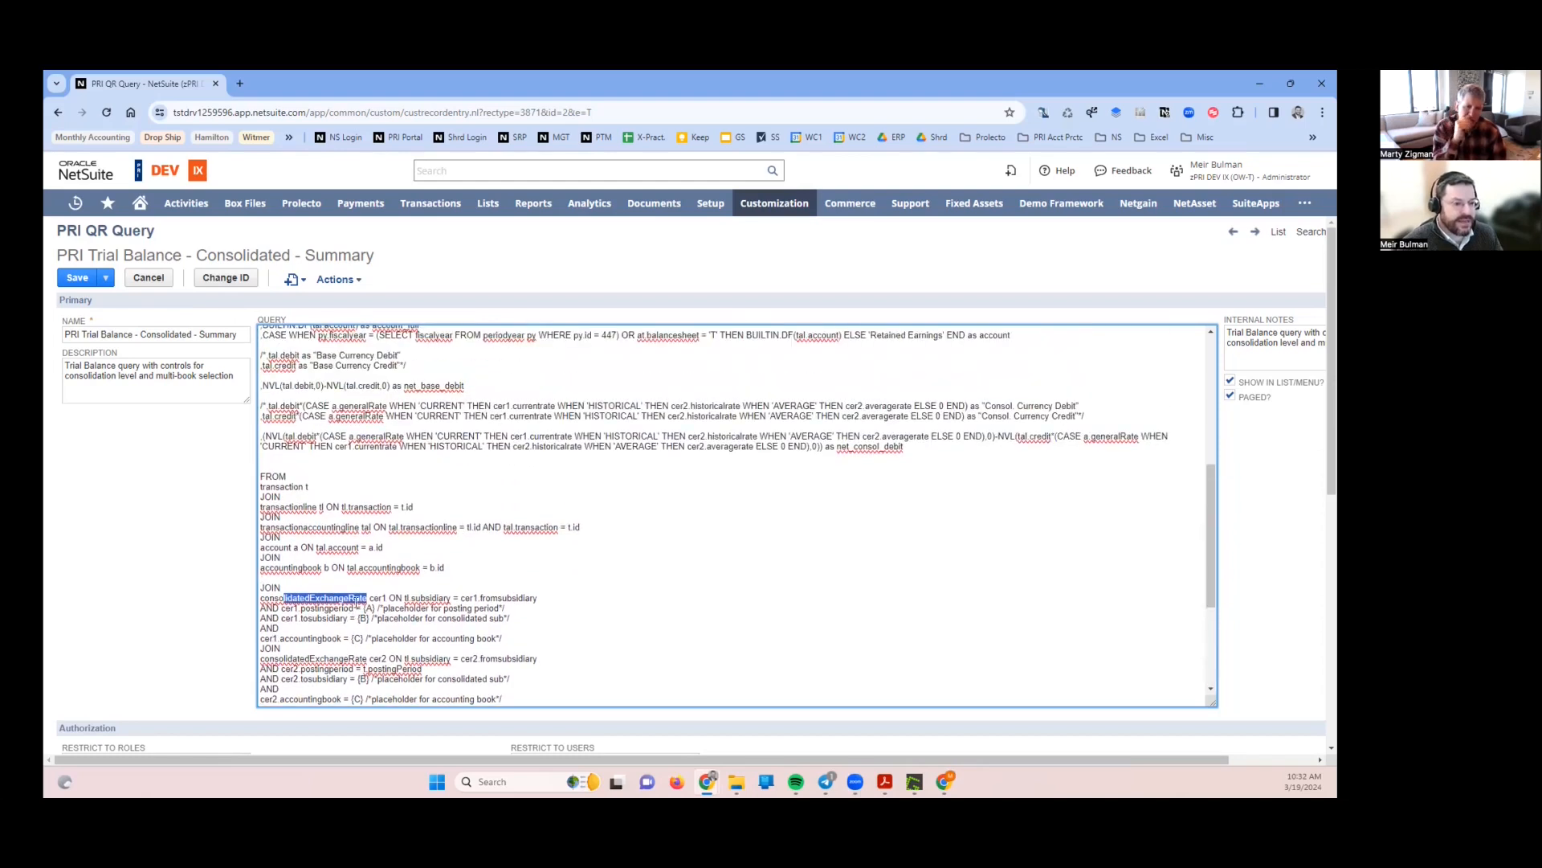
pyautogui.scroll(-3)
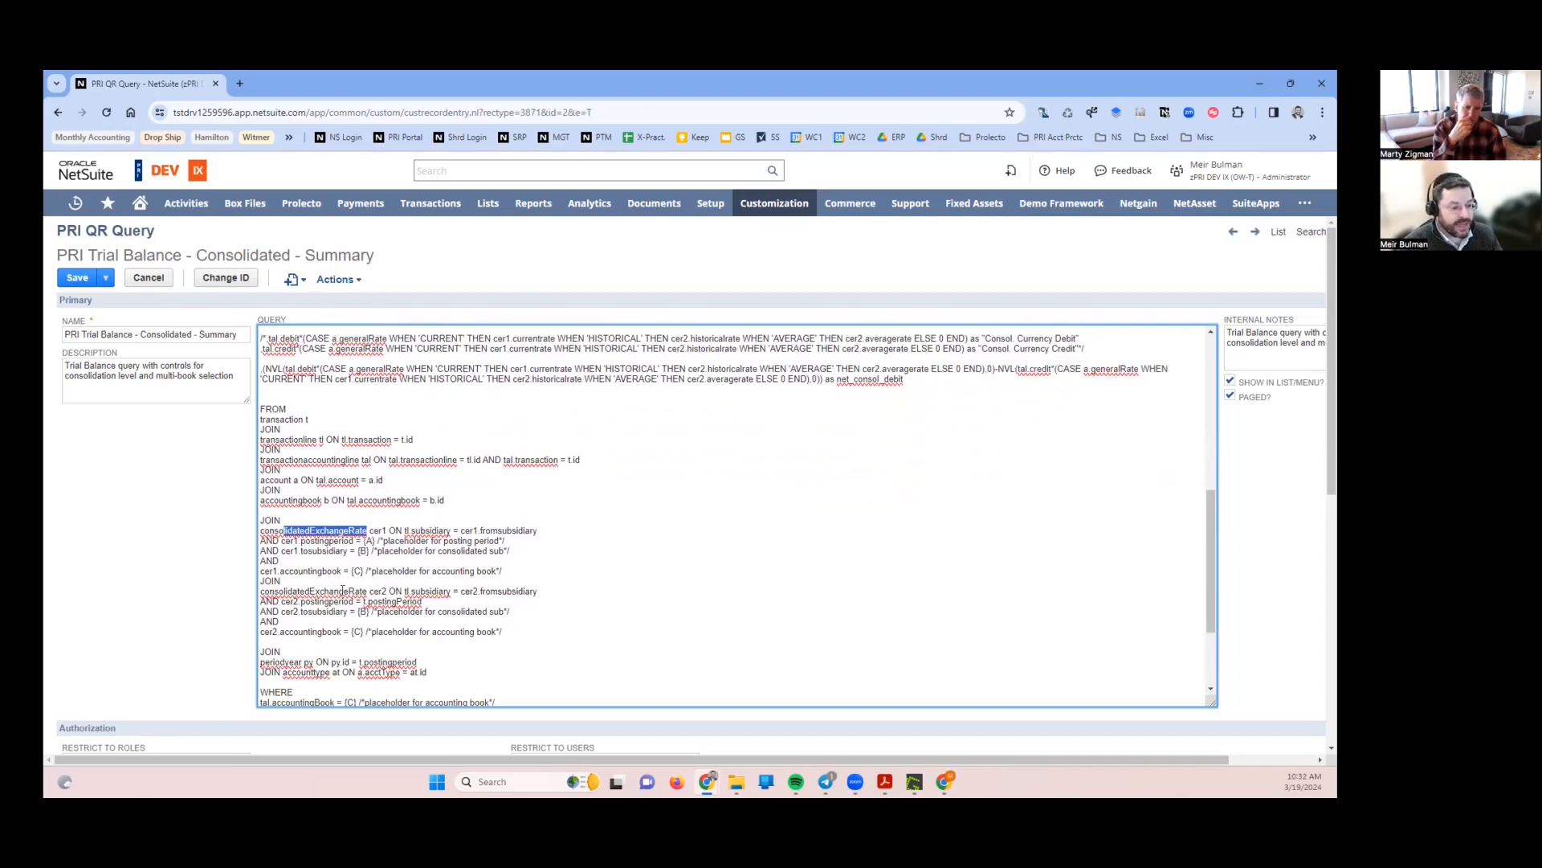
pyautogui.scroll(-3)
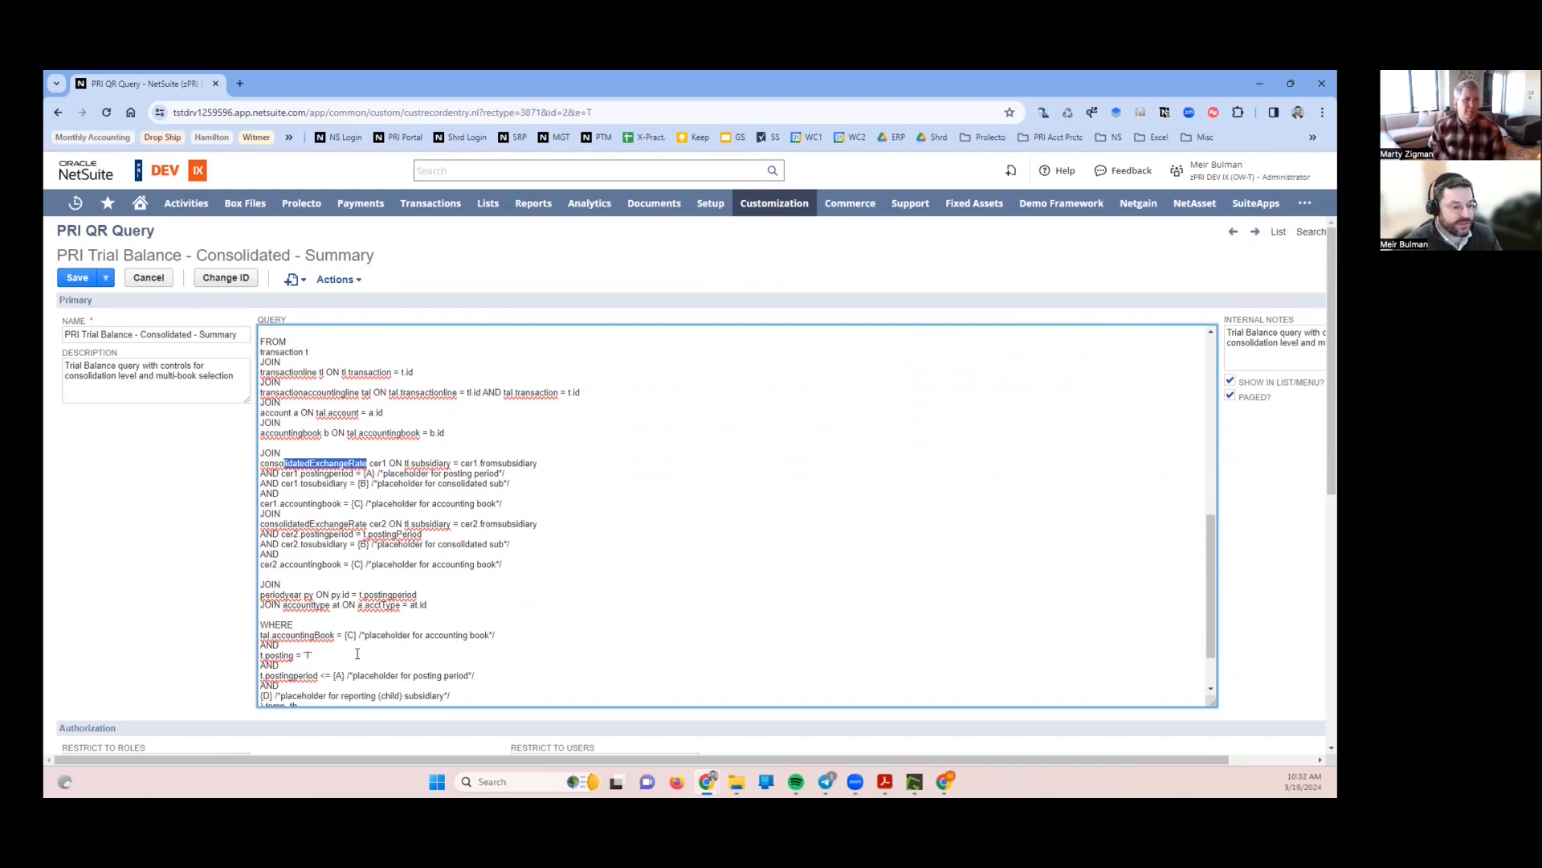
pyautogui.scroll(3)
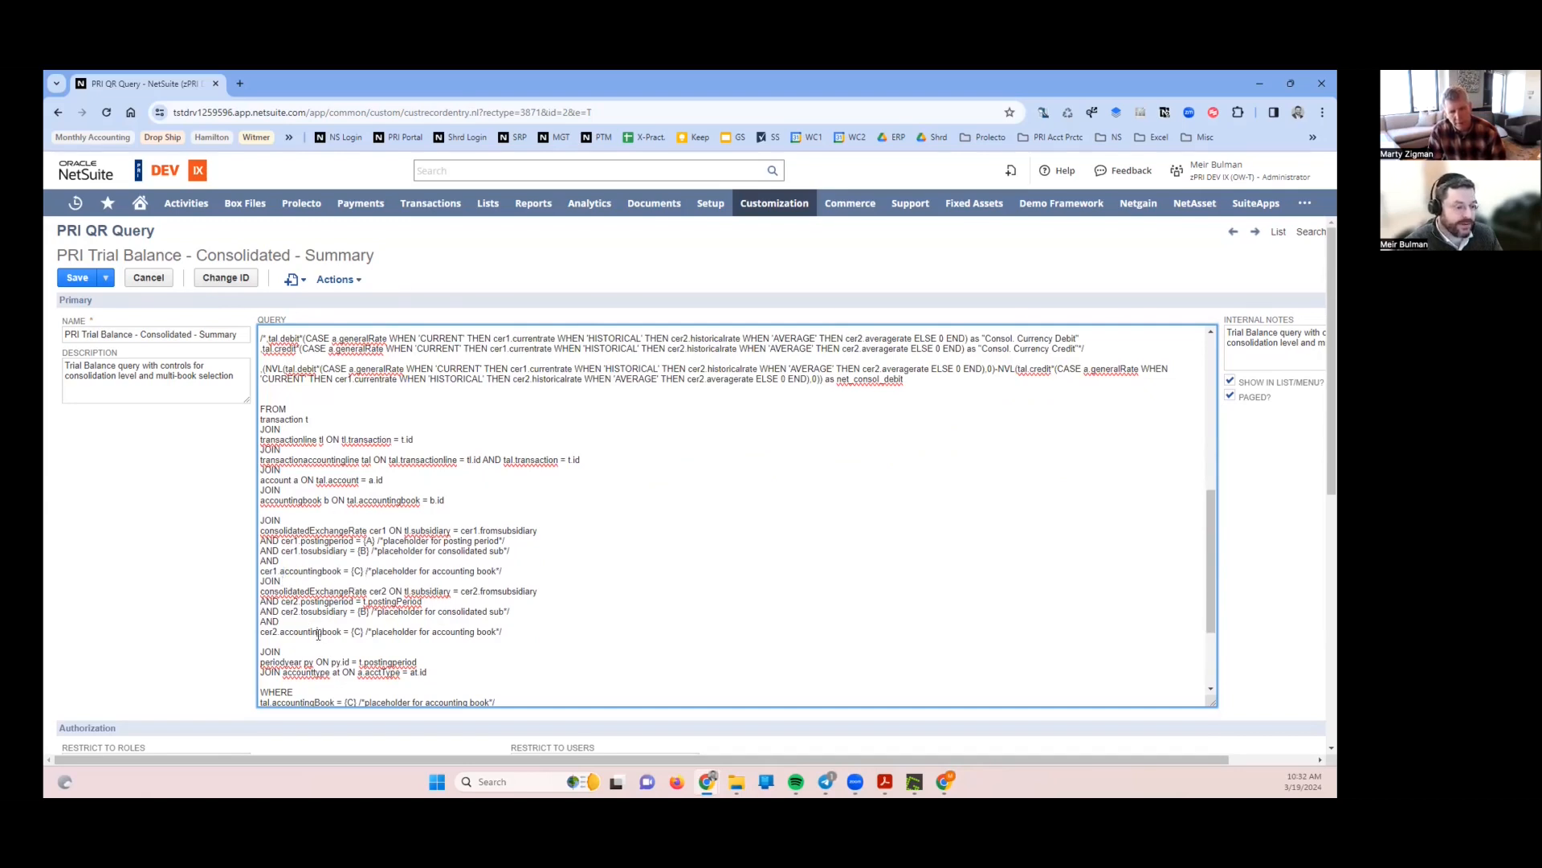
pyautogui.doubleClick(315, 530)
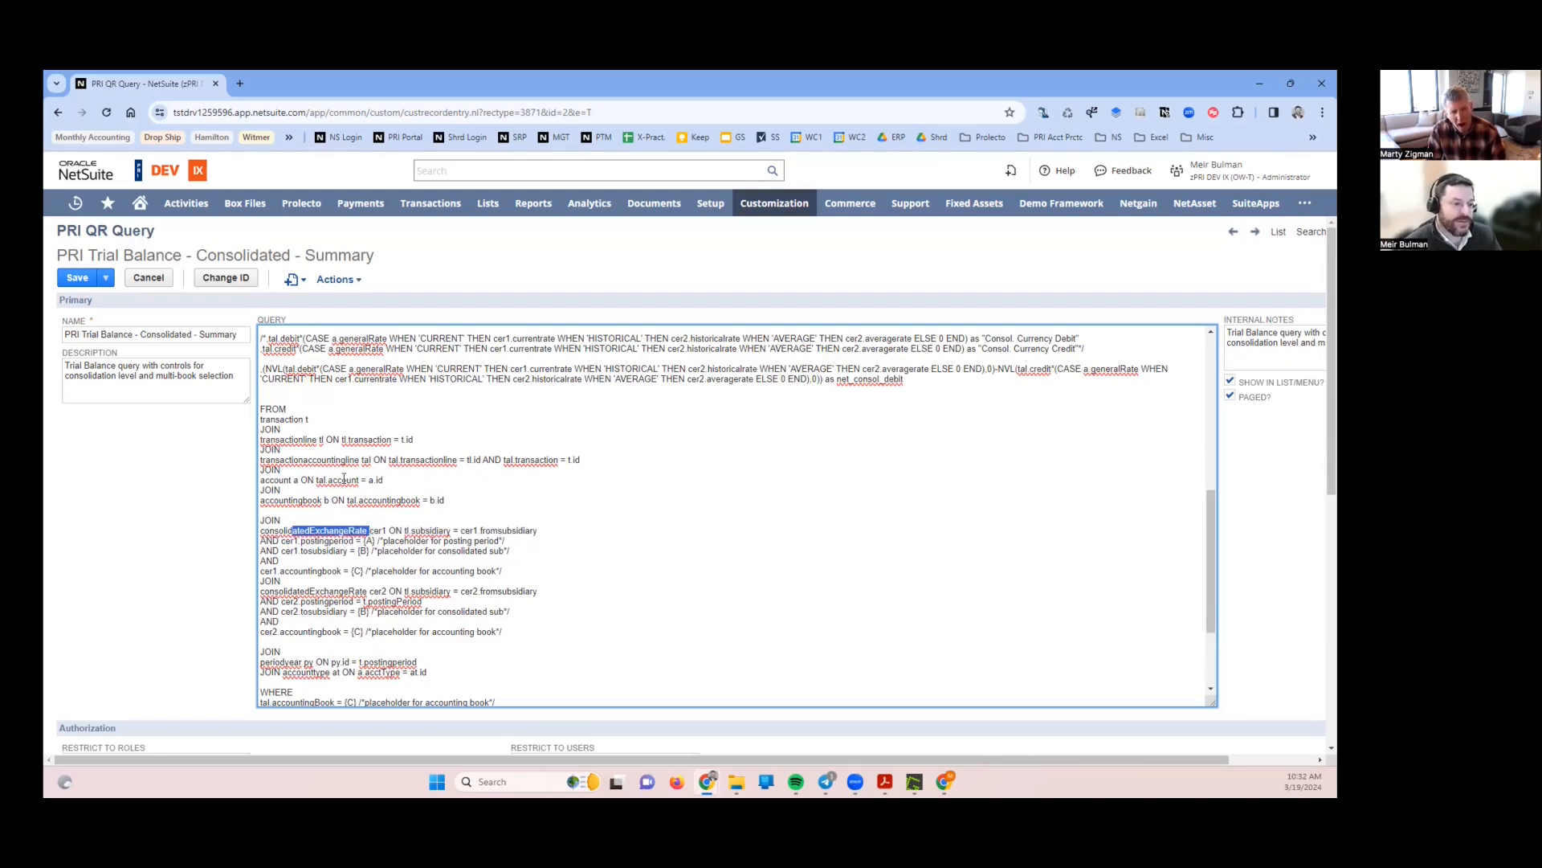
pyautogui.scroll(-3)
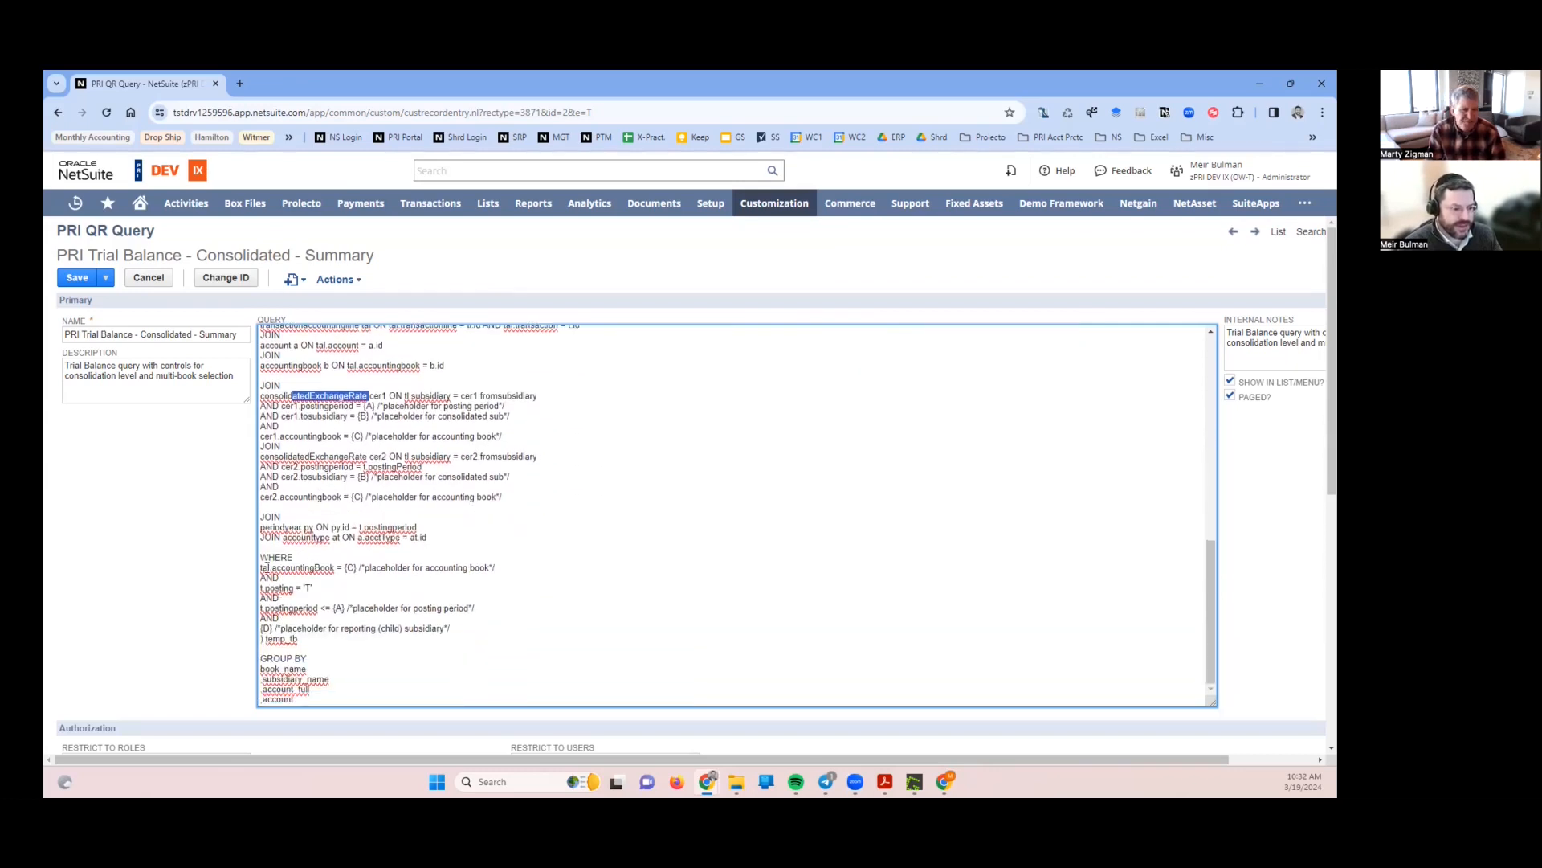
pyautogui.doubleClick(296, 567)
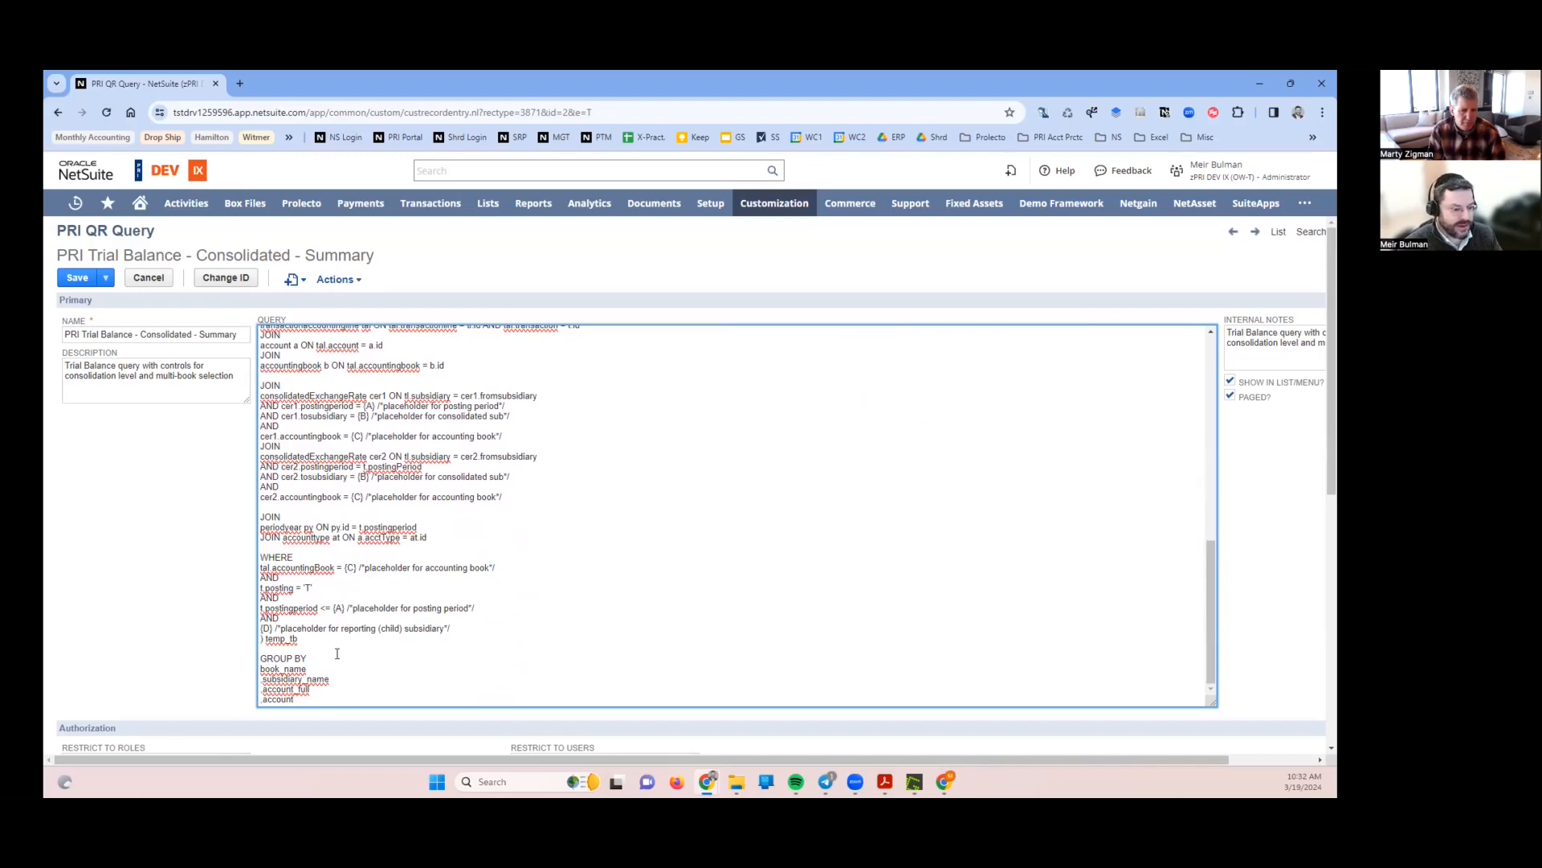
pyautogui.scroll(3)
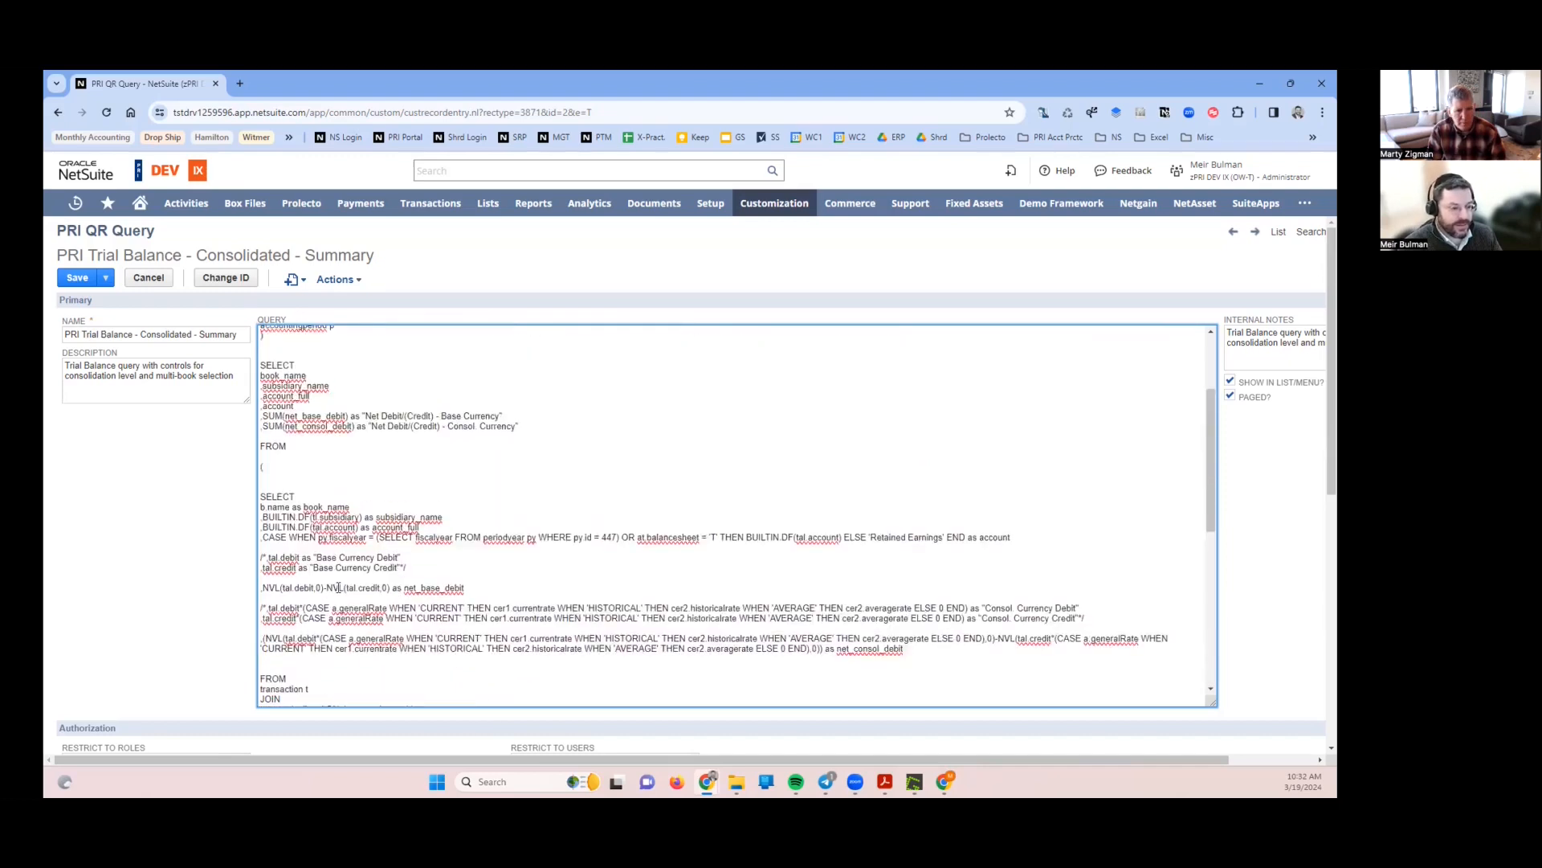
pyautogui.scroll(-3)
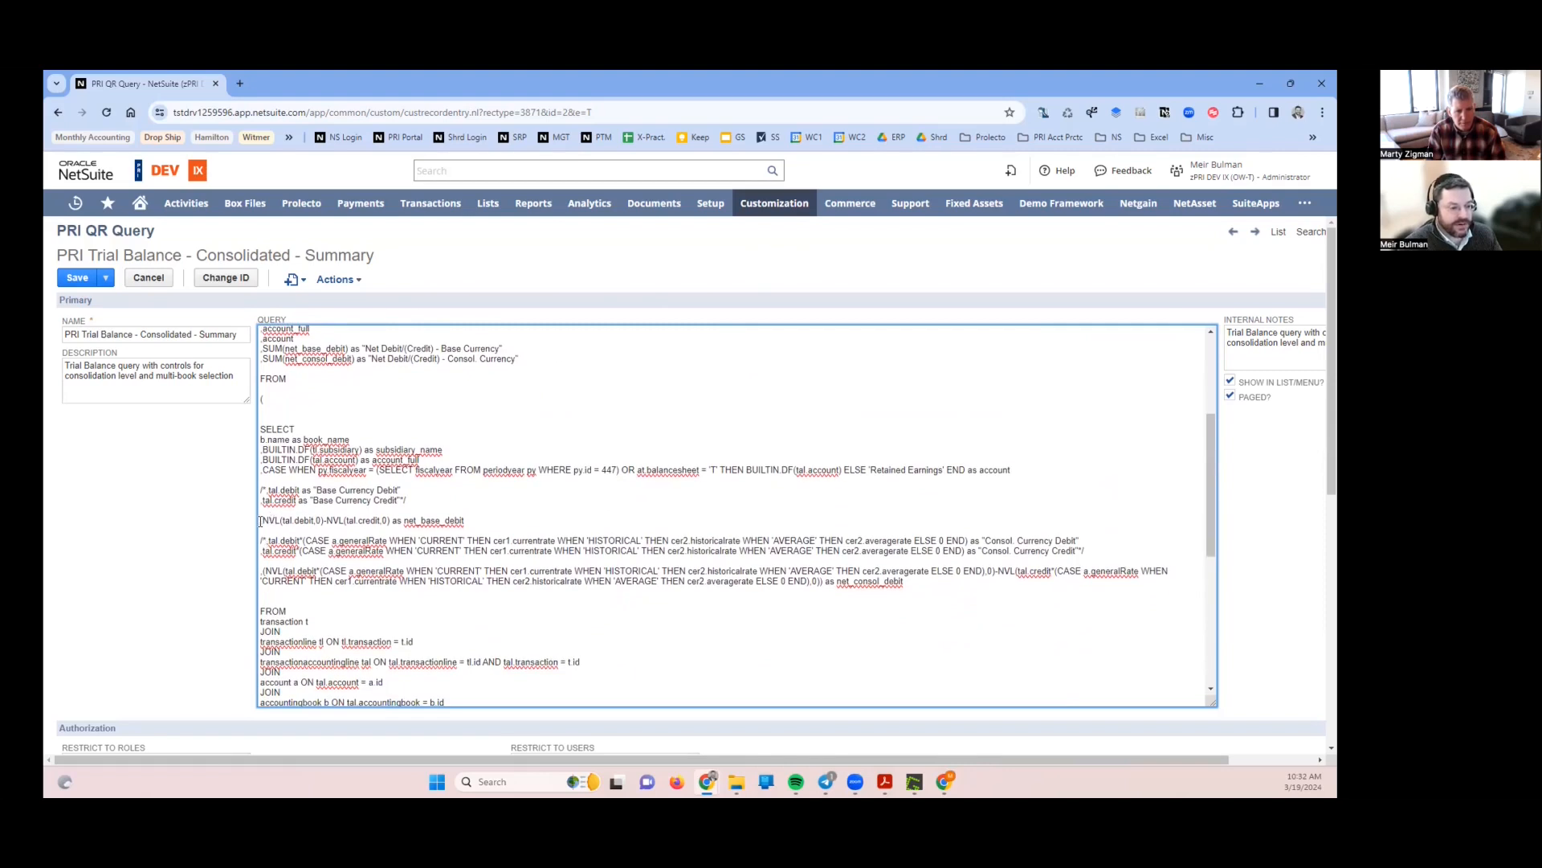
pyautogui.doubleClick(324, 520)
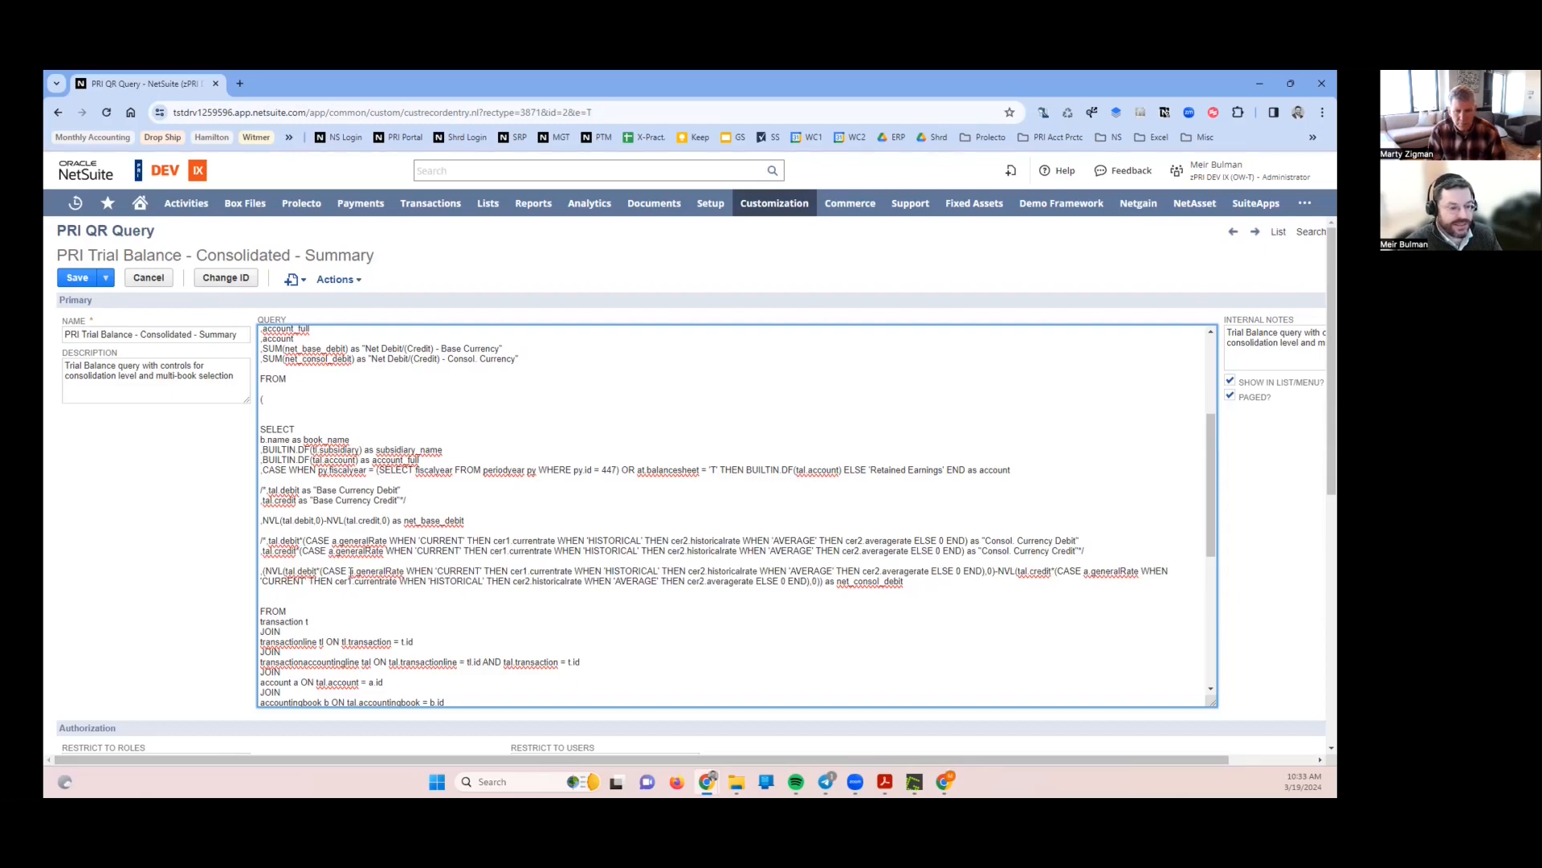
pyautogui.doubleClick(371, 570)
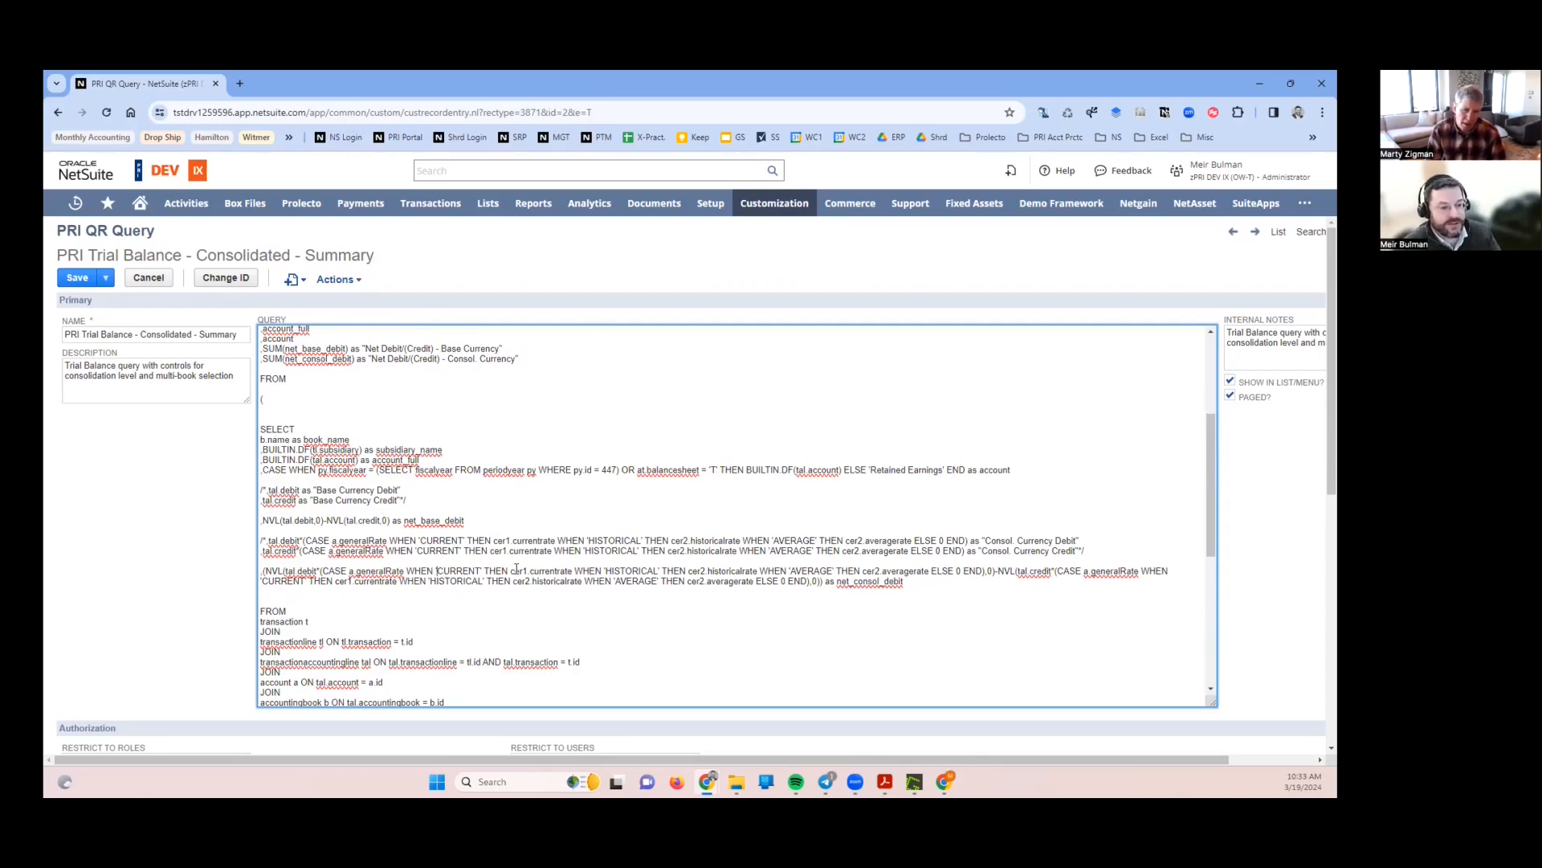
pyautogui.doubleClick(516, 571)
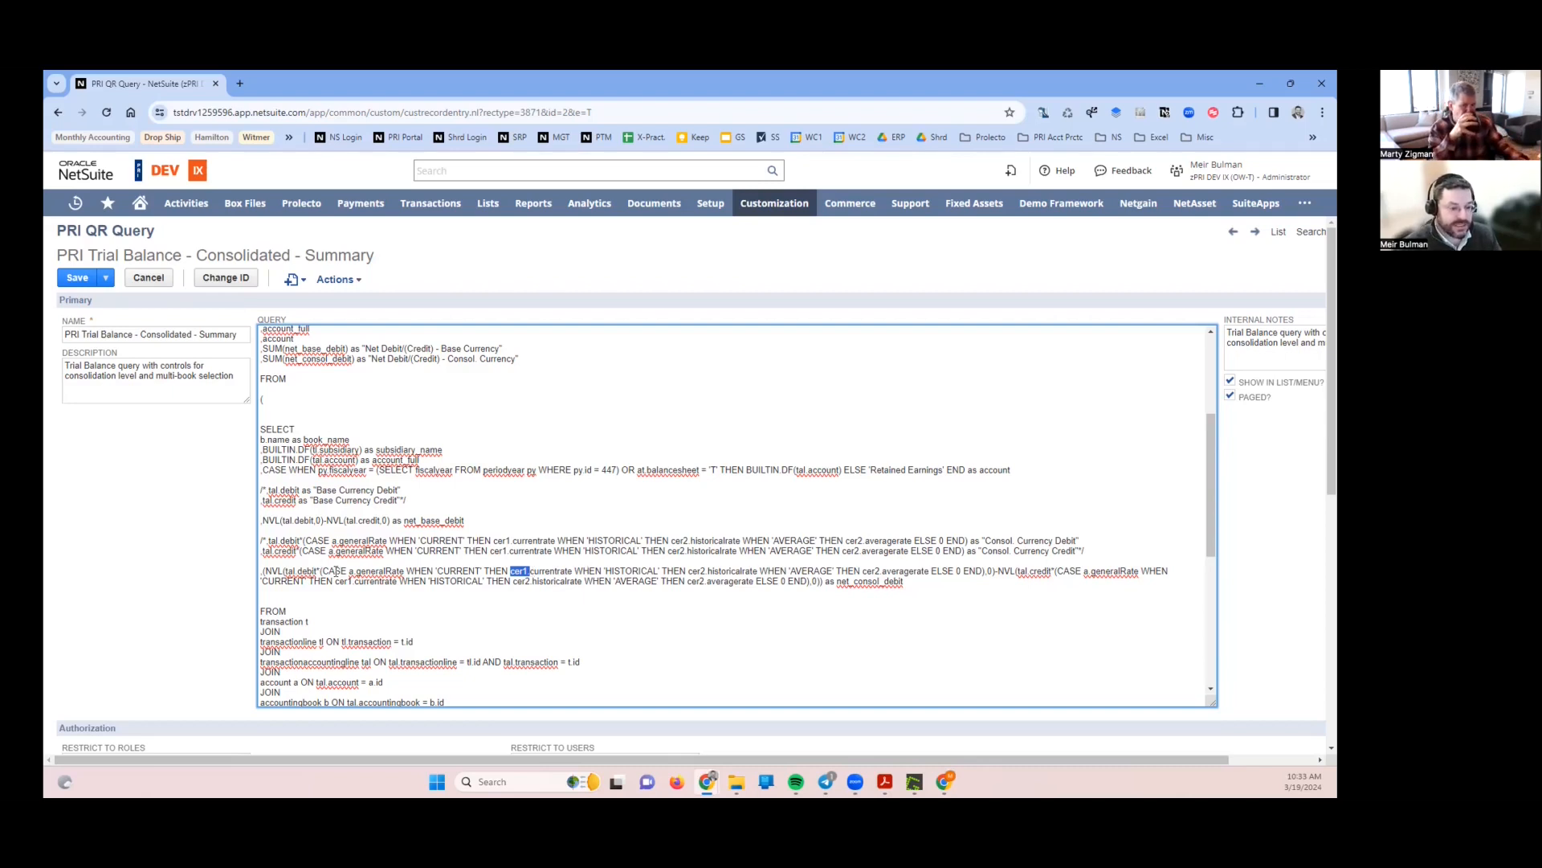
pyautogui.click(479, 571)
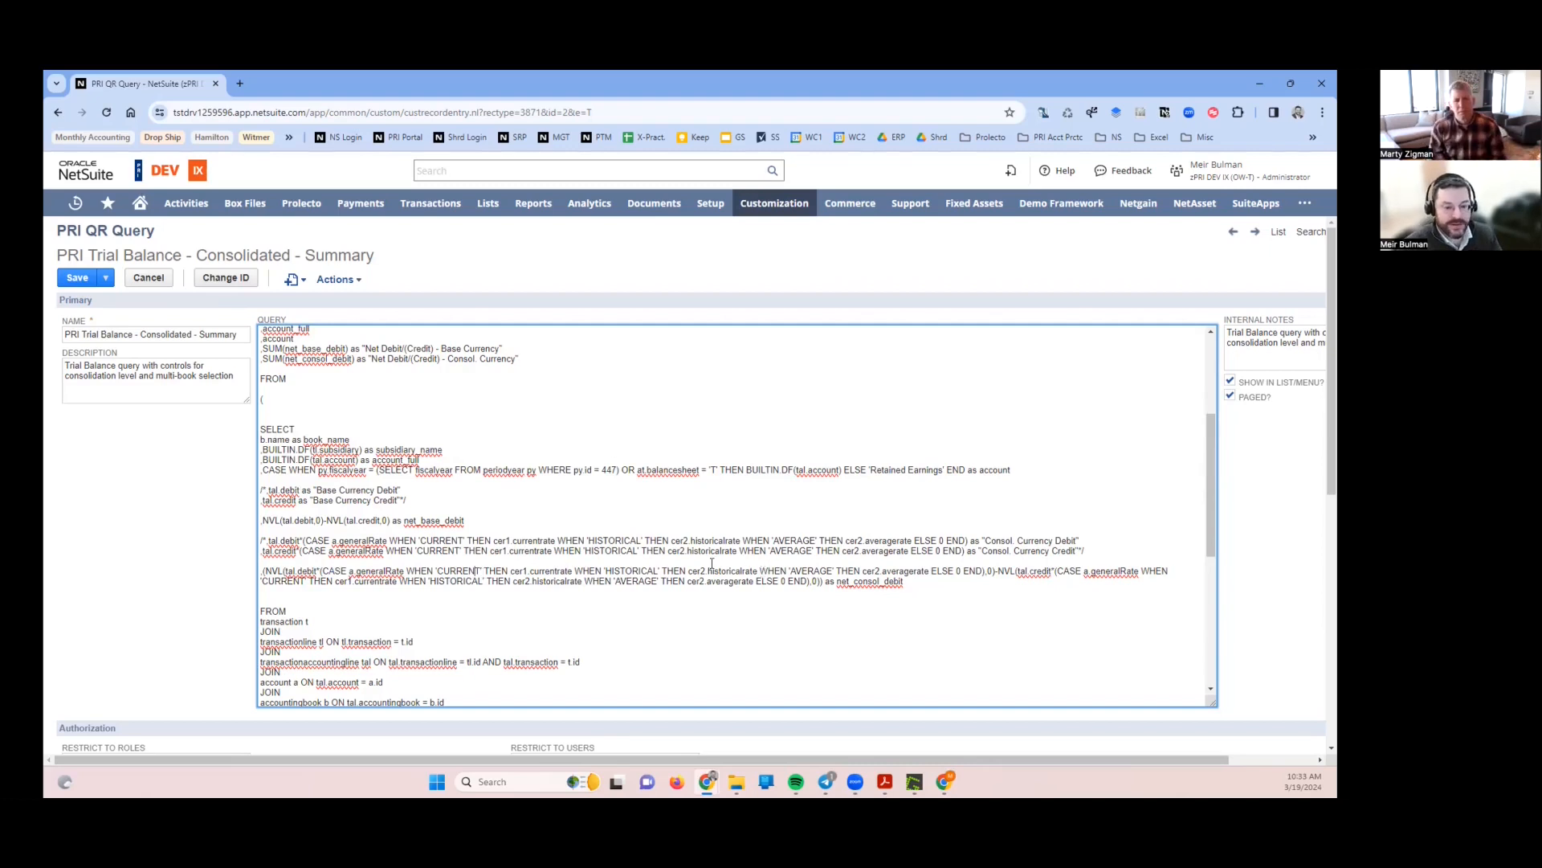
pyautogui.doubleClick(807, 571)
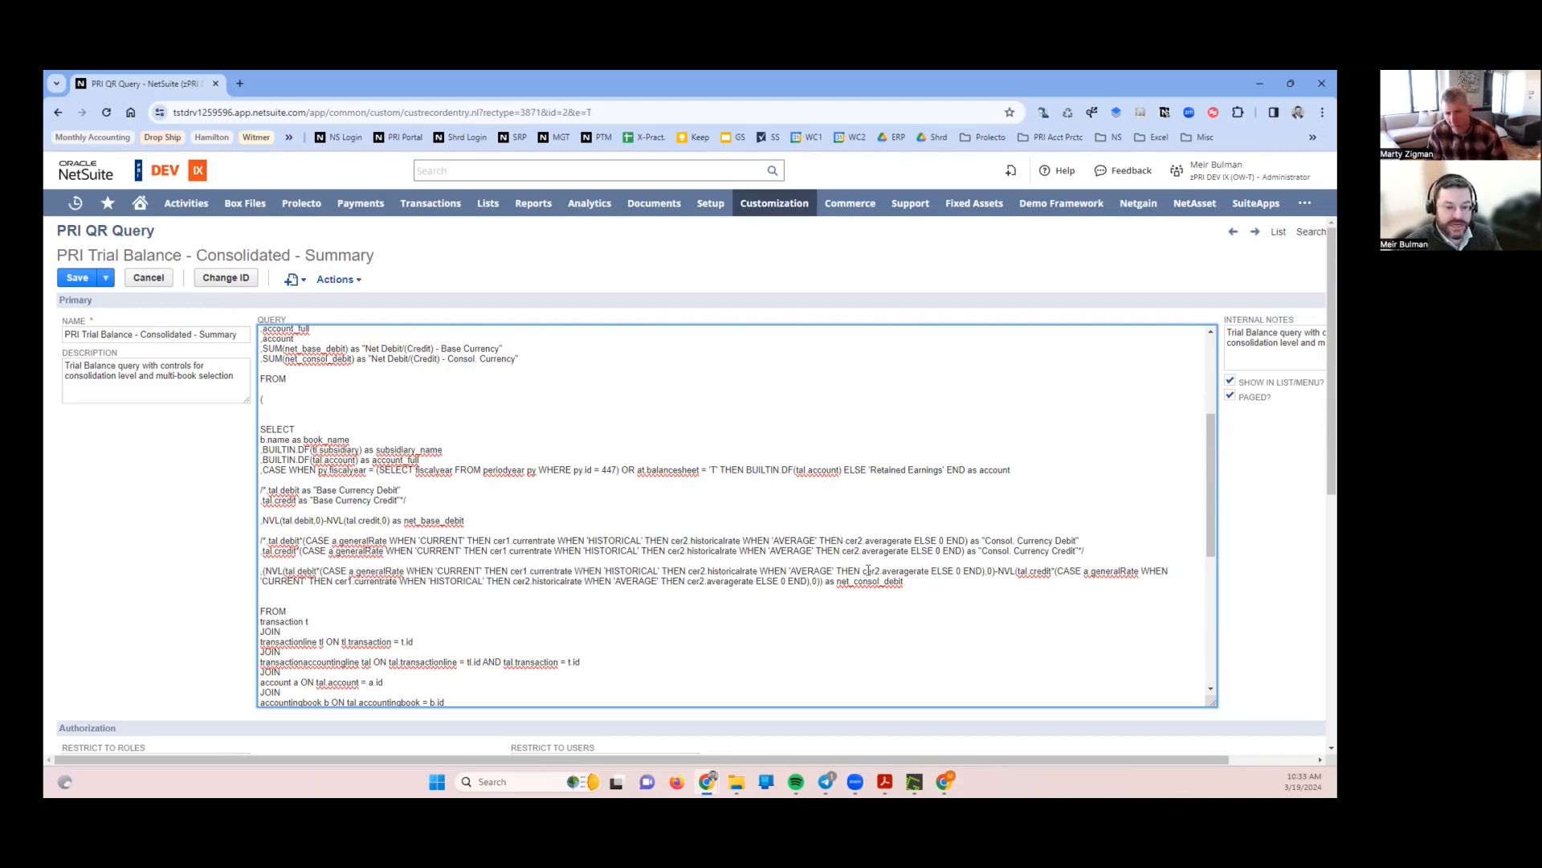
pyautogui.doubleClick(866, 572)
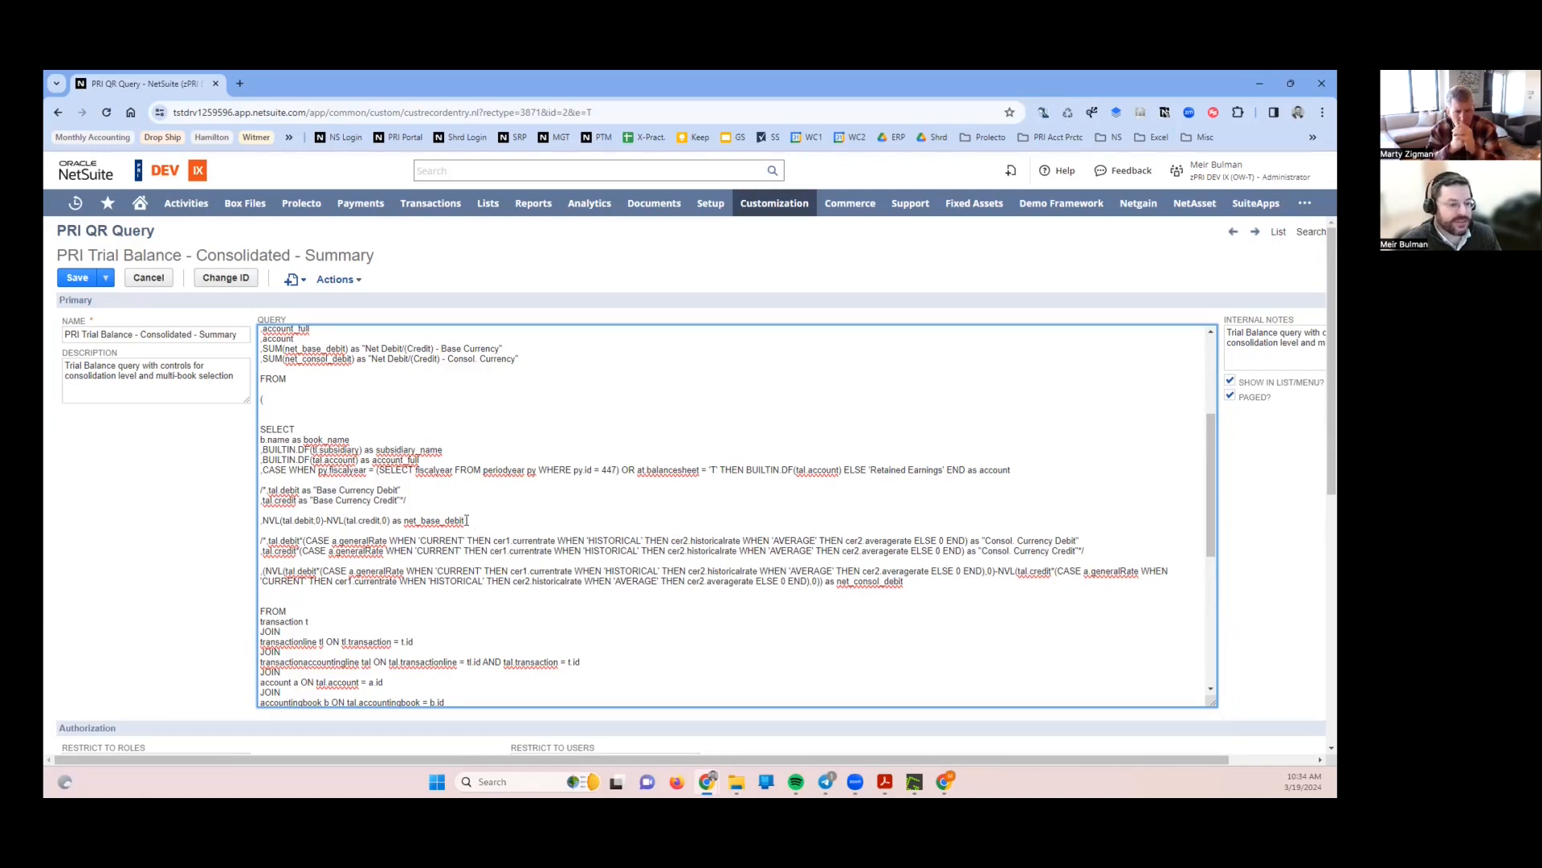
pyautogui.tripleClick(362, 519)
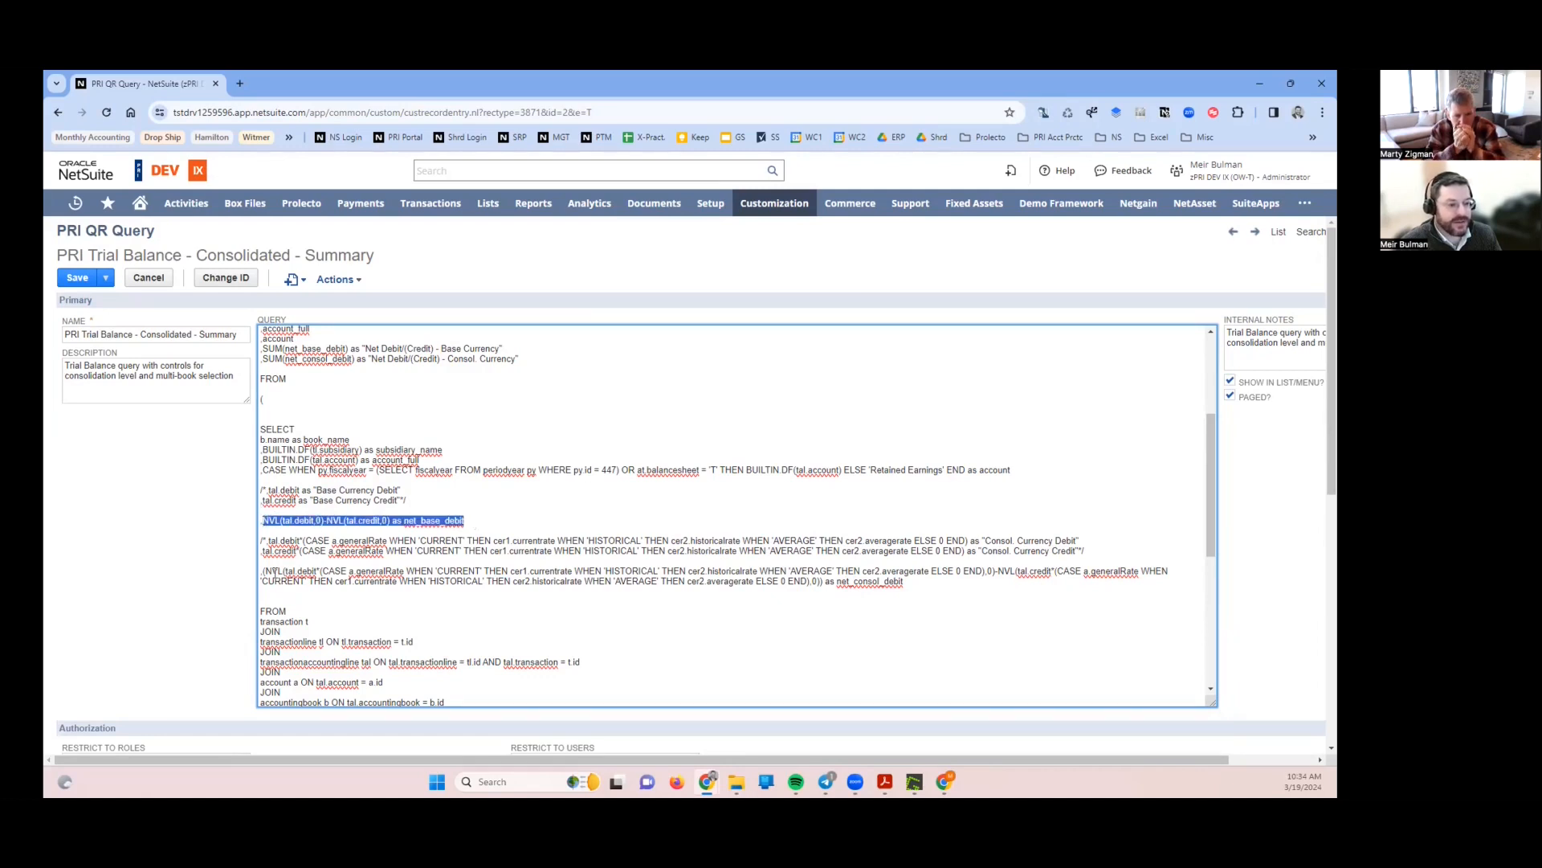